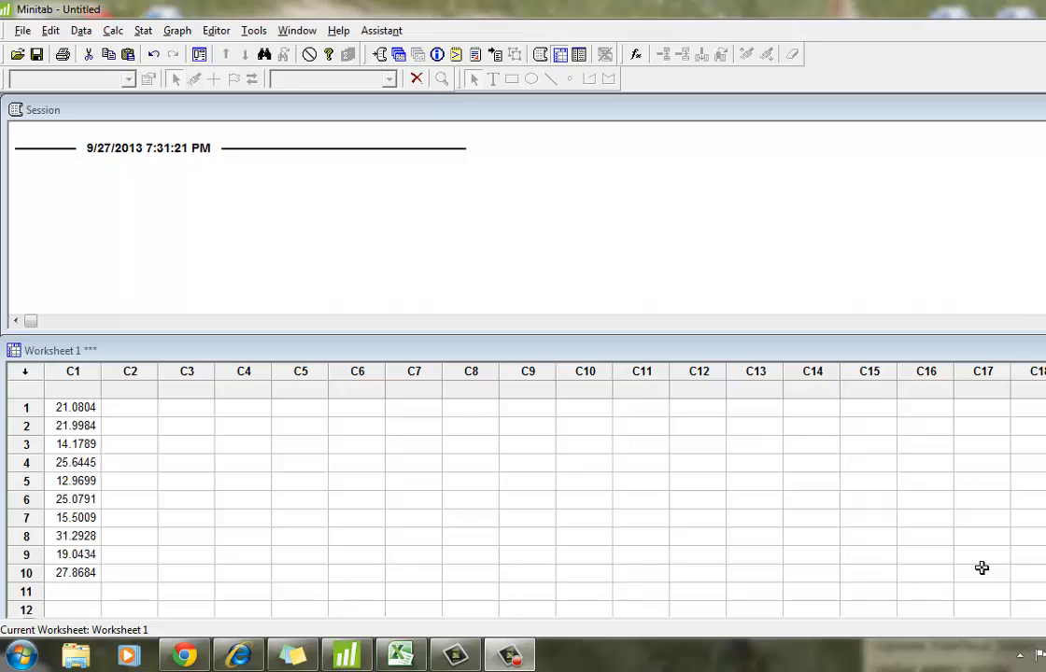
{"action": "mouse_move", "coordinate": [201, 430]}
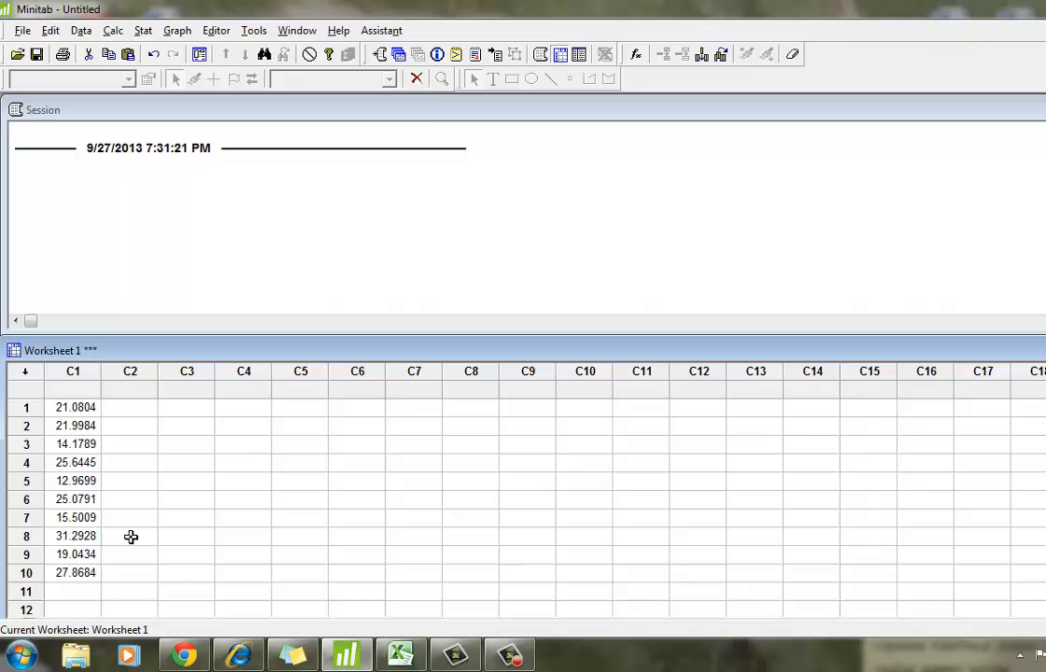
{"action": "mouse_move", "coordinate": [187, 78]}
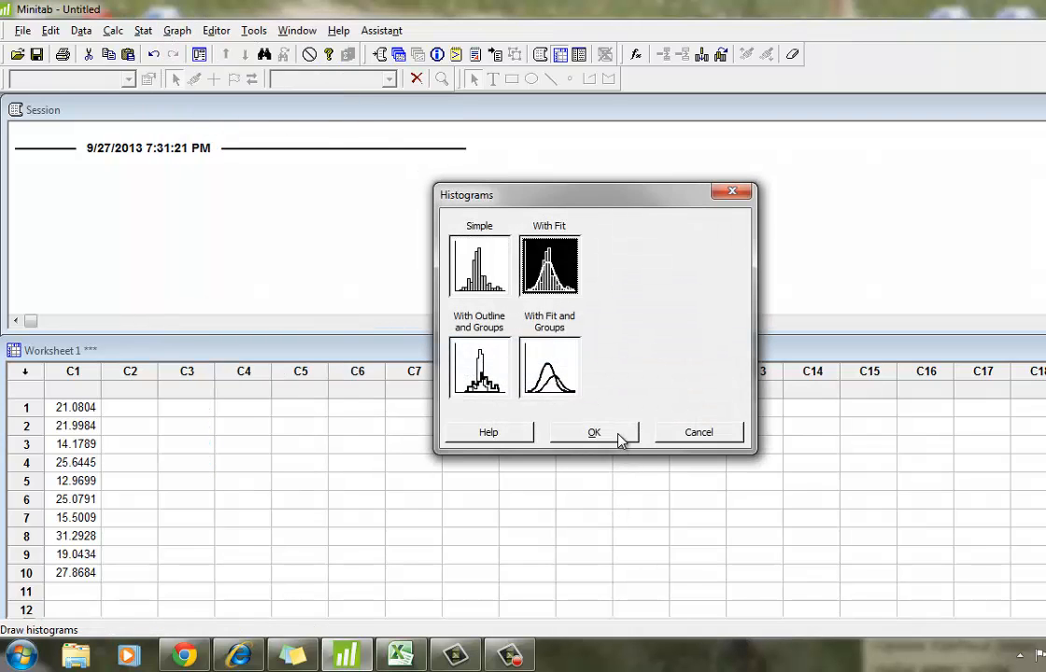
Create a With Fit histogram of C1 showing the fitted normal curve (mean 21.47, StDev 6.693, N 10).
{"action": "left_click", "coordinate": [594, 433]}
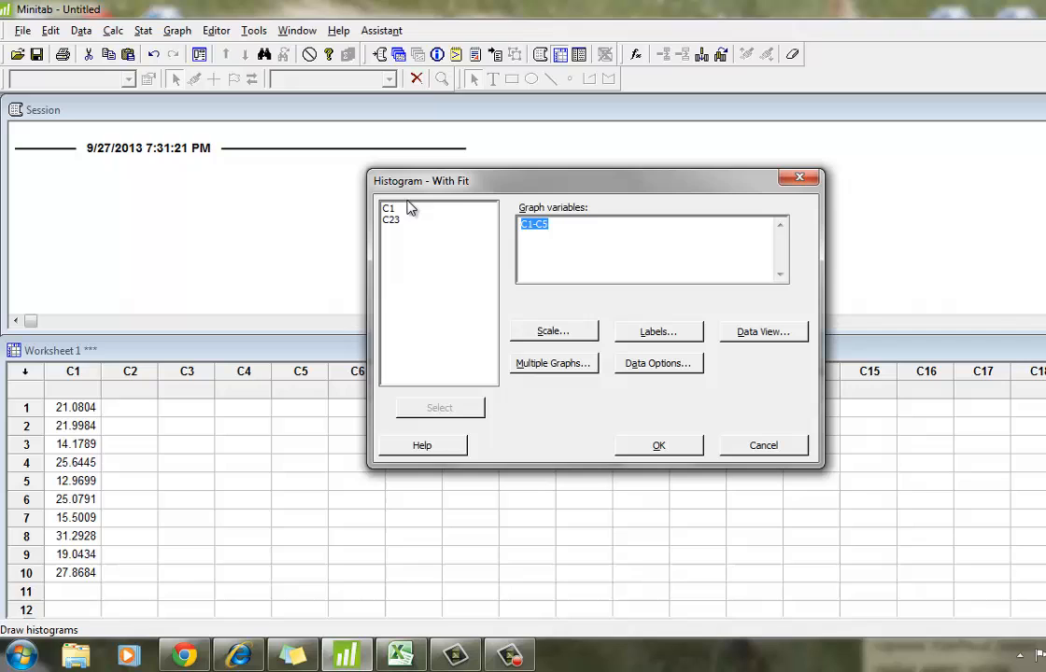
{"action": "left_click", "coordinate": [657, 445]}
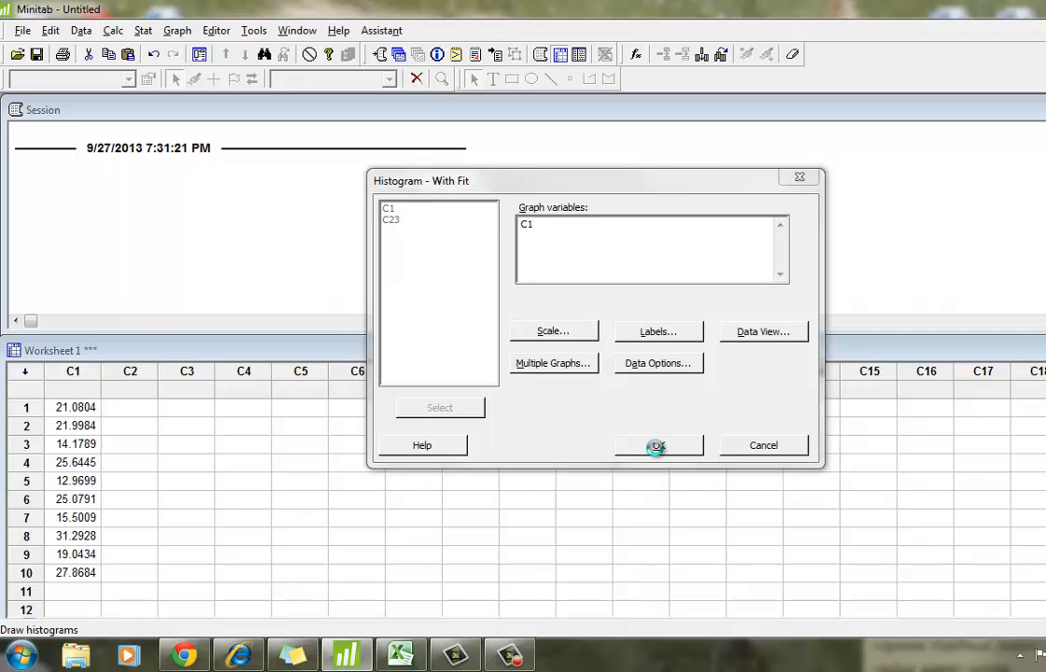
{"action": "left_click", "coordinate": [658, 444]}
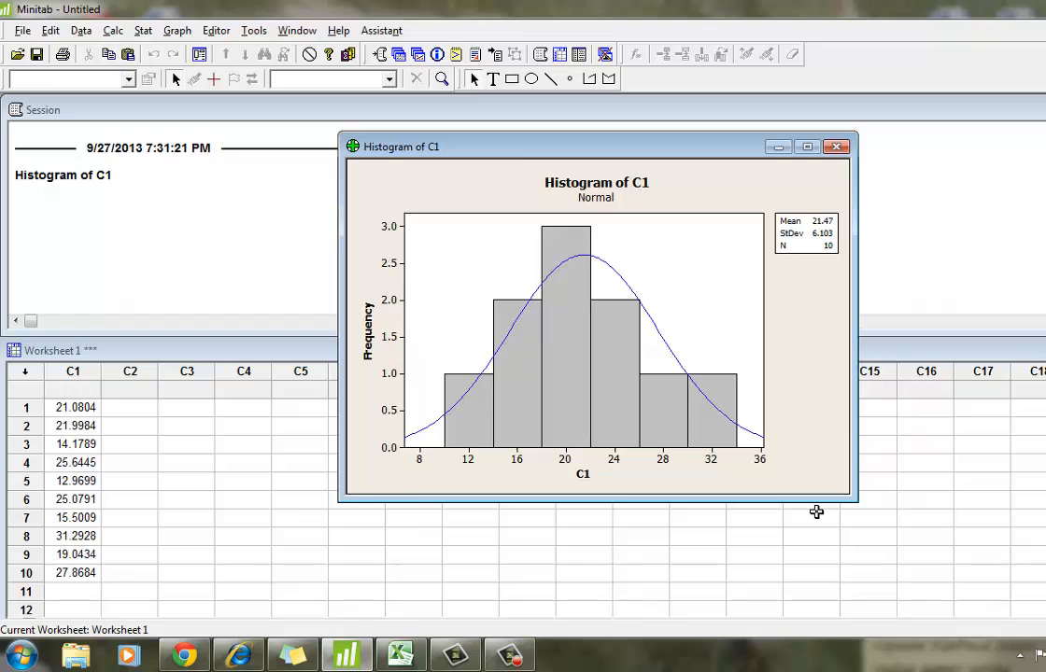
{"action": "mouse_move", "coordinate": [590, 448]}
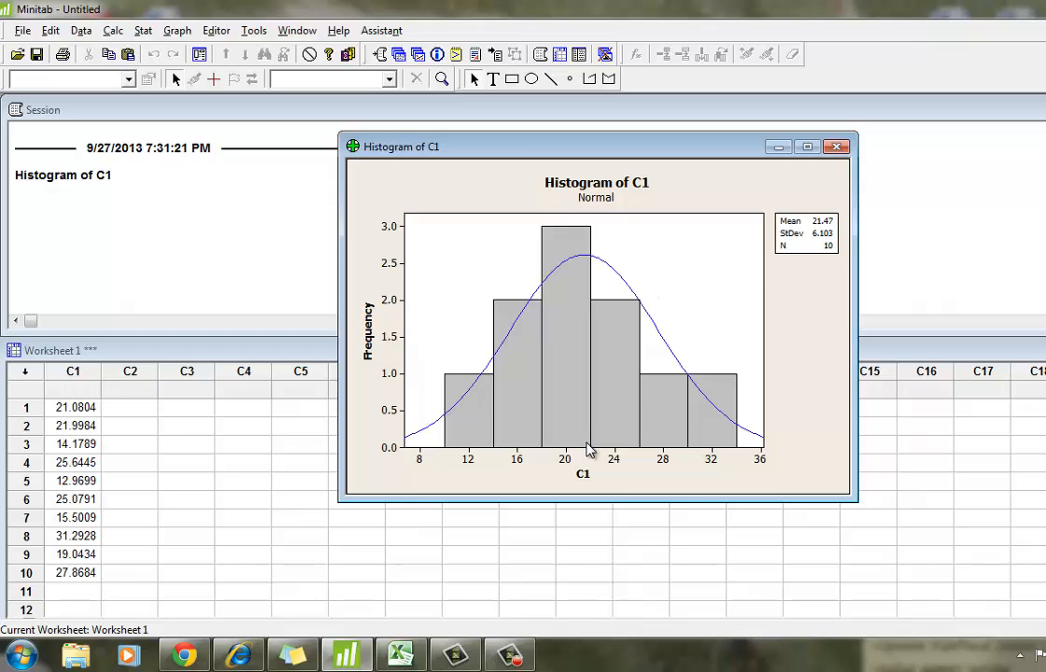
{"action": "mouse_move", "coordinate": [518, 302]}
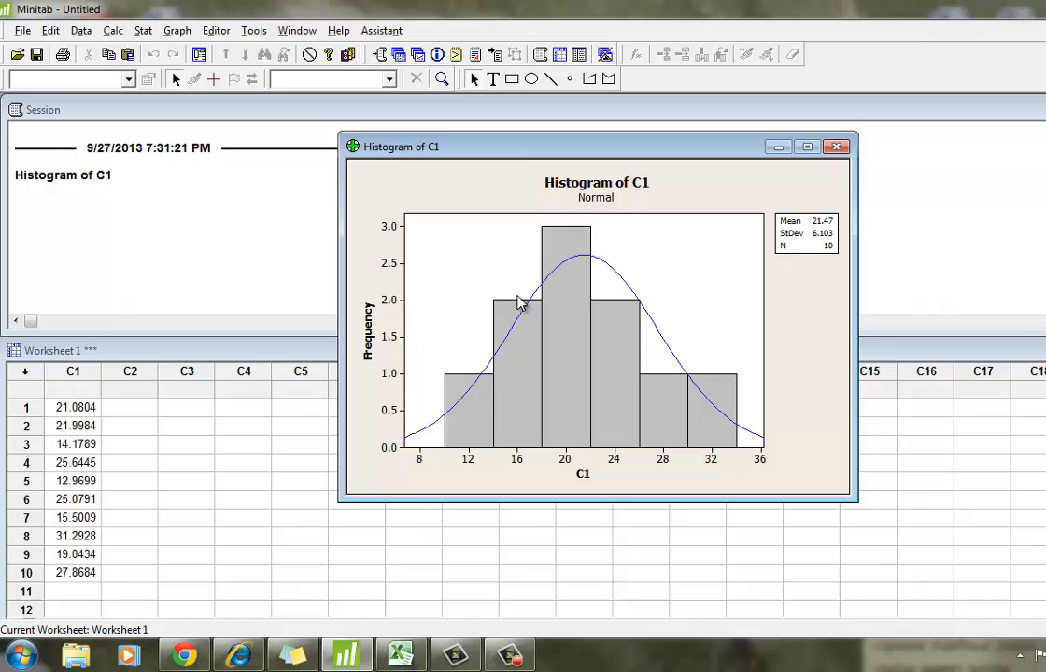
{"action": "mouse_move", "coordinate": [611, 437]}
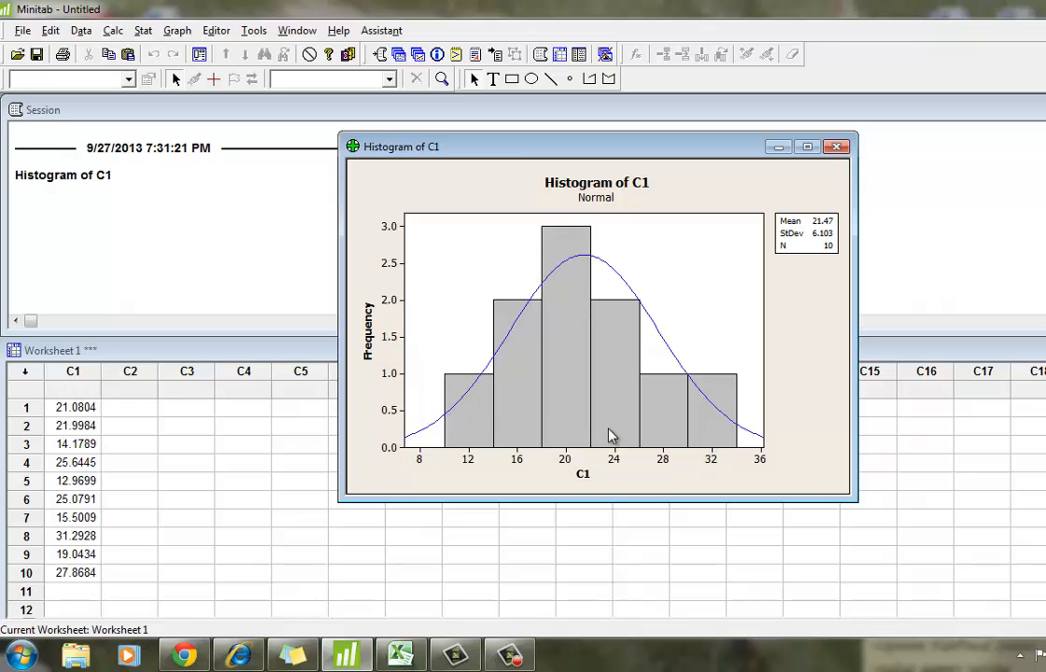
Rebin the C1 histogram's X scale by number of intervals, using a larger custom count.
{"action": "left_click", "coordinate": [604, 460]}
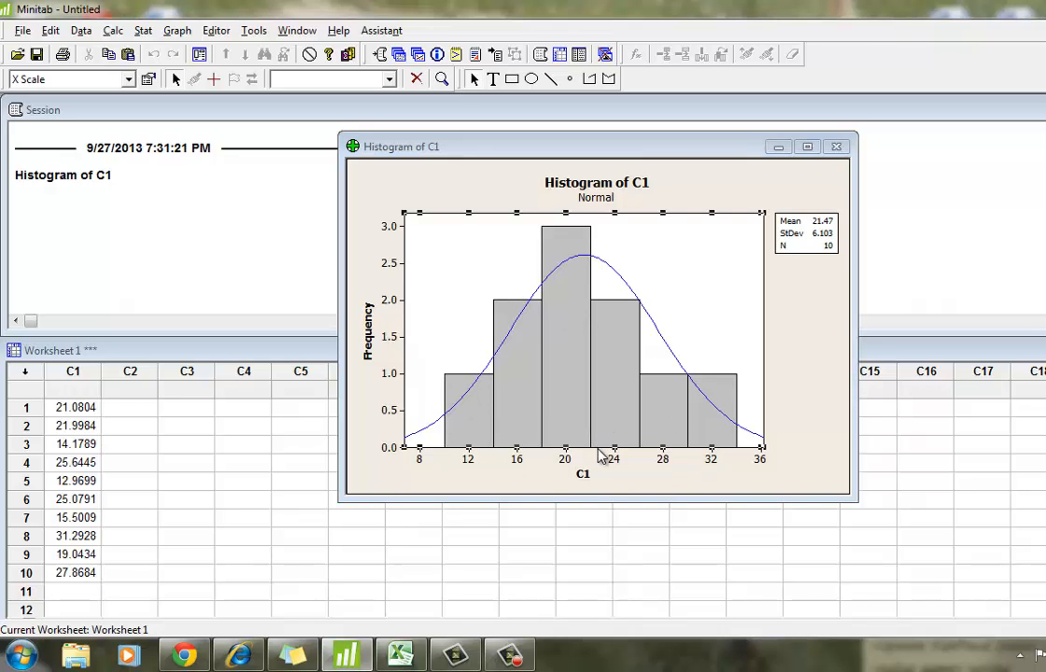
{"action": "double_click", "coordinate": [581, 474]}
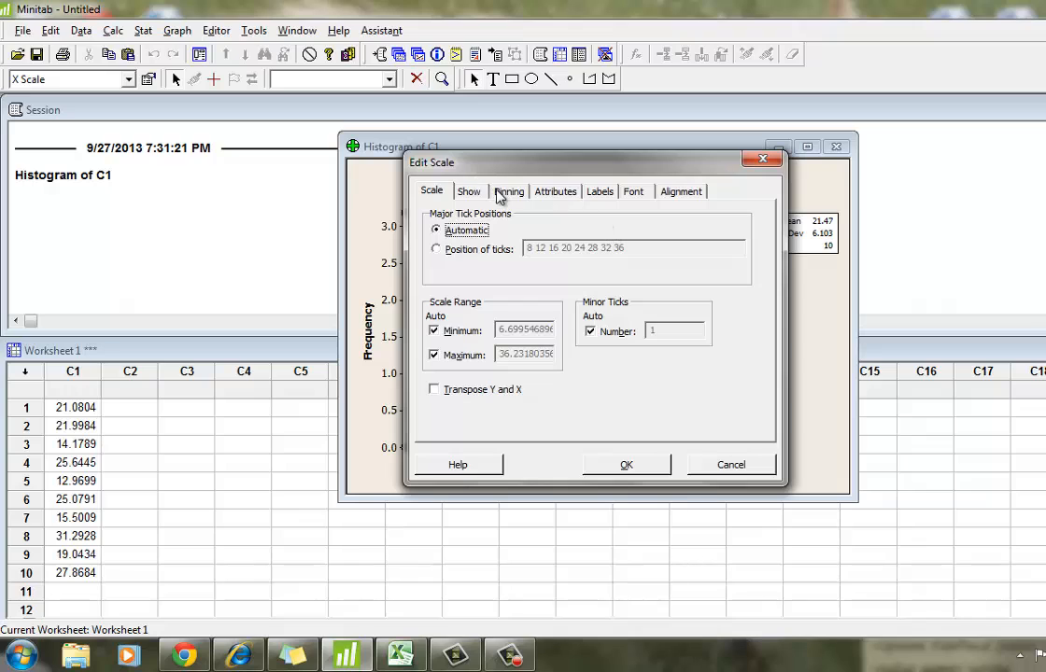
{"action": "left_click", "coordinate": [508, 191]}
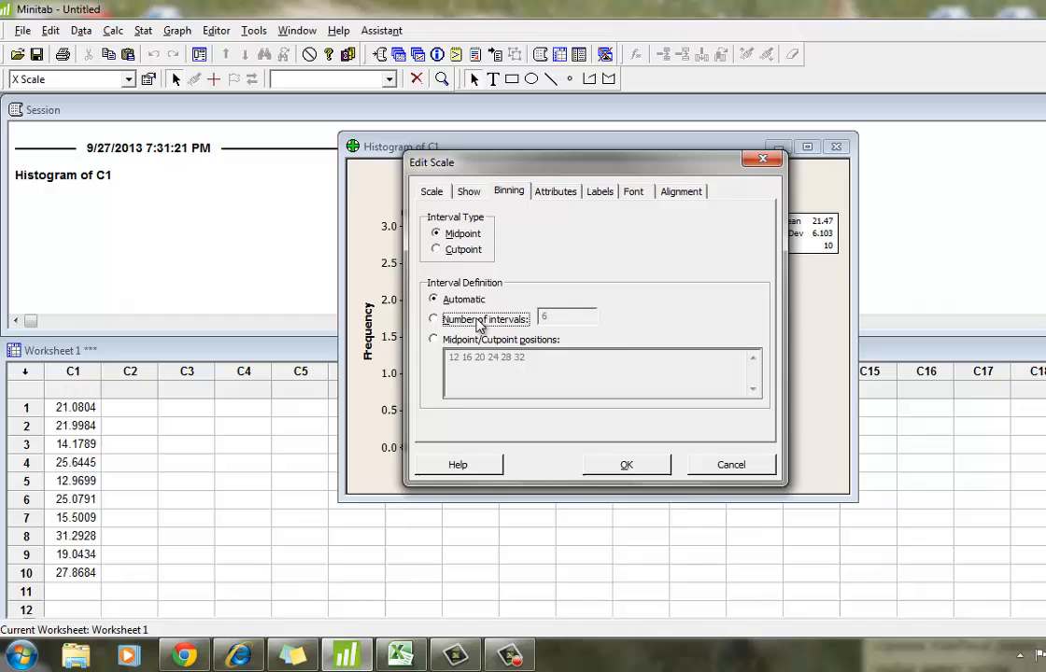
{"action": "left_click", "coordinate": [433, 318]}
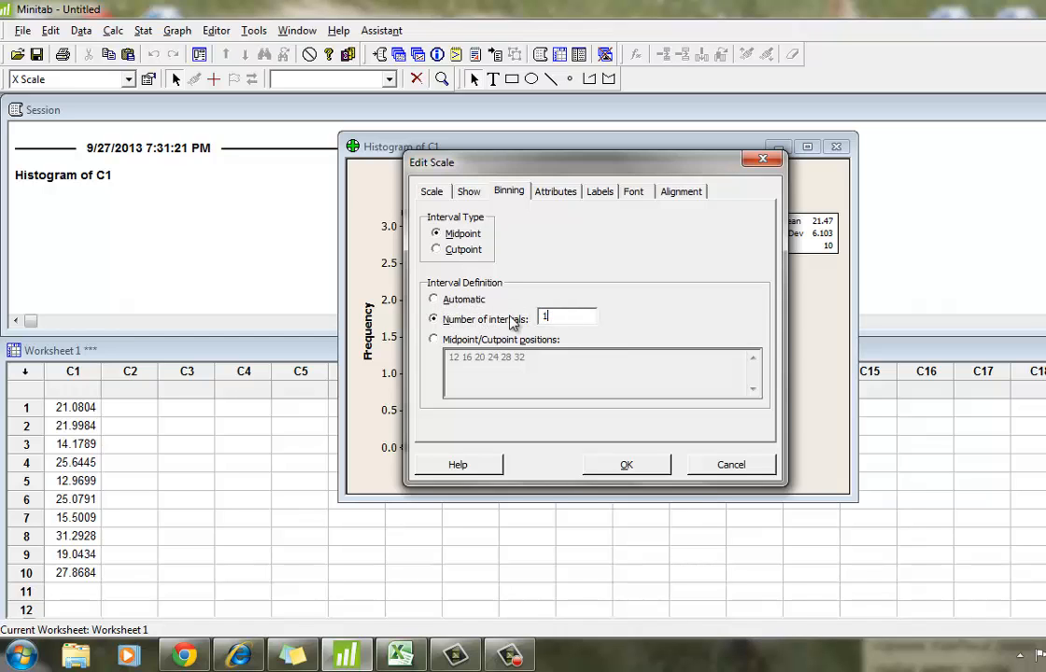
{"action": "left_click", "coordinate": [626, 463]}
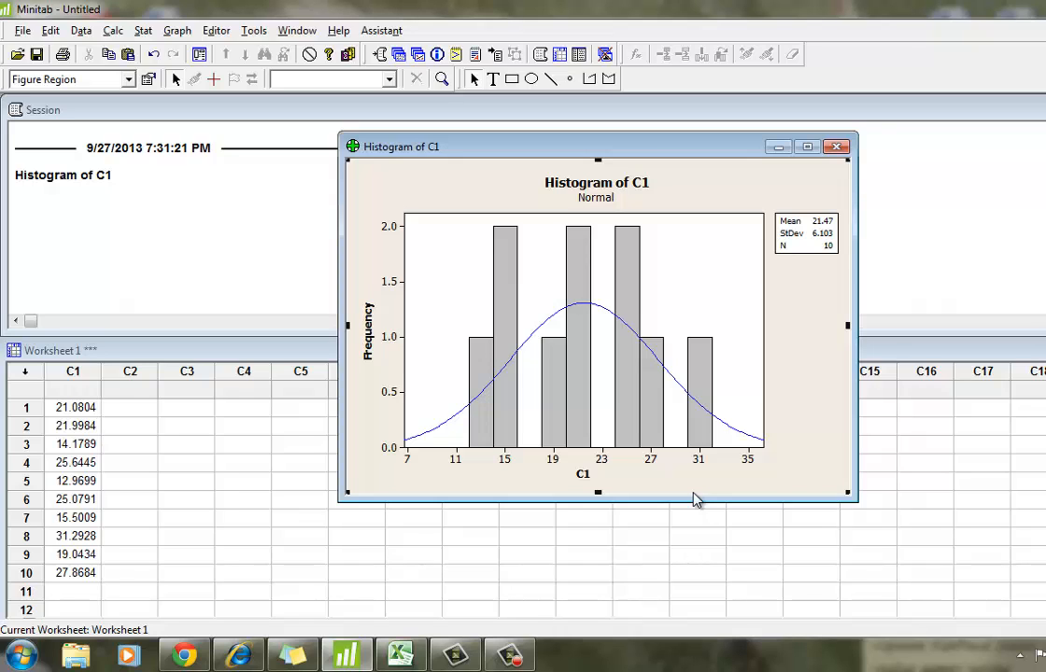
Close the histogram and number column C2 with ranks 1 through 10 beside sorted C1.
{"action": "left_click", "coordinate": [836, 146]}
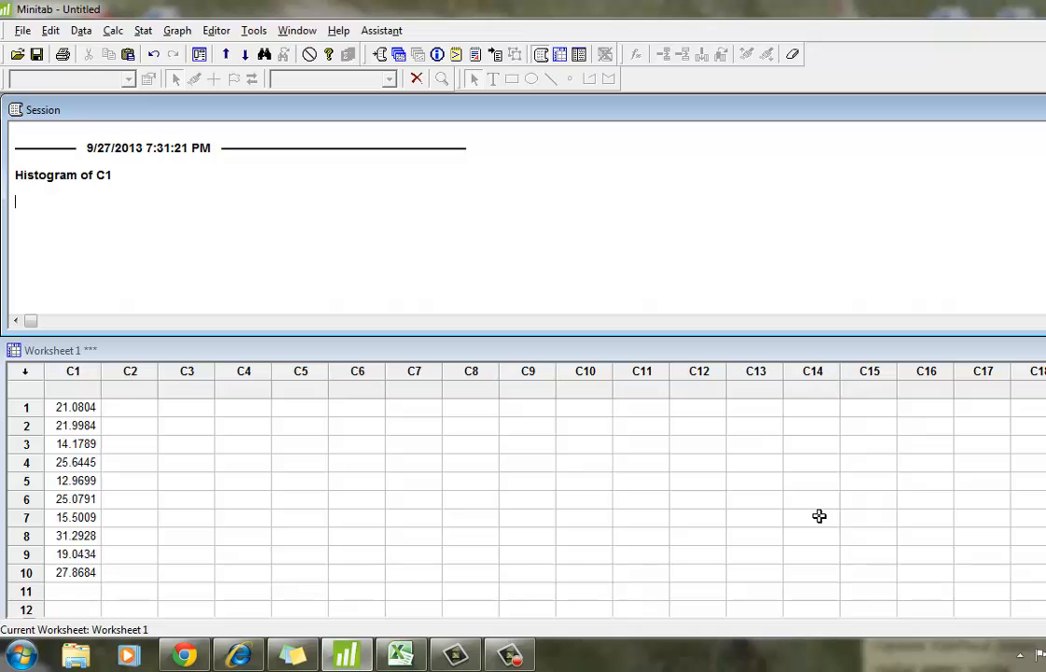
{"action": "mouse_move", "coordinate": [64, 586]}
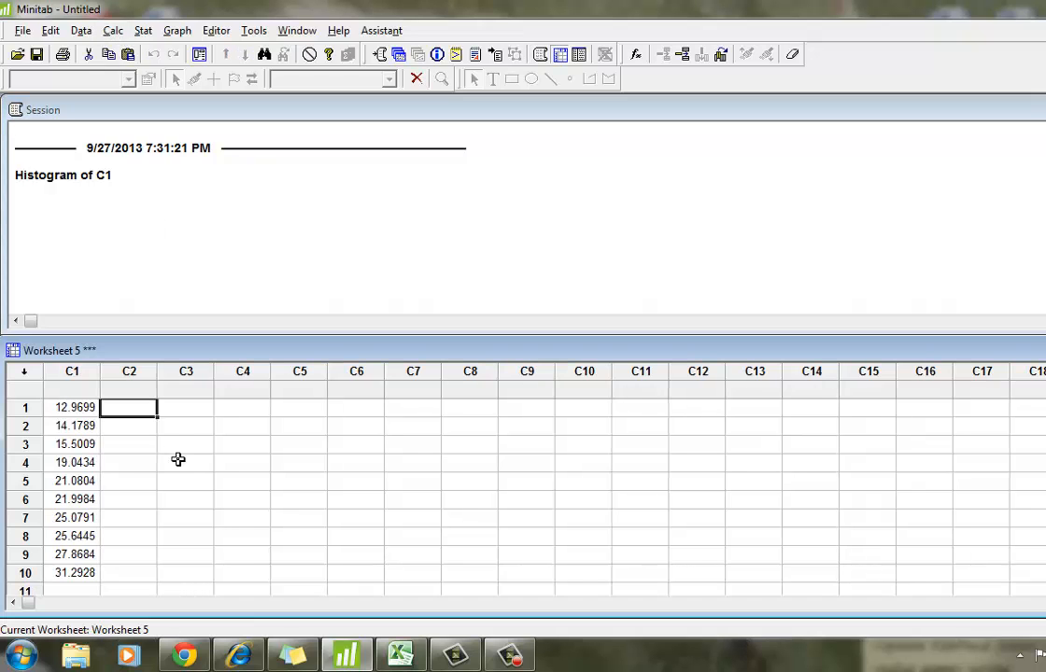
{"action": "mouse_move", "coordinate": [8, 554]}
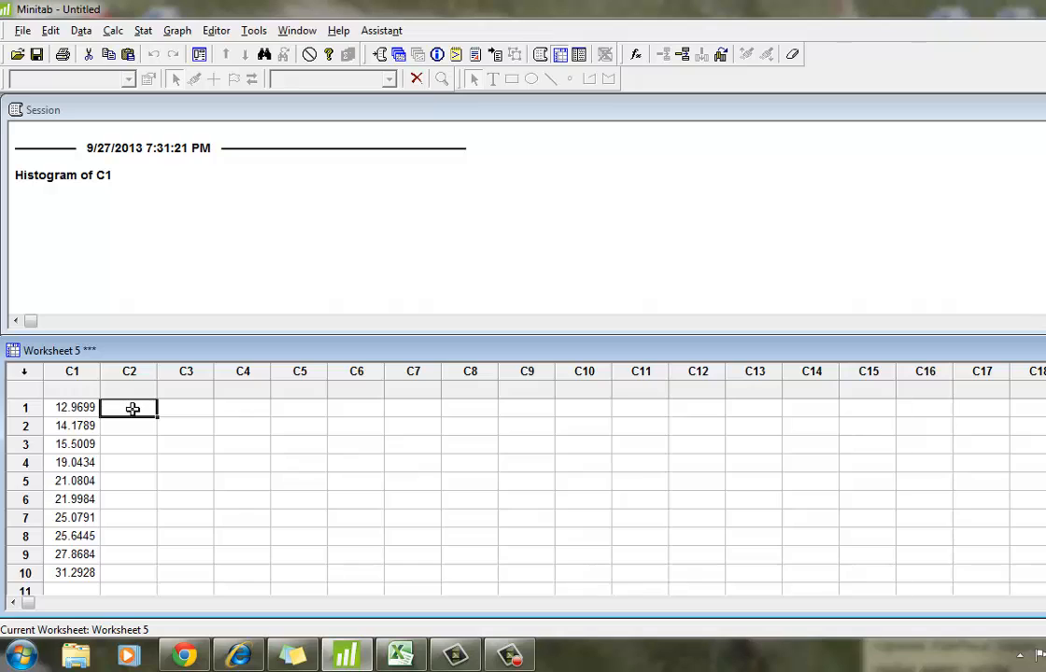
{"action": "type", "text": "1"}
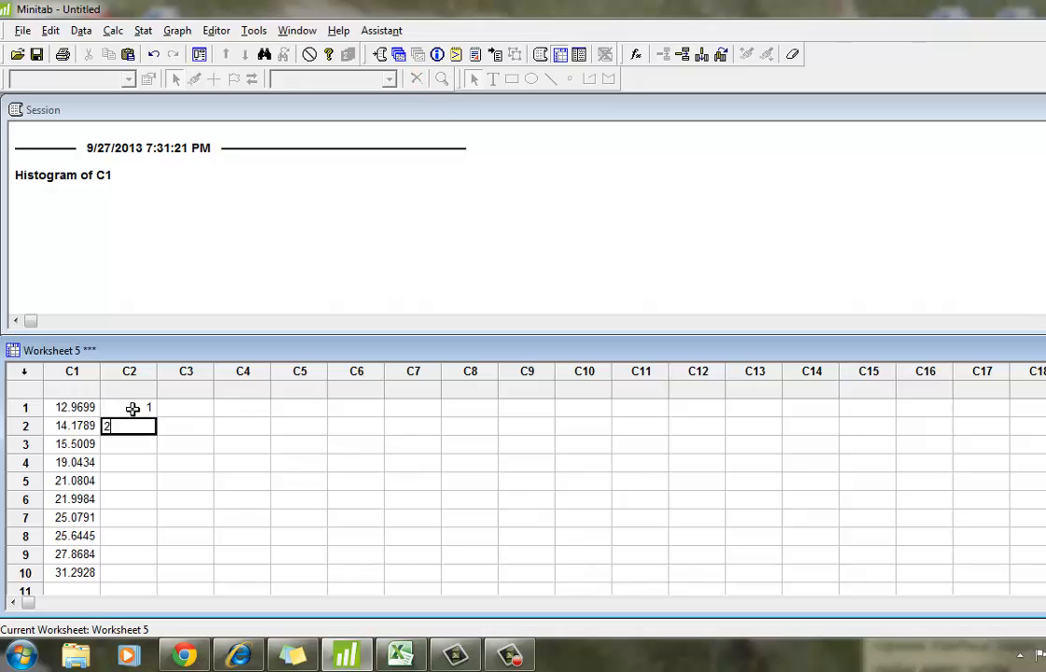
{"action": "type", "text": "6"}
{"action": "left_click", "coordinate": [129, 574]}
{"action": "type", "text": "10"}
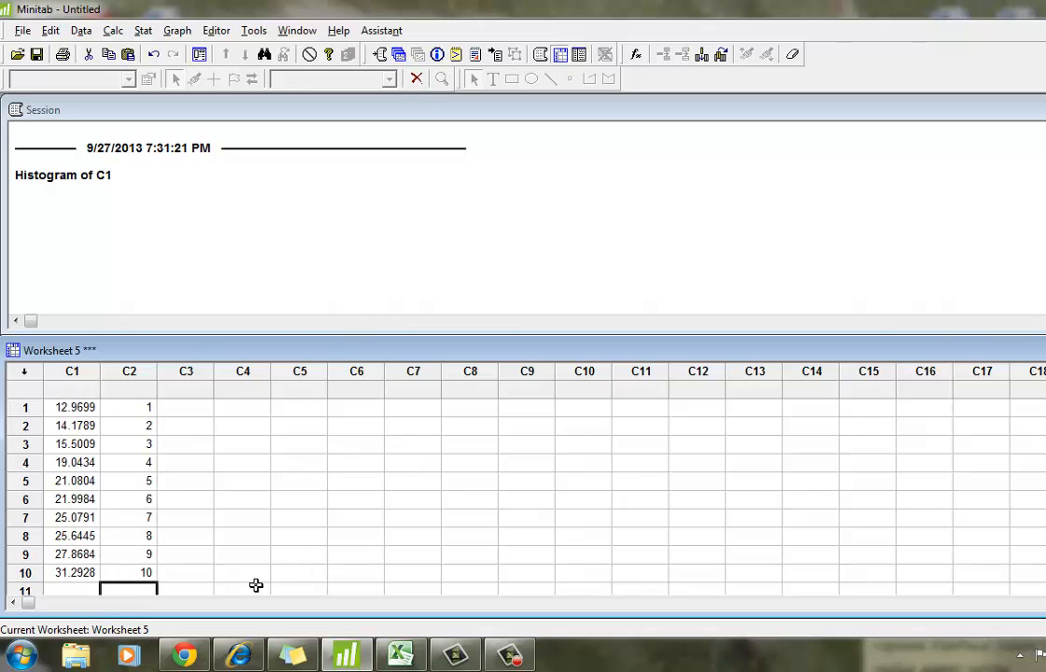
{"action": "mouse_move", "coordinate": [30, 530]}
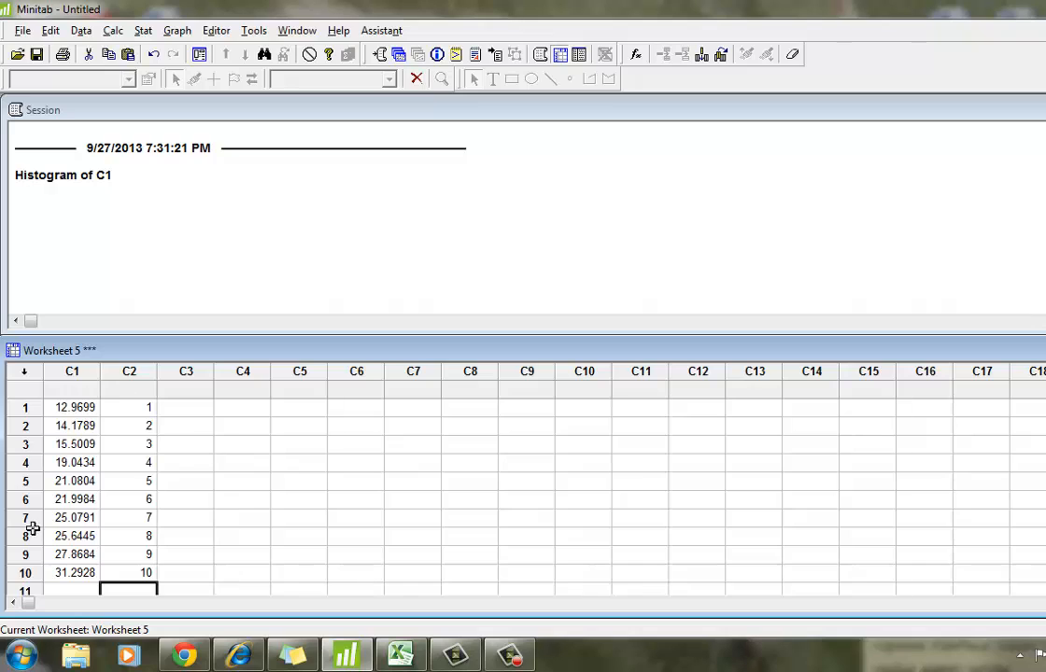
{"action": "mouse_move", "coordinate": [116, 517]}
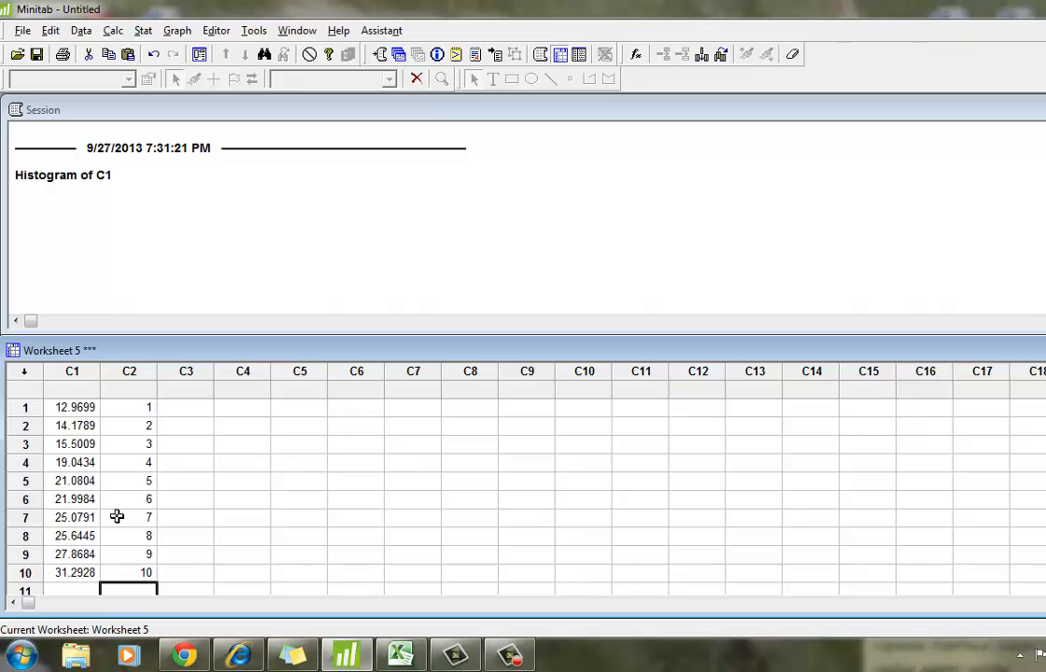
{"action": "mouse_move", "coordinate": [196, 580]}
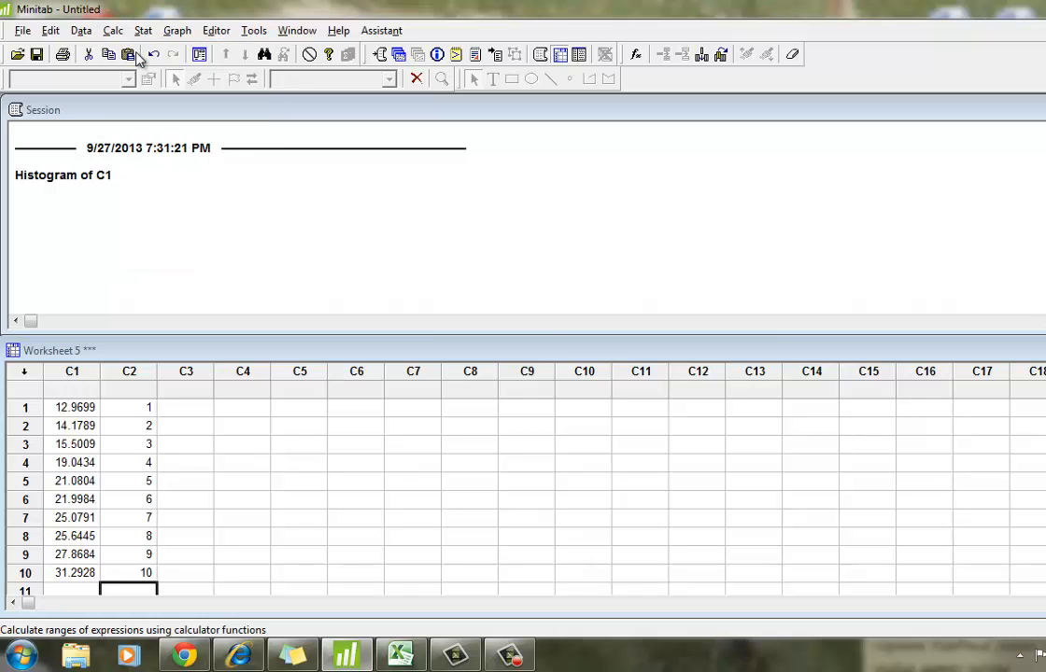
{"action": "left_click", "coordinate": [114, 30]}
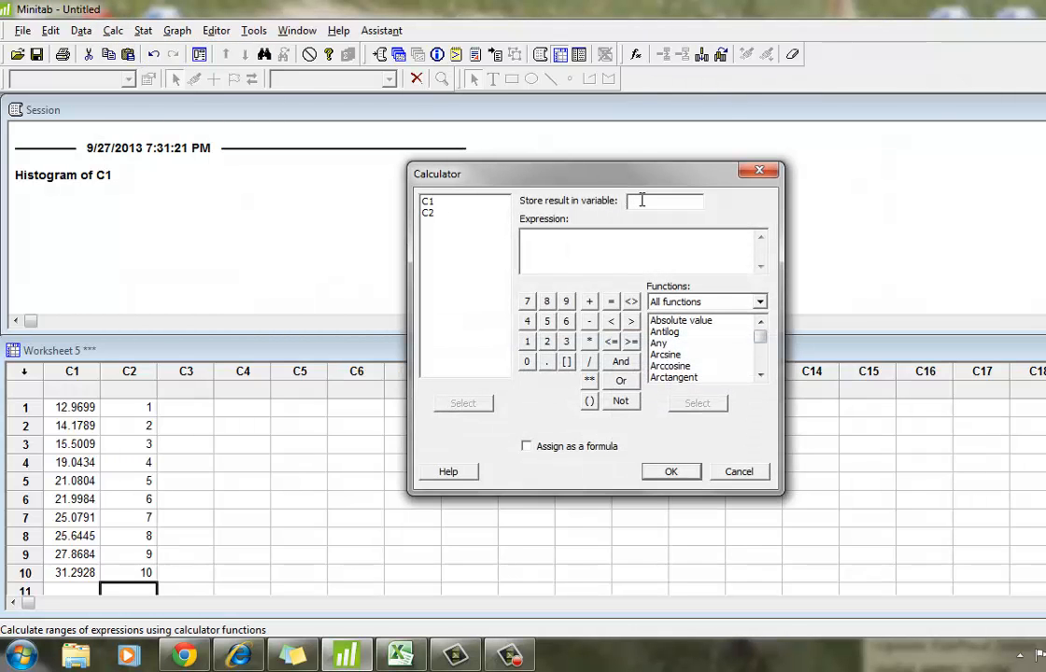
{"action": "type", "text": "c3"}
{"action": "left_click", "coordinate": [642, 251]}
{"action": "type", "text": "(C2"}
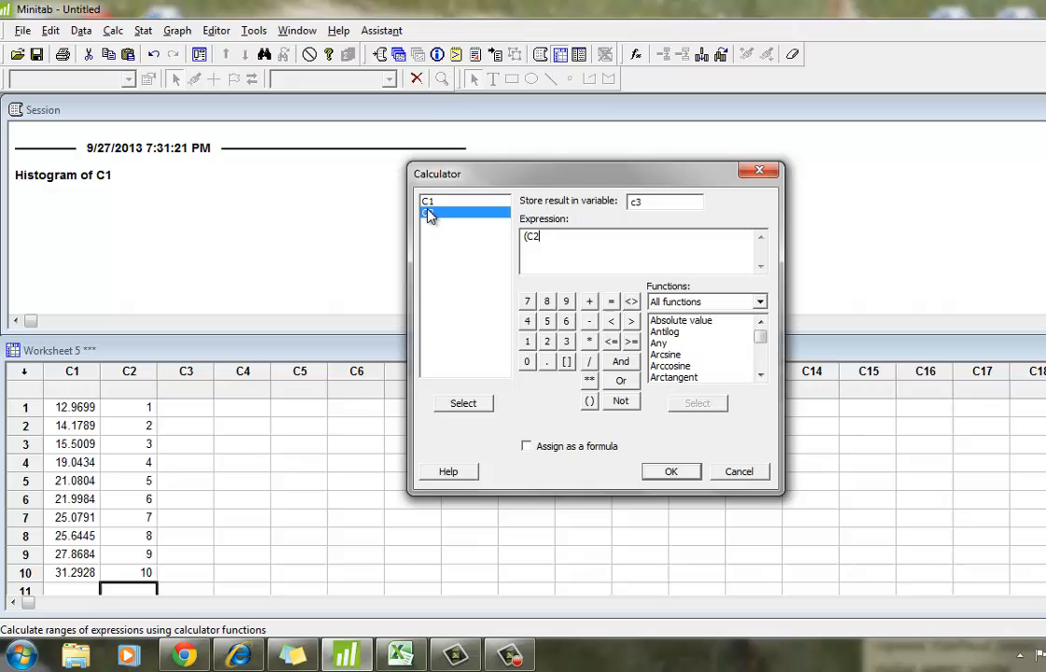
{"action": "left_click", "coordinate": [449, 213]}
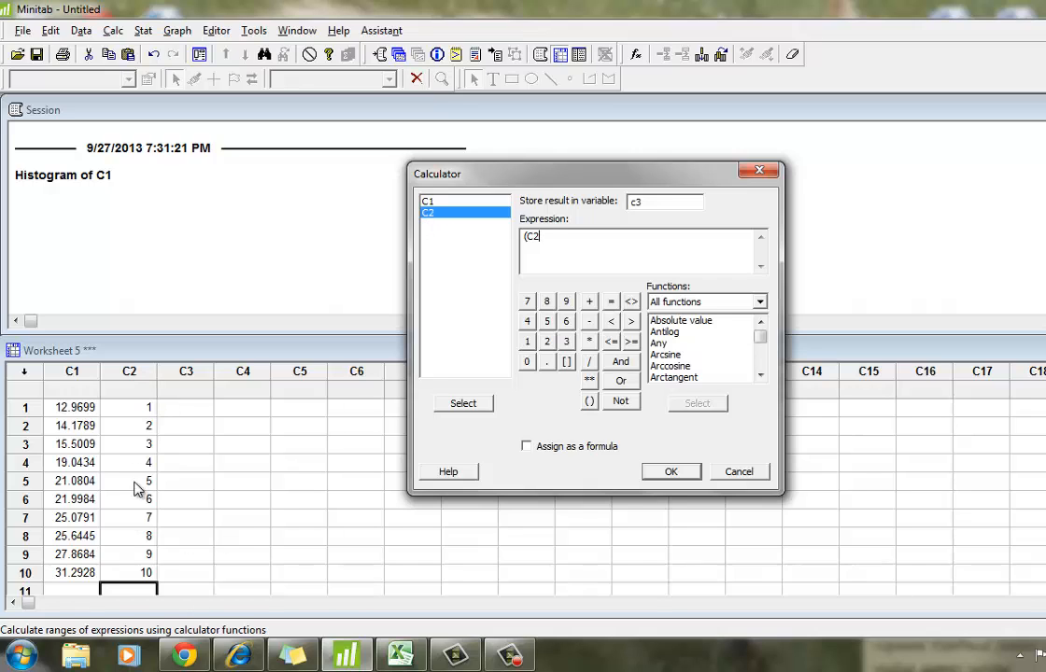
{"action": "mouse_move", "coordinate": [422, 353]}
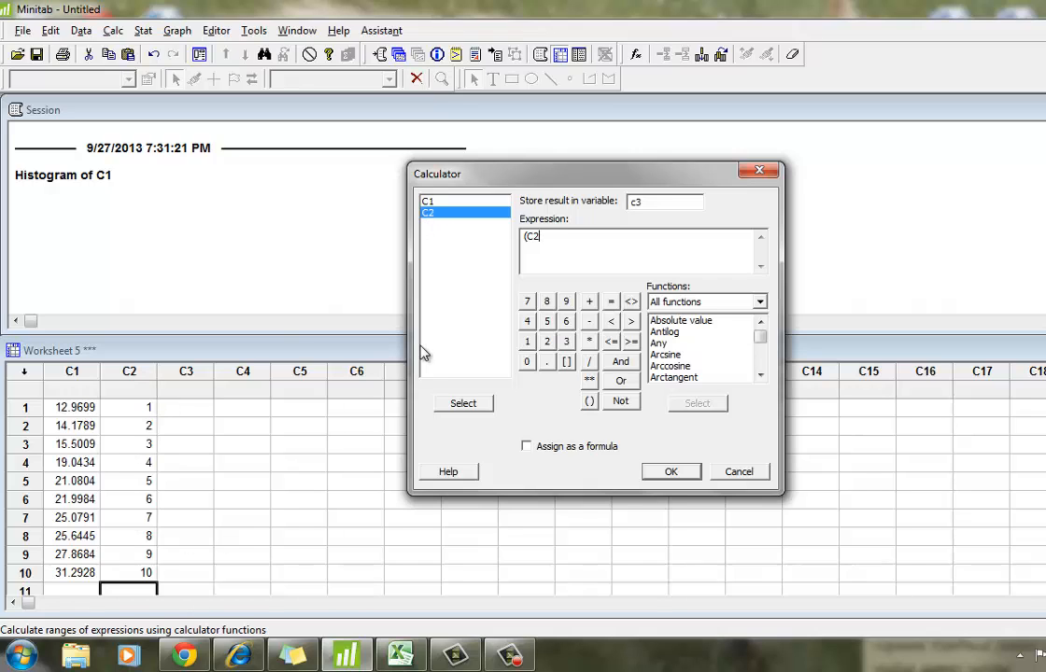
{"action": "type", "text": "-.5)/"}
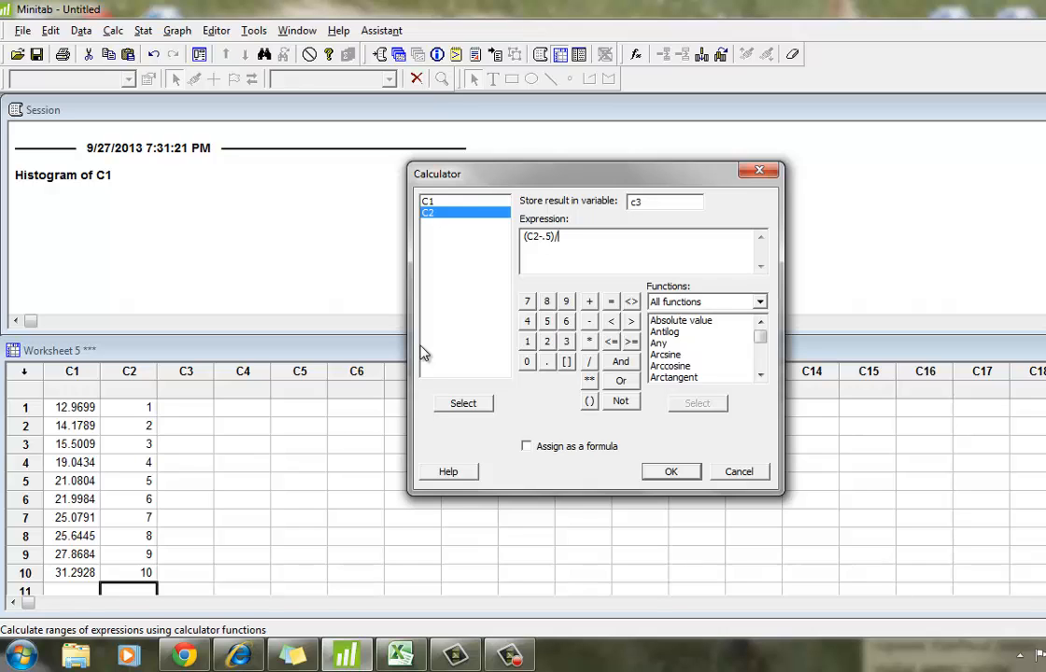
{"action": "left_click", "coordinate": [670, 470]}
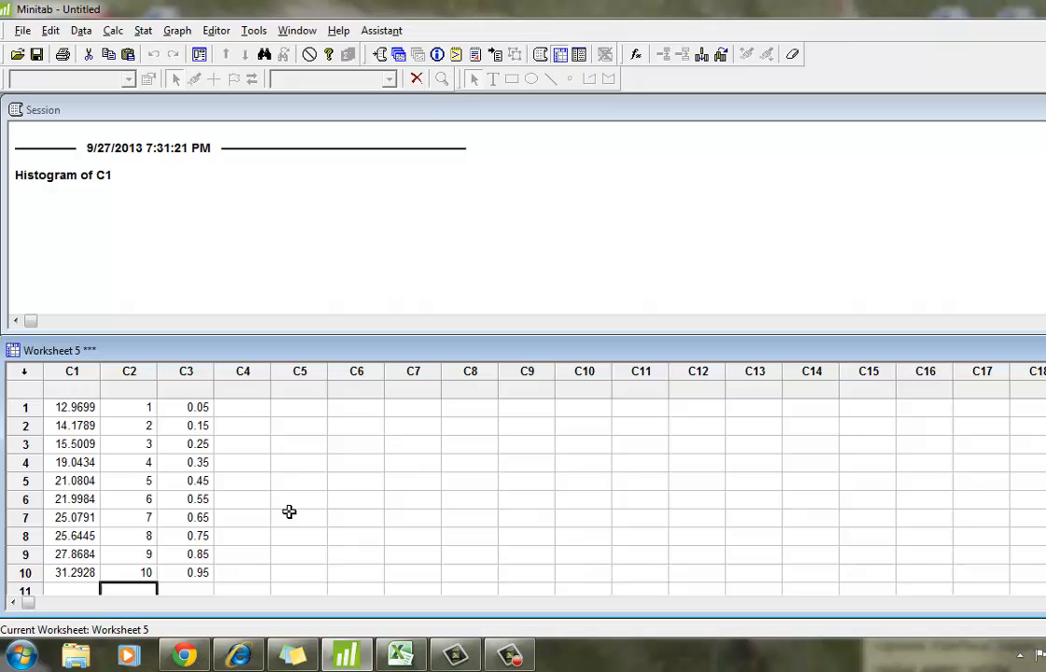
{"action": "mouse_move", "coordinate": [127, 413]}
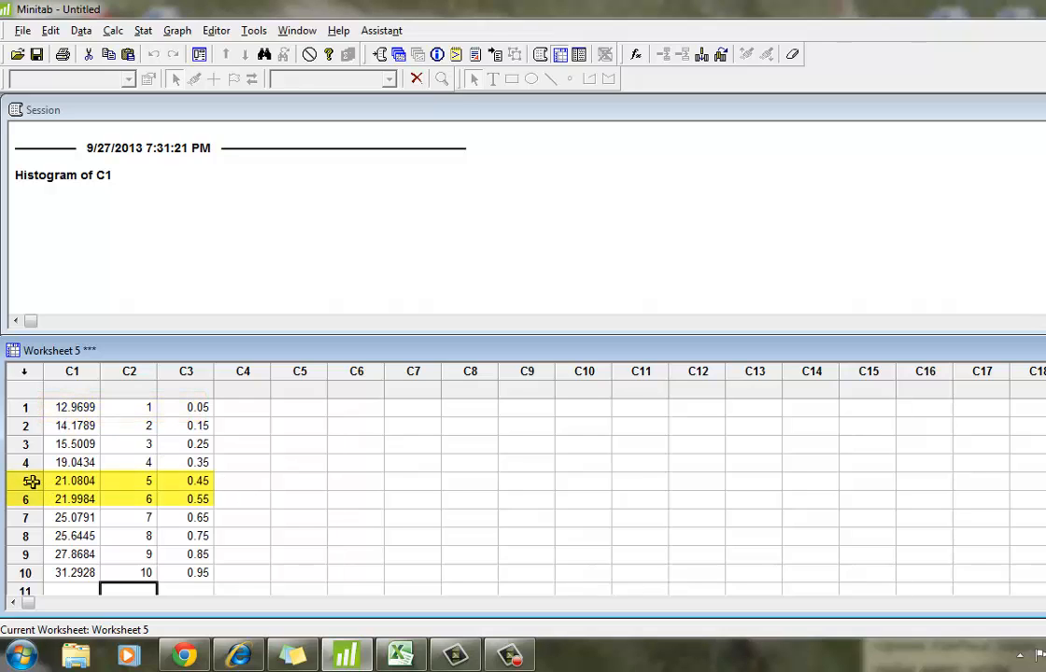
{"action": "mouse_move", "coordinate": [17, 500]}
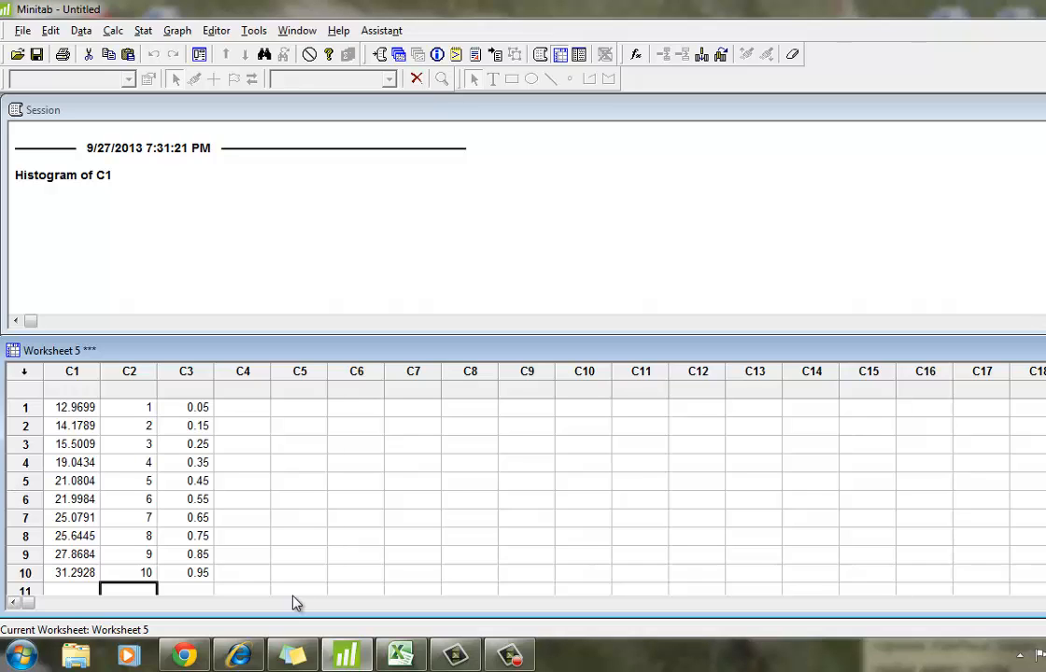
{"action": "mouse_move", "coordinate": [239, 407]}
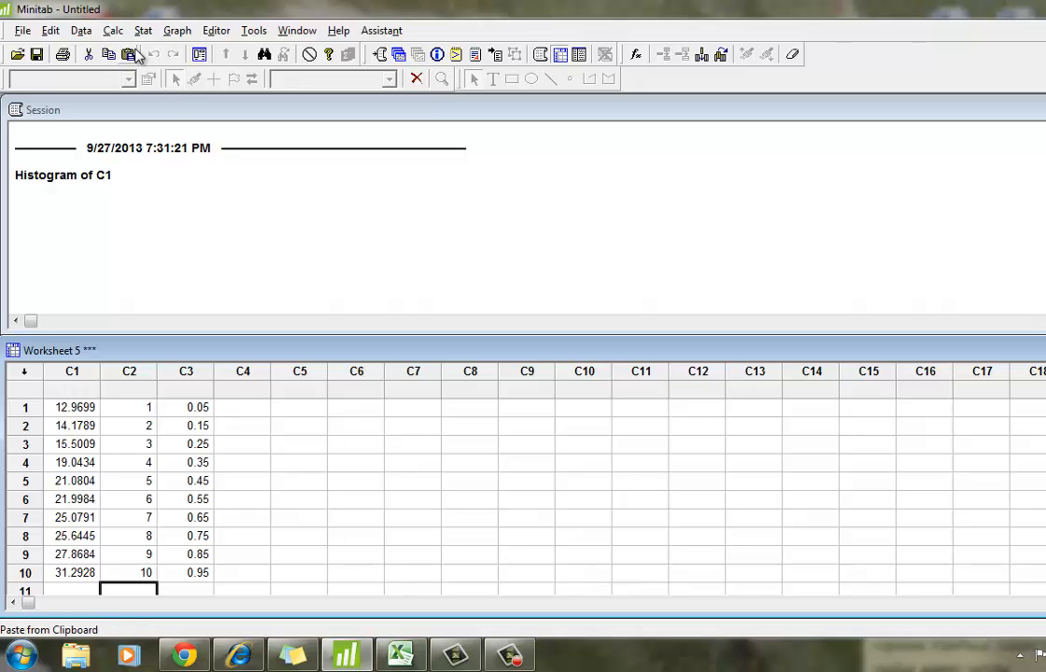
Store inverse cumulative normal Z-scores of C3 in C4, from −1.64485 to 1.64485.
{"action": "left_click", "coordinate": [112, 30]}
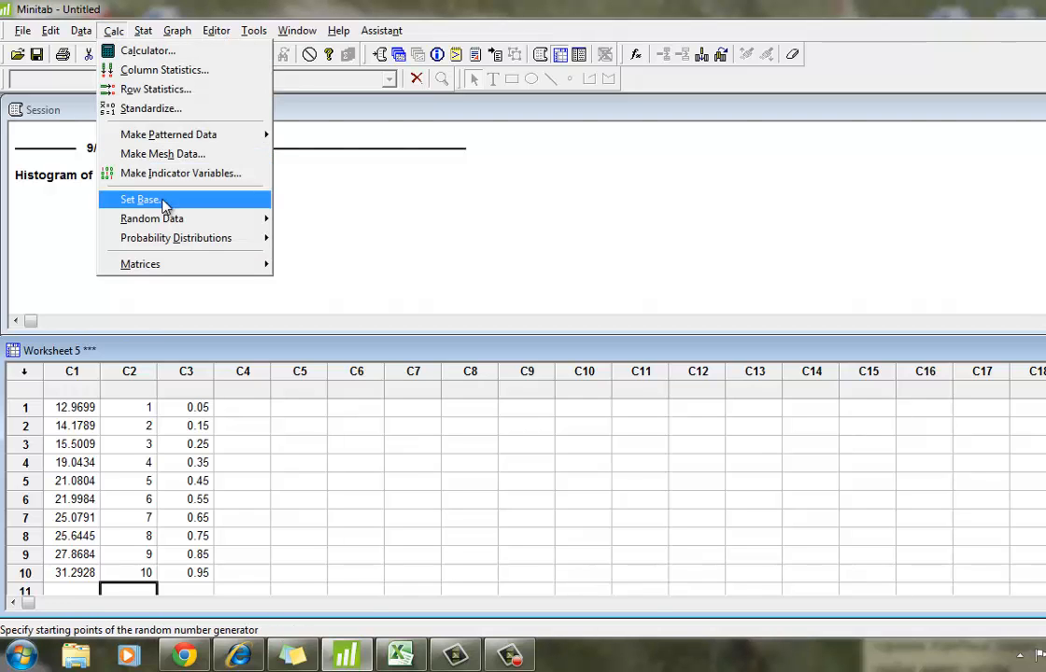
{"action": "mouse_move", "coordinate": [176, 237]}
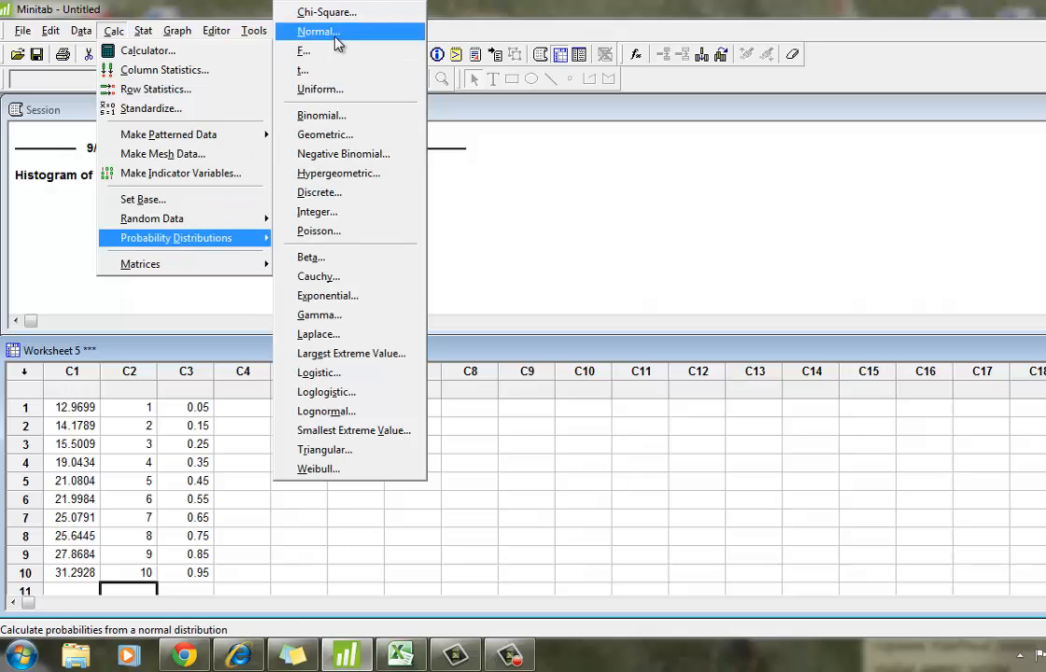
{"action": "left_click", "coordinate": [317, 30]}
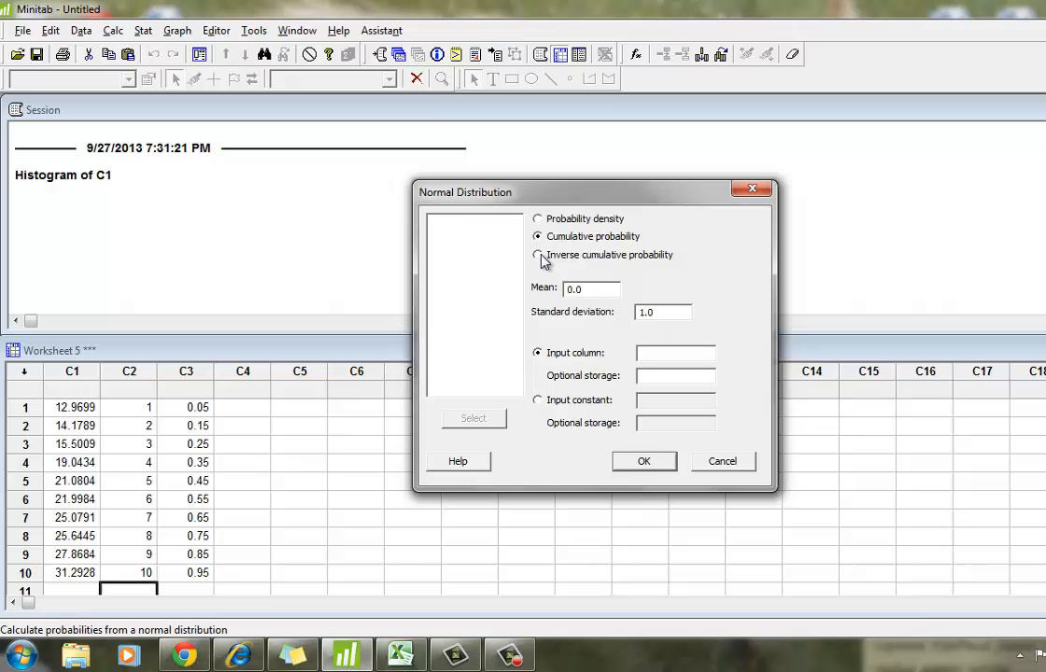
{"action": "left_click", "coordinate": [538, 254]}
{"action": "type", "text": "C3"}
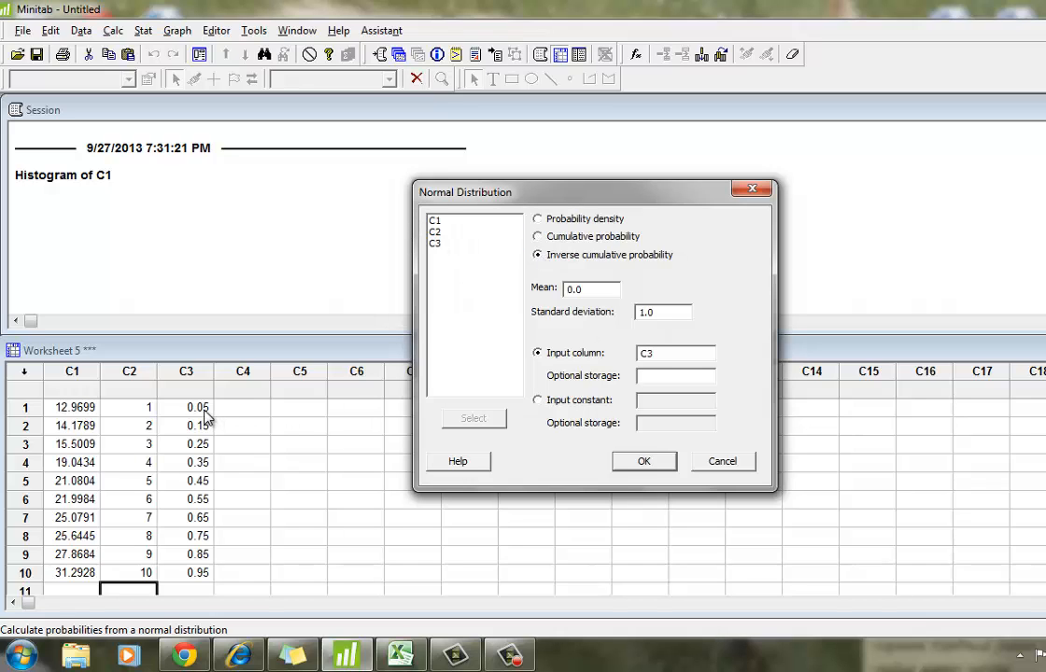
{"action": "mouse_move", "coordinate": [212, 456]}
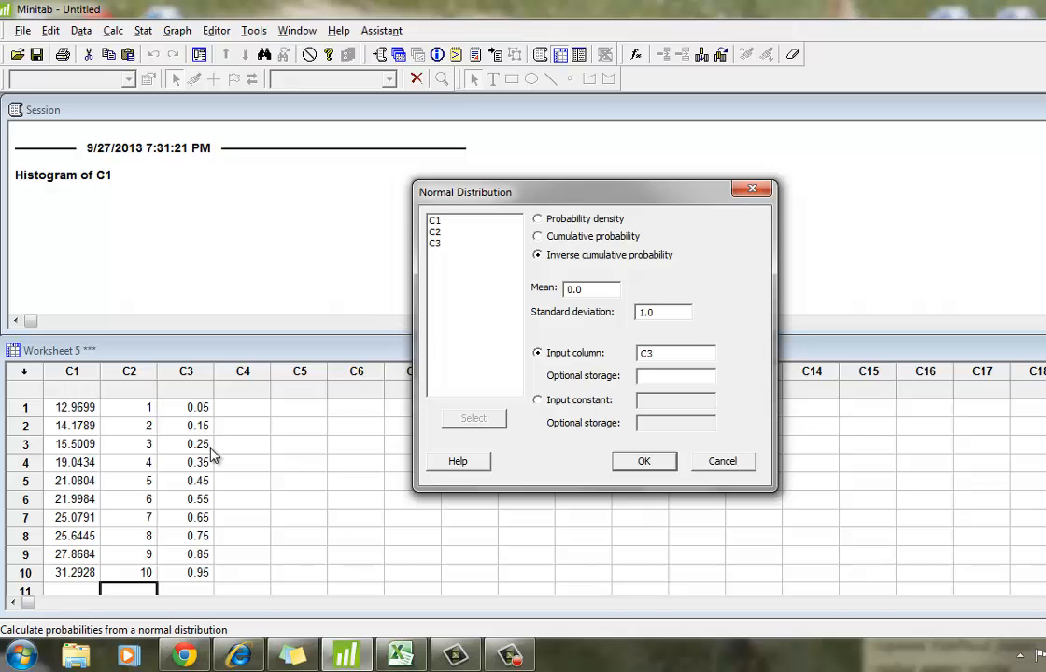
{"action": "left_click", "coordinate": [674, 375]}
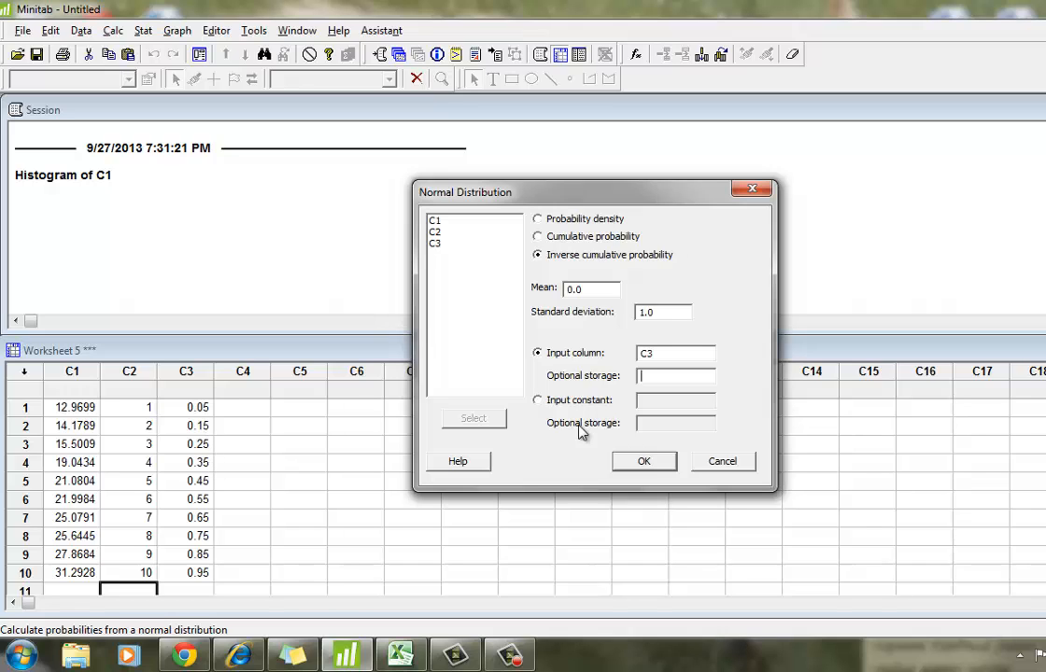
{"action": "type", "text": "c"}
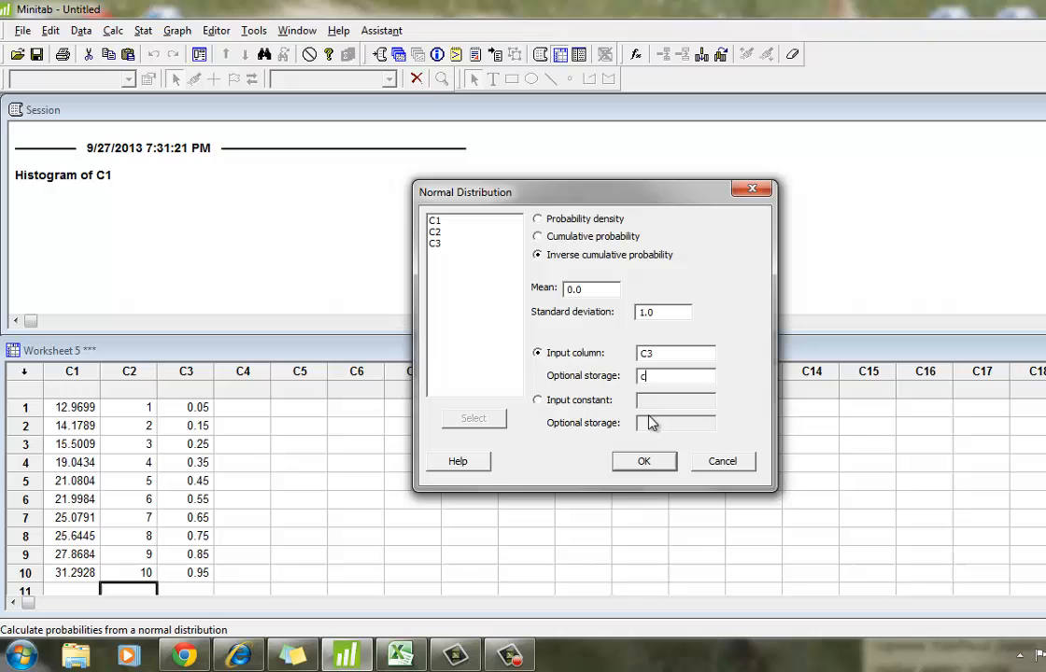
{"action": "left_click", "coordinate": [642, 461]}
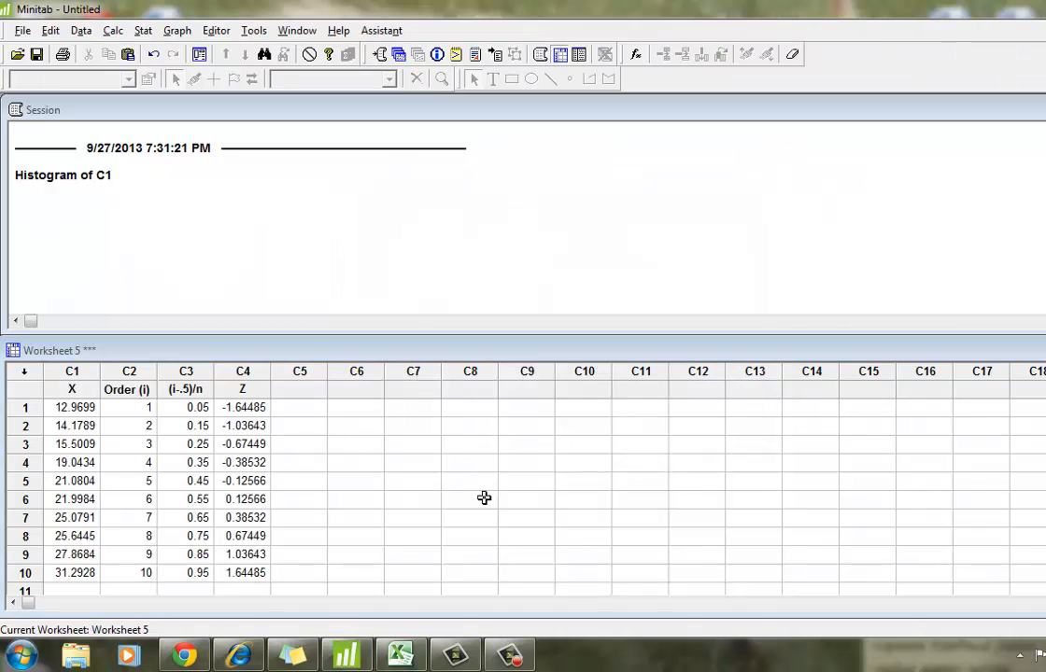
{"action": "left_click", "coordinate": [71, 372]}
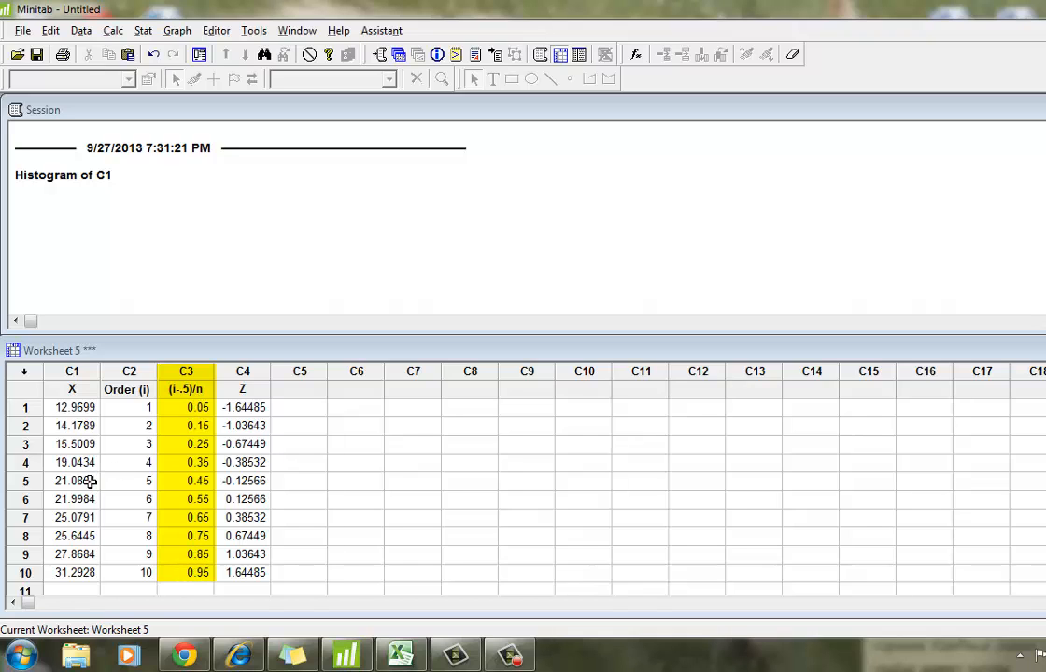
{"action": "left_click", "coordinate": [243, 370]}
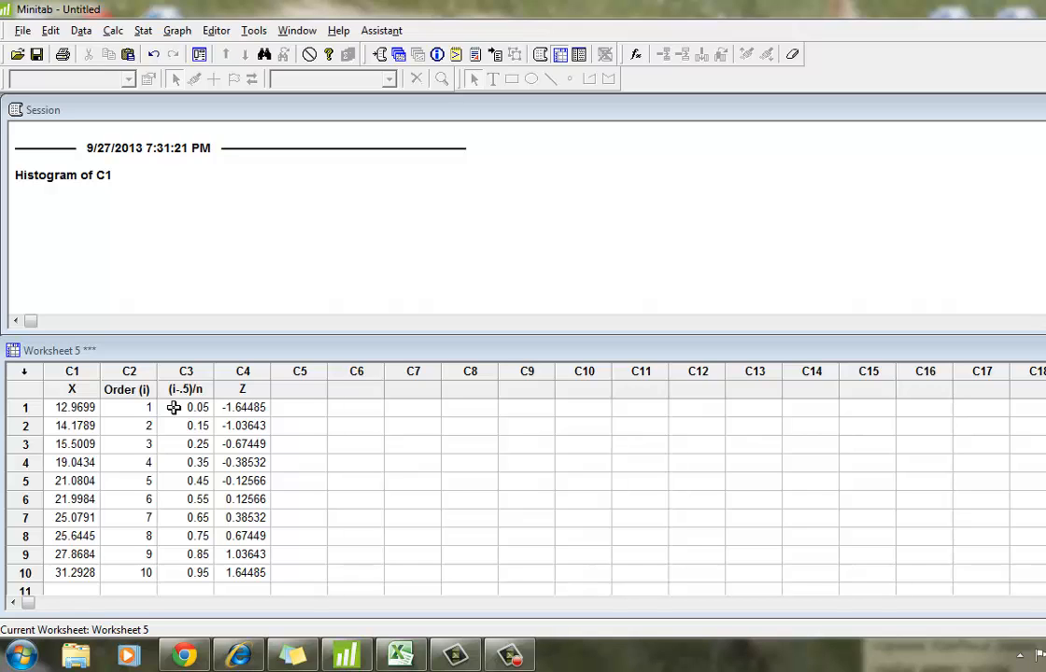
{"action": "mouse_move", "coordinate": [213, 557]}
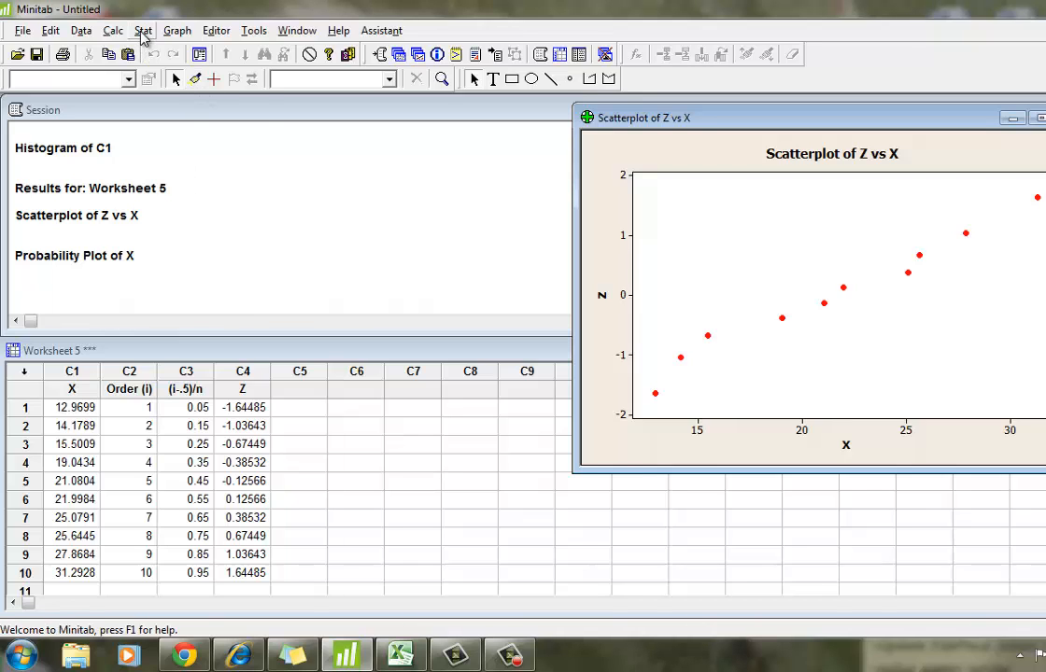
Bring the probability plot of X forward and drag it beside the Z-versus-X scatterplot.
{"action": "left_click", "coordinate": [146, 30]}
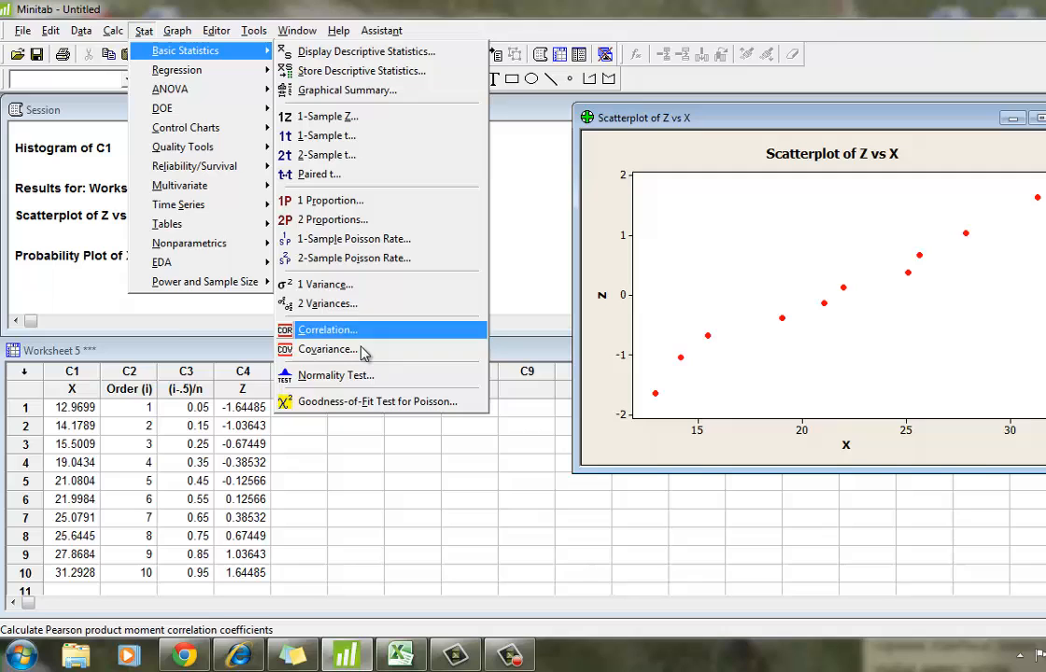
{"action": "left_click", "coordinate": [333, 376]}
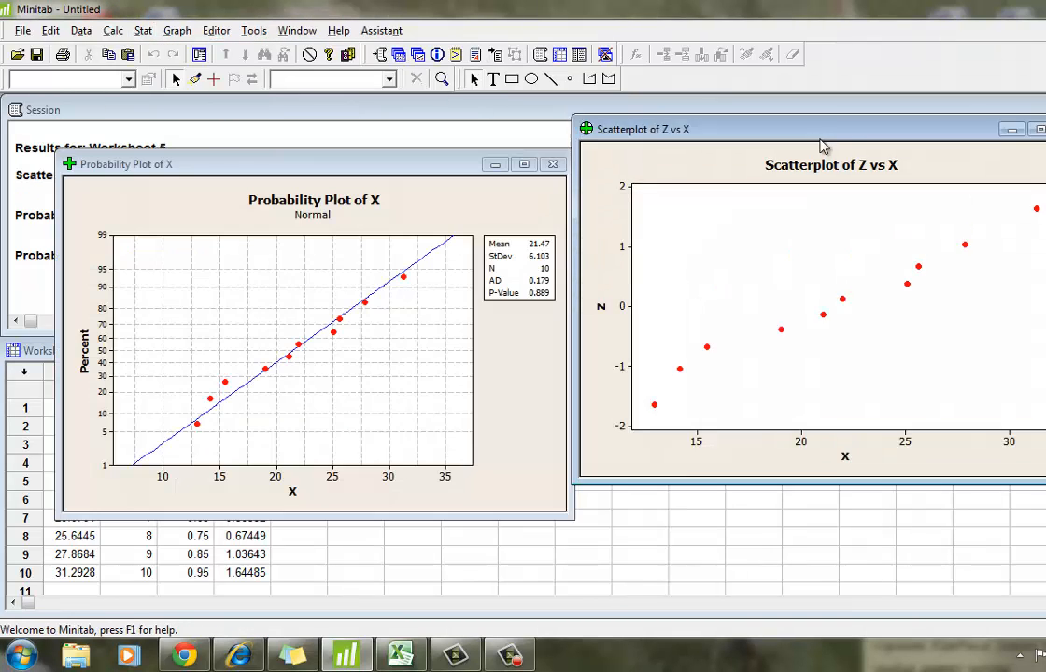
{"action": "left_click_drag", "start_coordinate": [825, 129], "coordinate": [829, 172]}
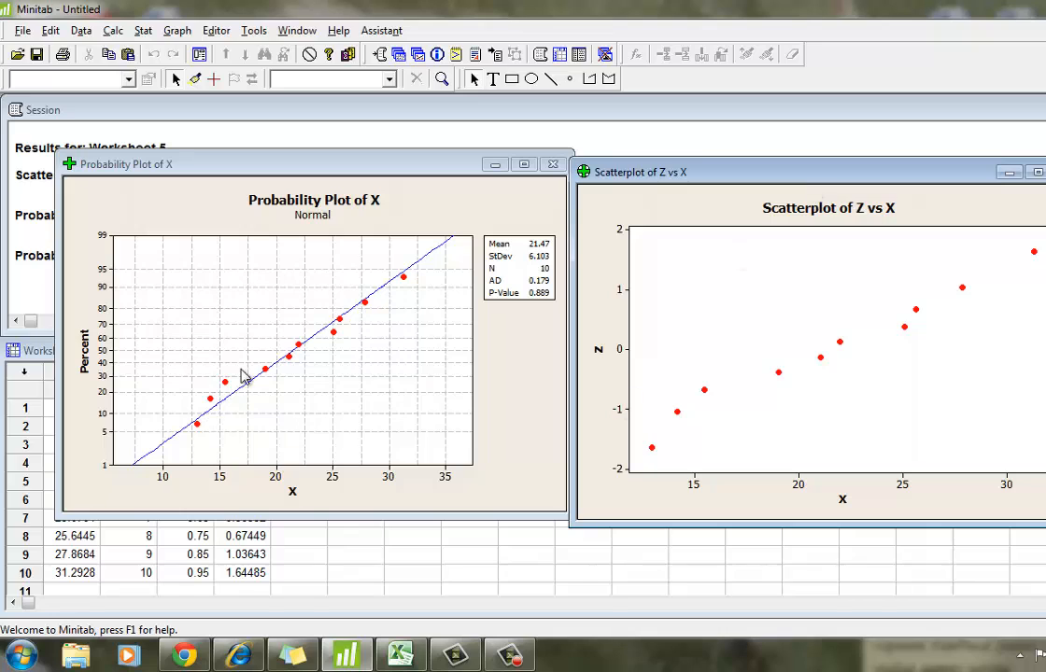
{"action": "mouse_move", "coordinate": [570, 338]}
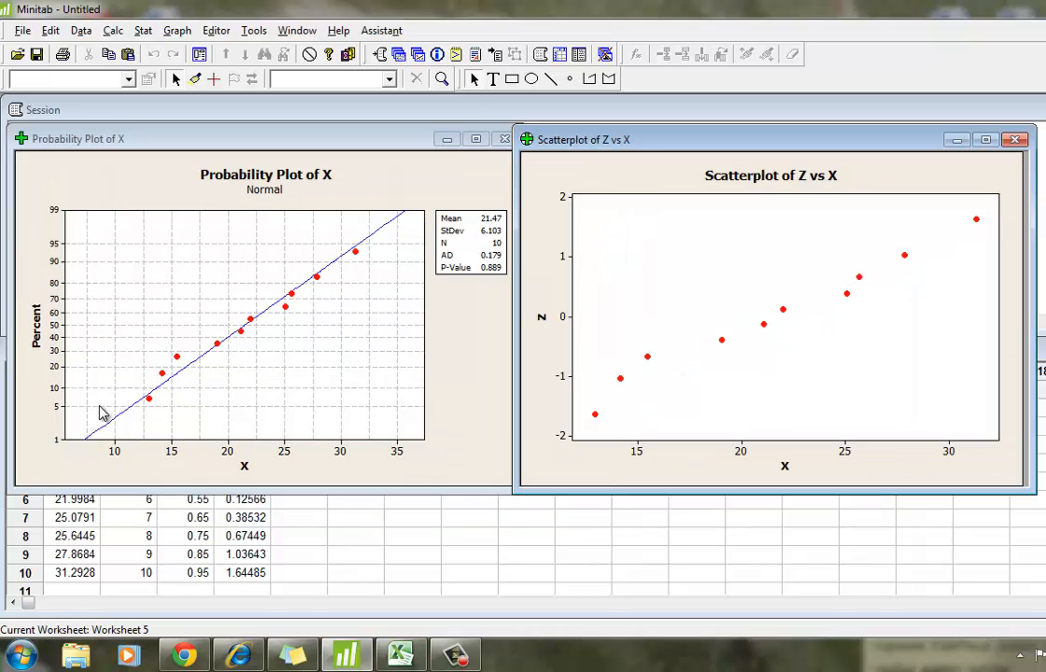
{"action": "mouse_move", "coordinate": [48, 428]}
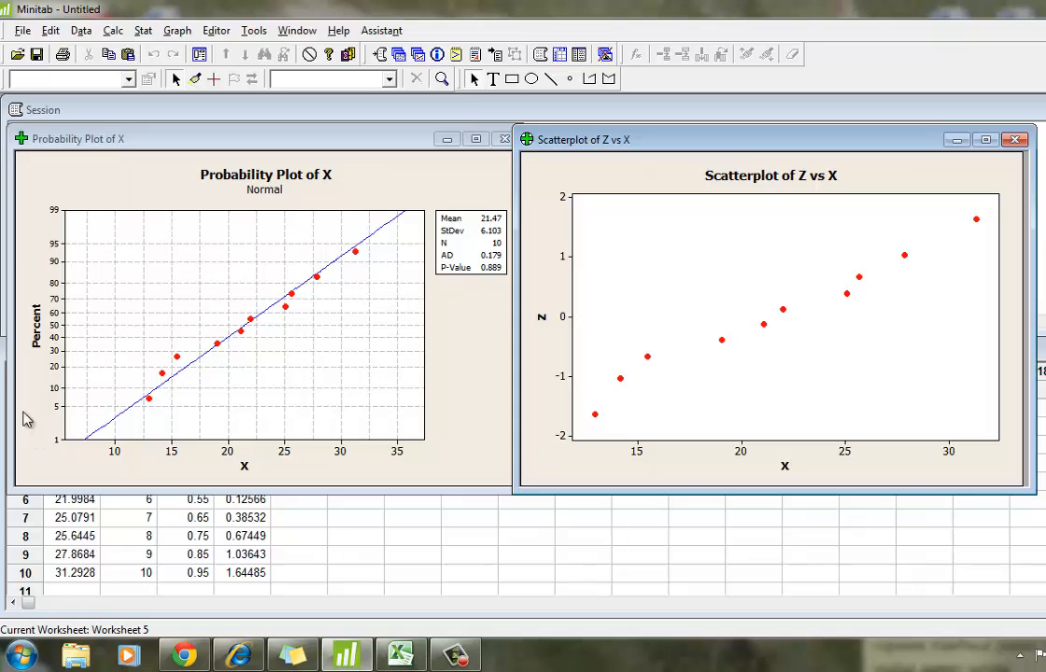
{"action": "mouse_move", "coordinate": [49, 437]}
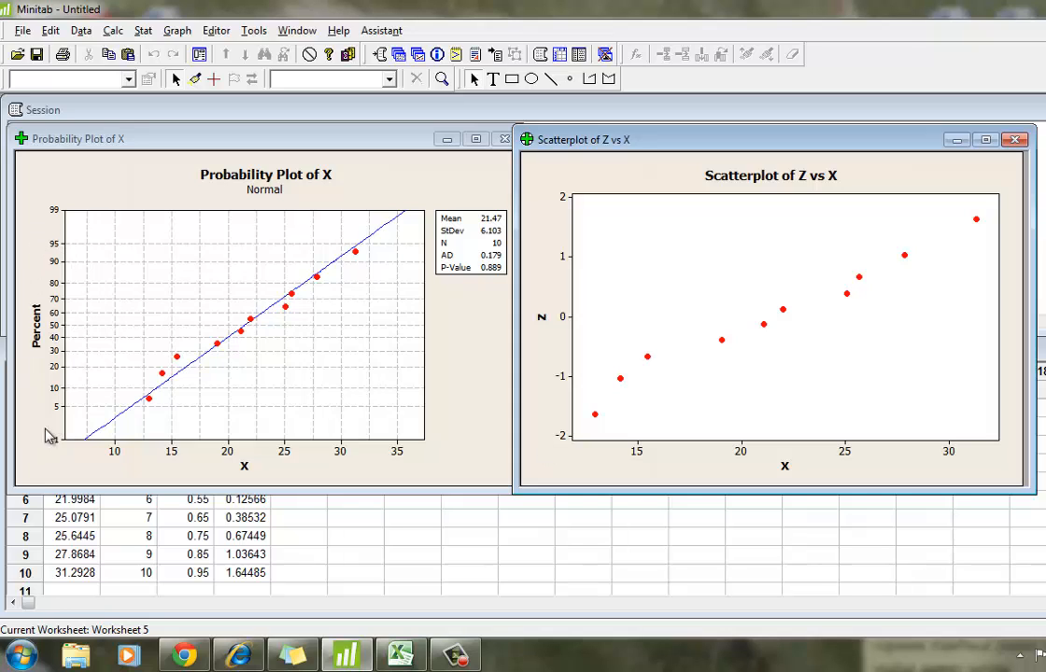
{"action": "mouse_move", "coordinate": [60, 407]}
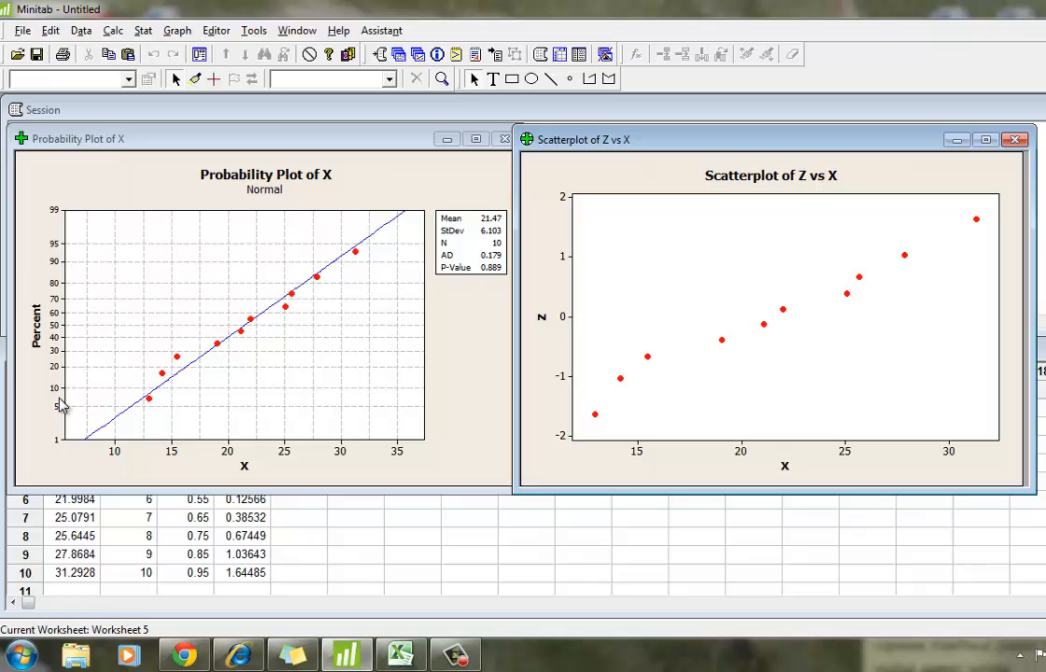
{"action": "mouse_move", "coordinate": [545, 459]}
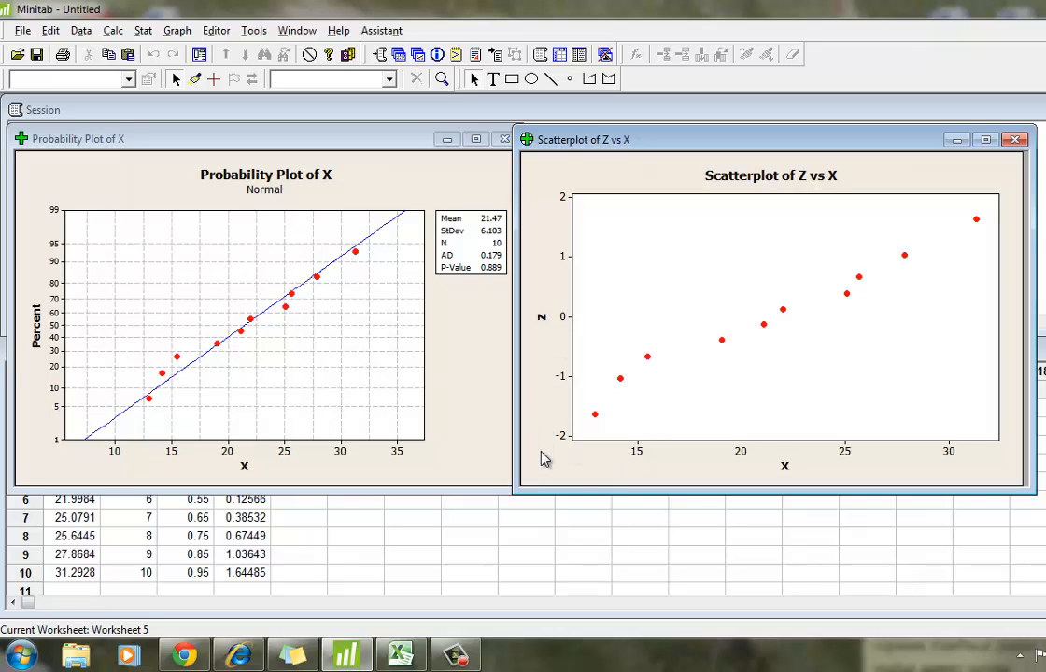
{"action": "mouse_move", "coordinate": [530, 444]}
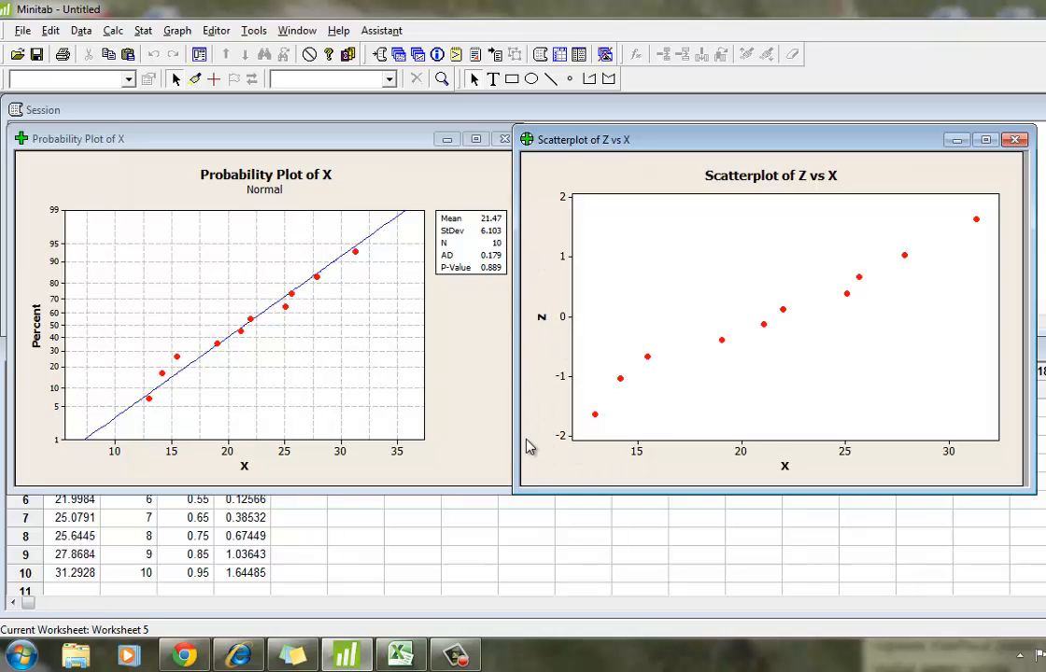
{"action": "mouse_move", "coordinate": [532, 453]}
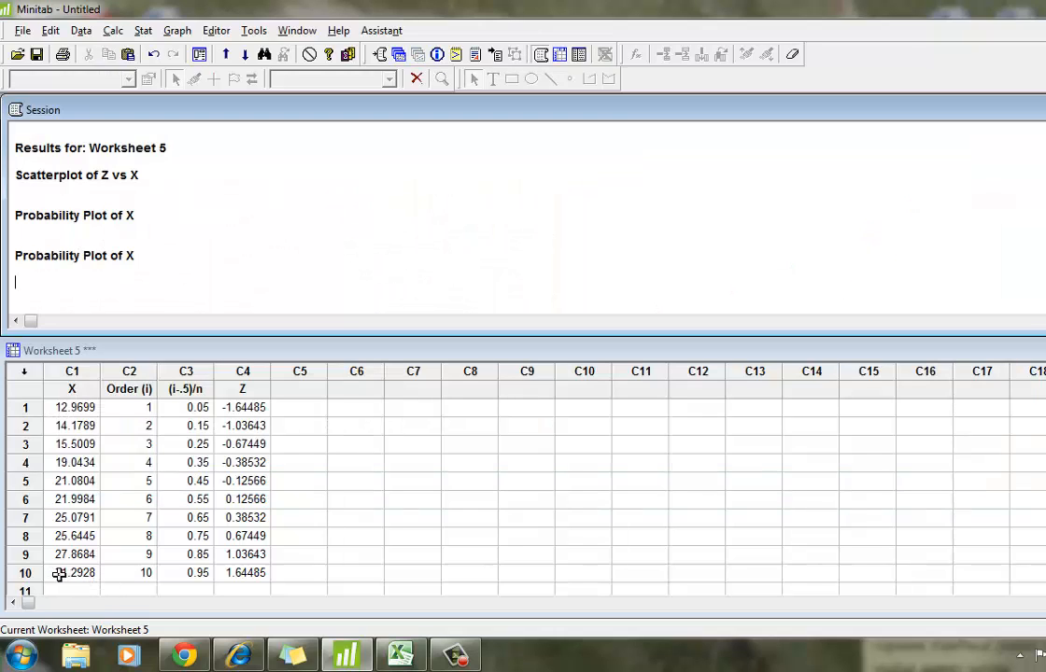
Replace the last X value with 51.29 and redraw the With Fit histogram of X.
{"action": "left_click", "coordinate": [60, 575]}
{"action": "type", "text": "29"}
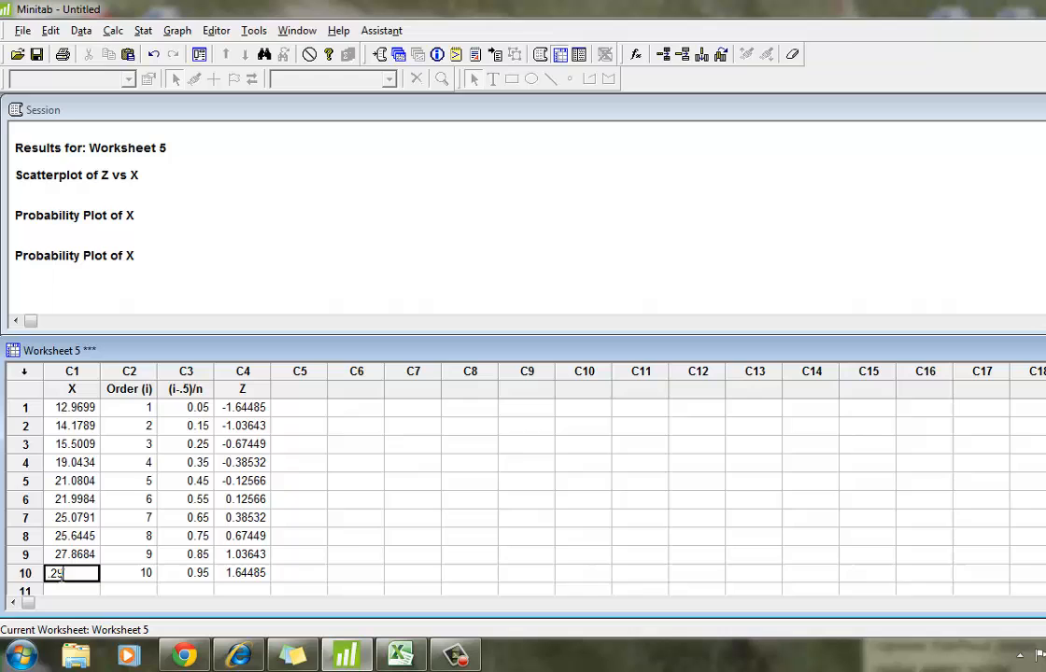
{"action": "left_click", "coordinate": [176, 30]}
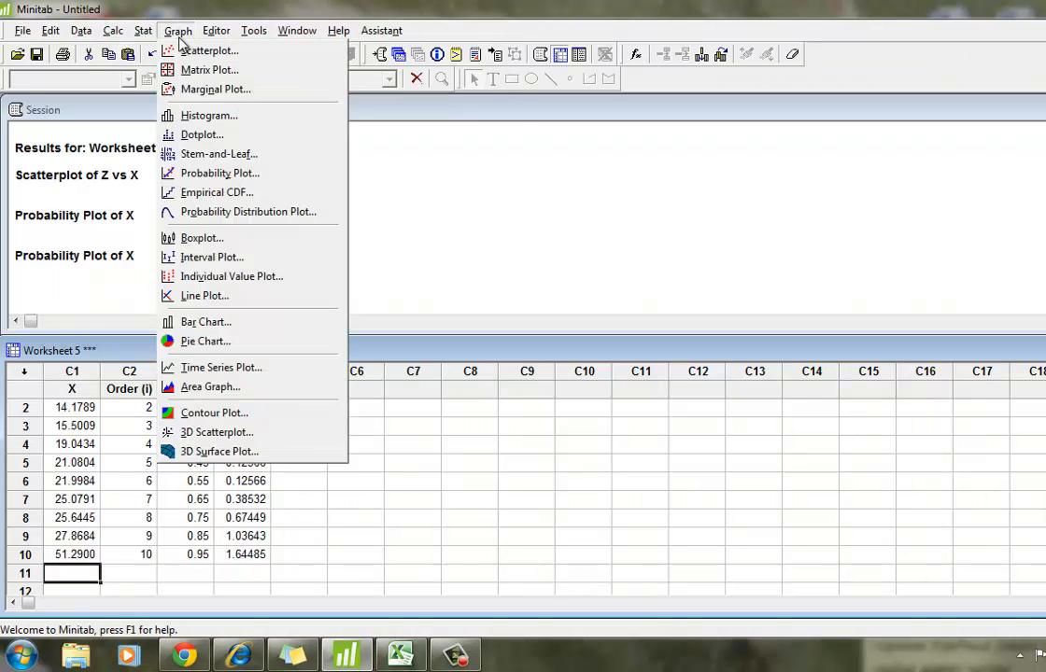
{"action": "left_click", "coordinate": [210, 116]}
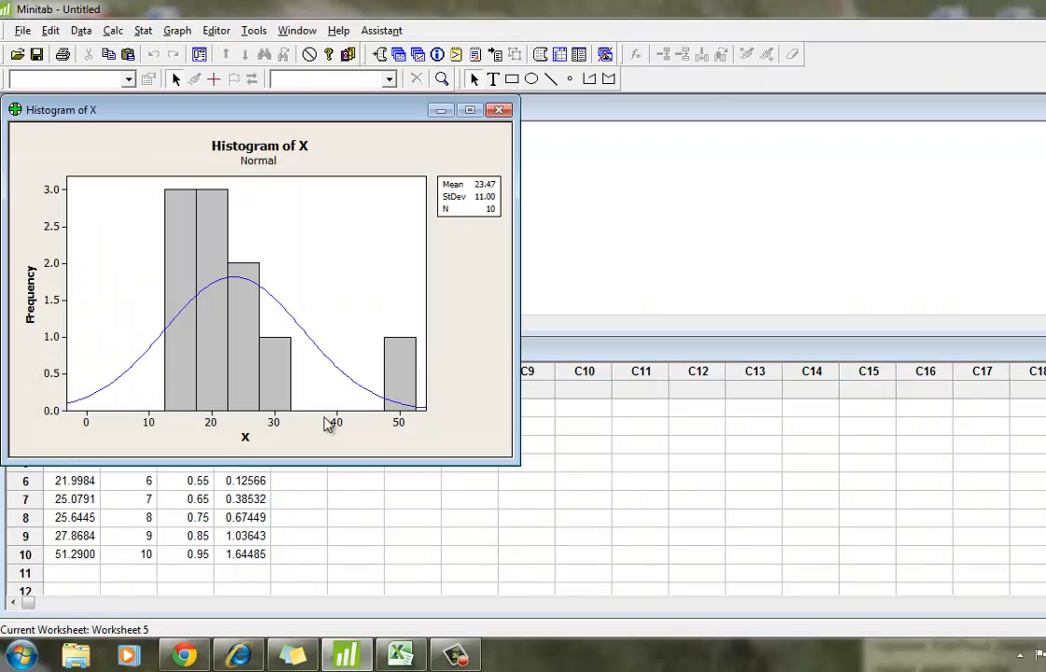
{"action": "mouse_move", "coordinate": [407, 373]}
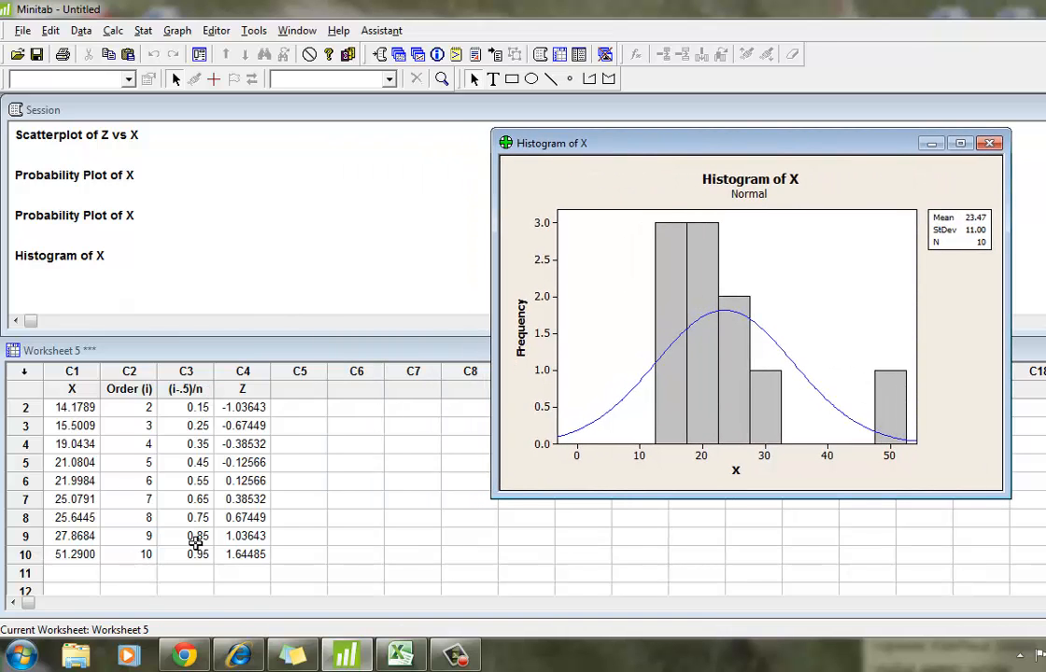
{"action": "mouse_move", "coordinate": [252, 556]}
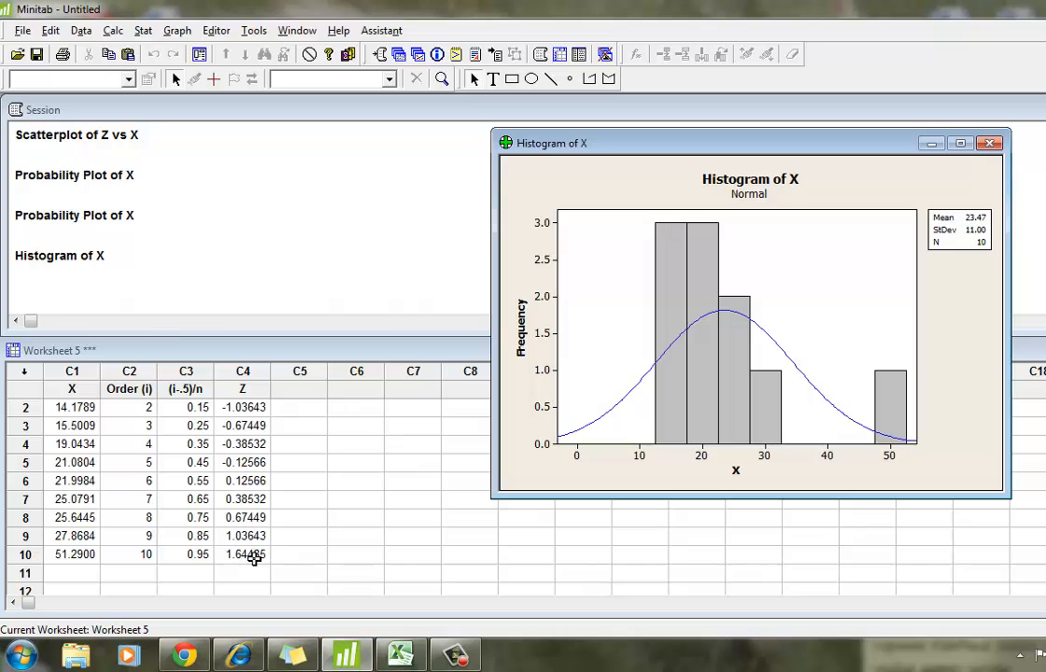
{"action": "mouse_move", "coordinate": [67, 560]}
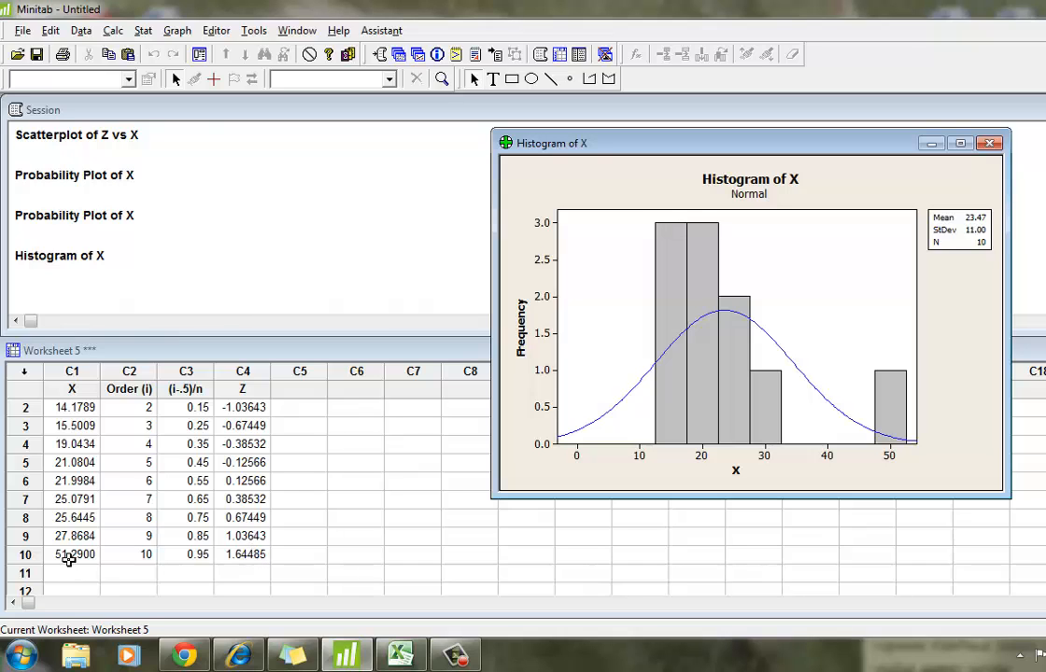
{"action": "left_click", "coordinate": [146, 30]}
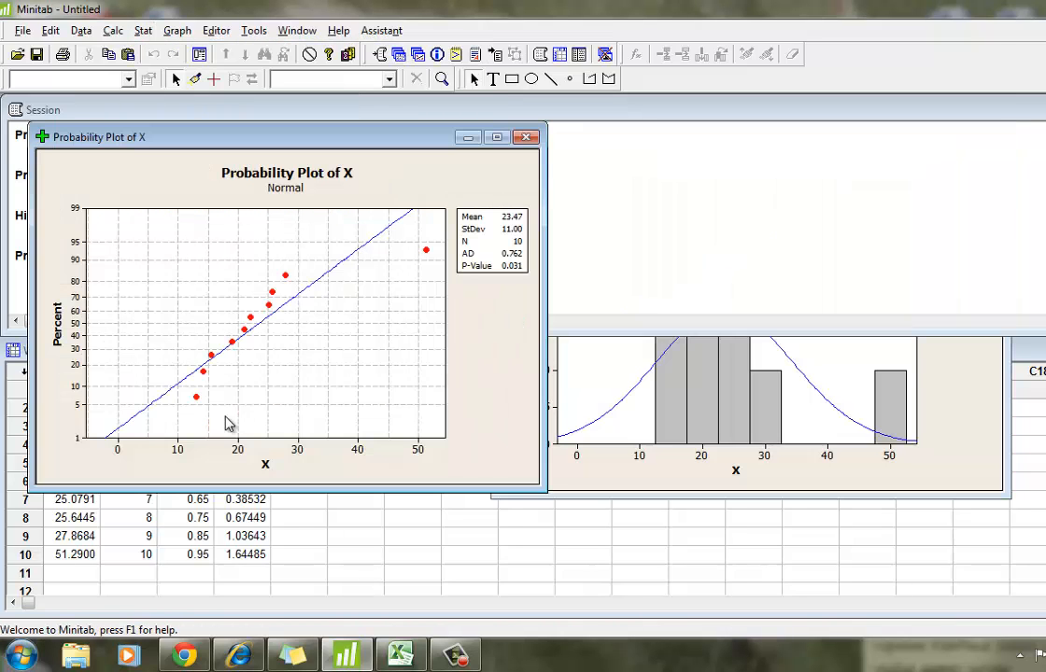
{"action": "mouse_move", "coordinate": [267, 478]}
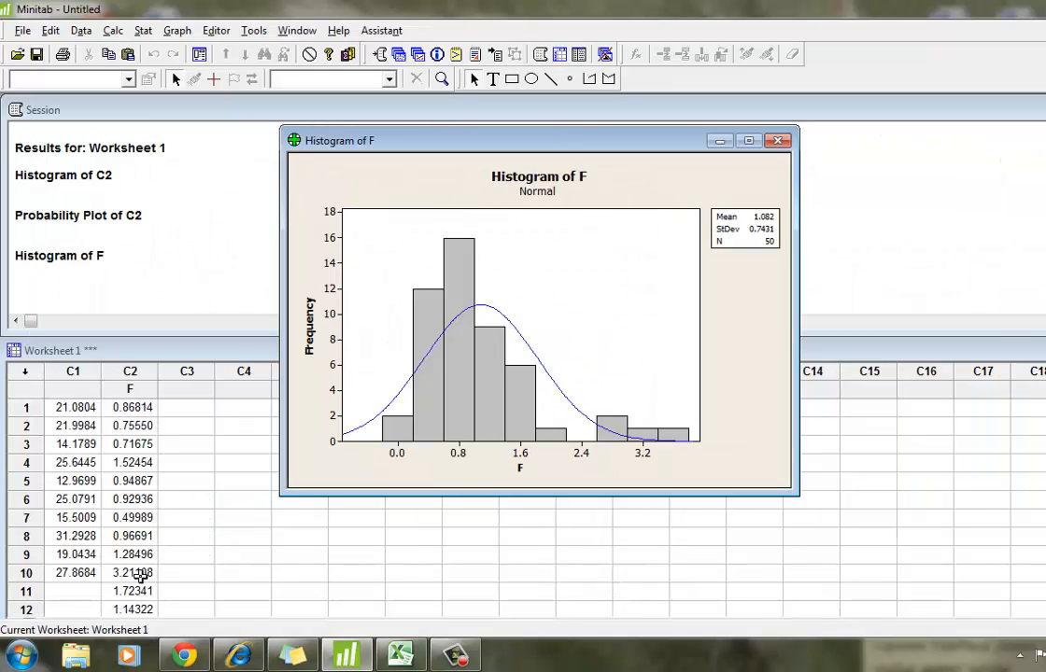
{"action": "mouse_move", "coordinate": [151, 512]}
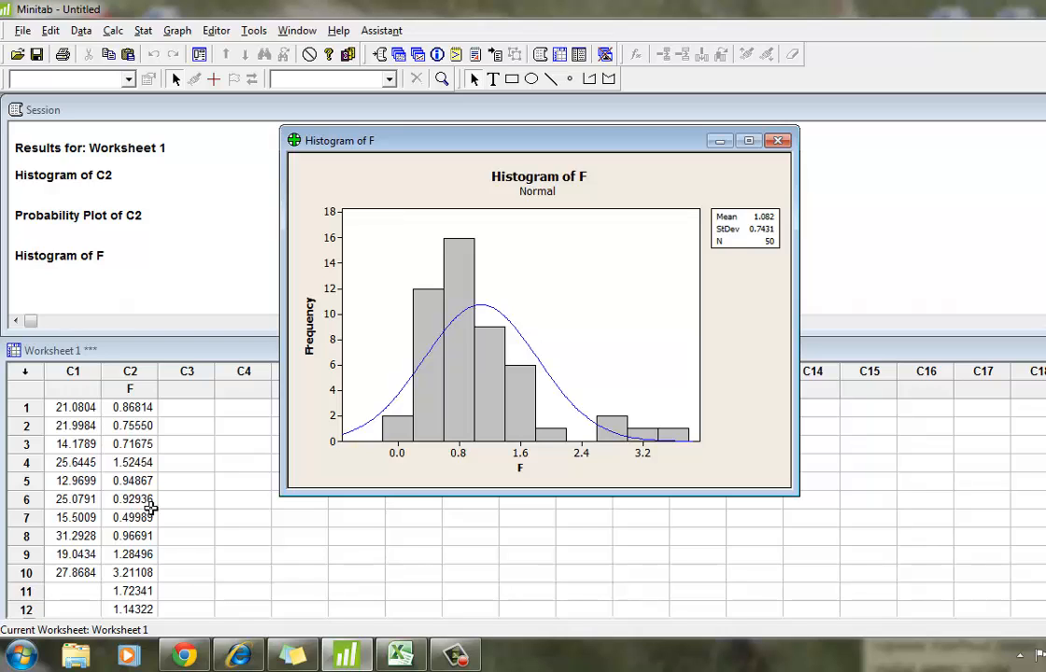
{"action": "mouse_move", "coordinate": [635, 441]}
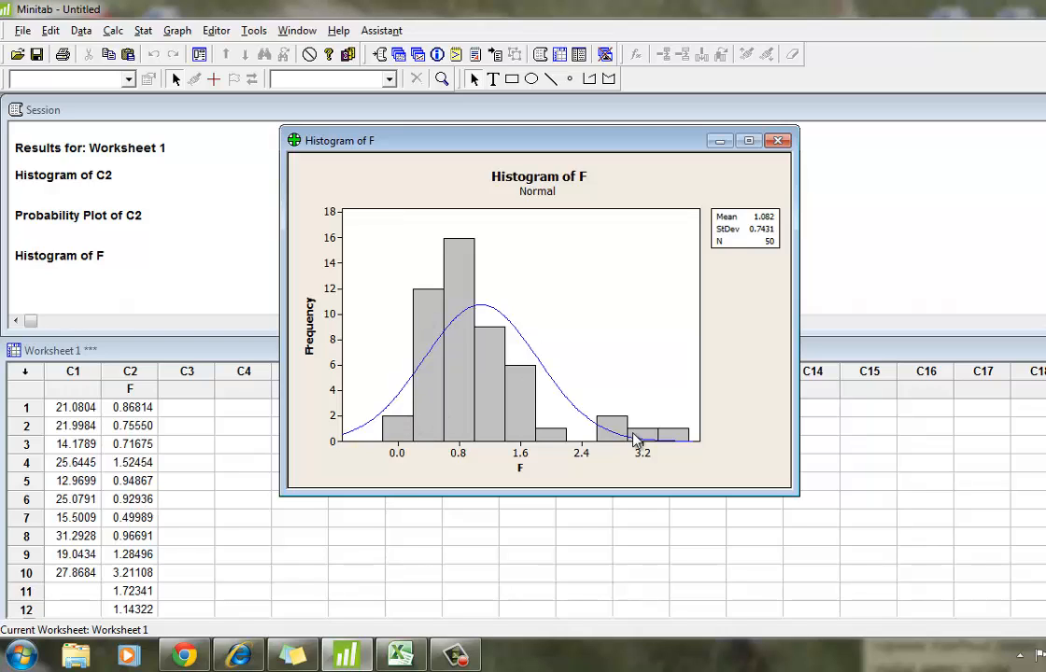
{"action": "mouse_move", "coordinate": [450, 463]}
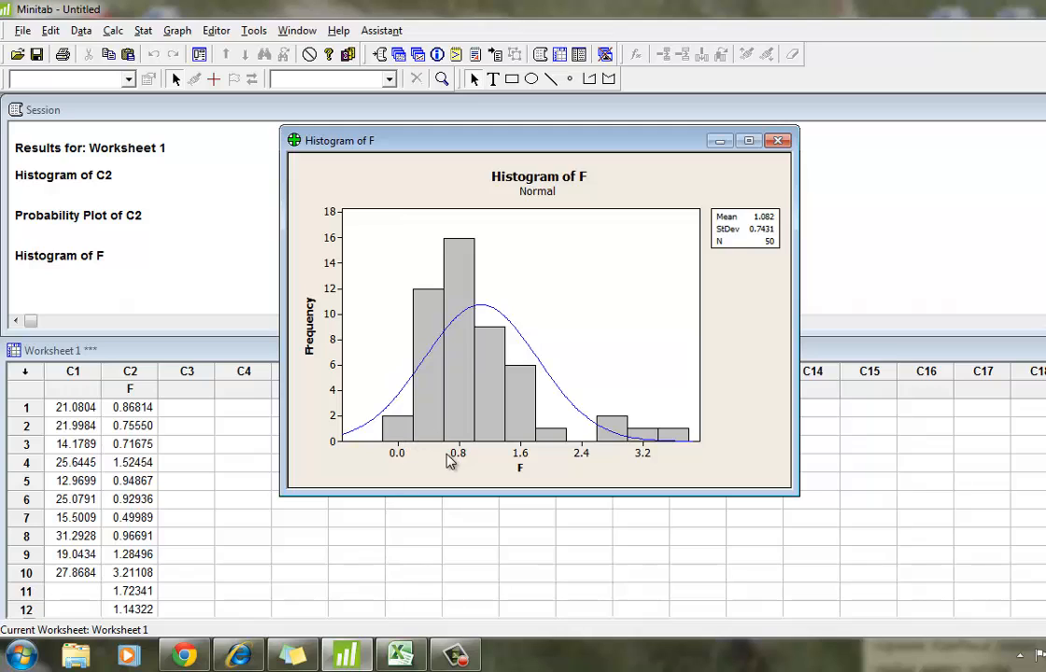
{"action": "mouse_move", "coordinate": [624, 433]}
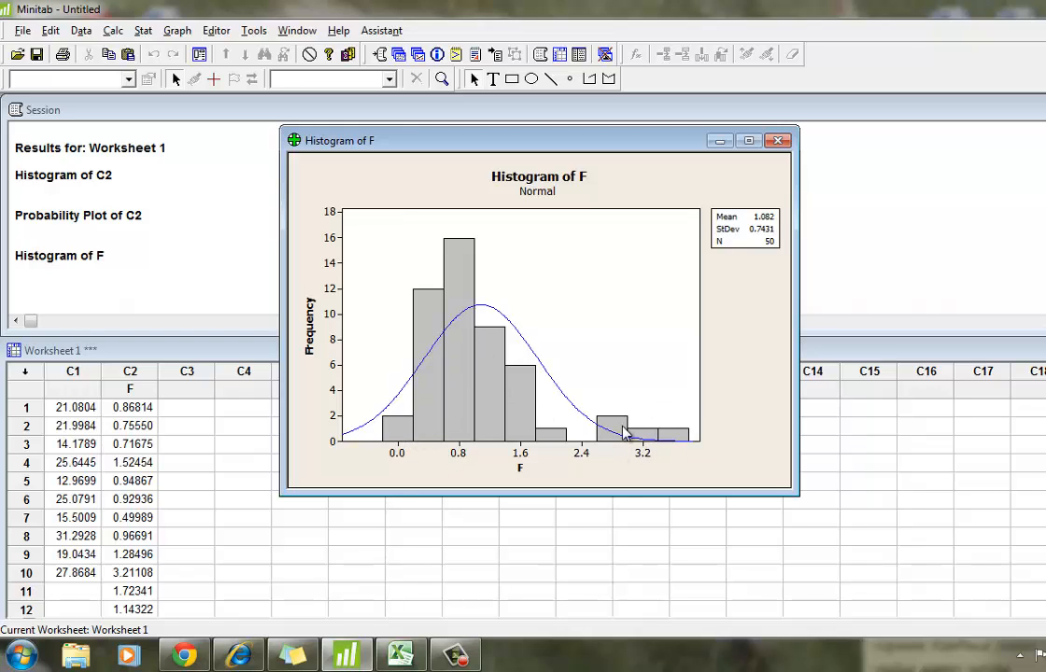
{"action": "mouse_move", "coordinate": [328, 449]}
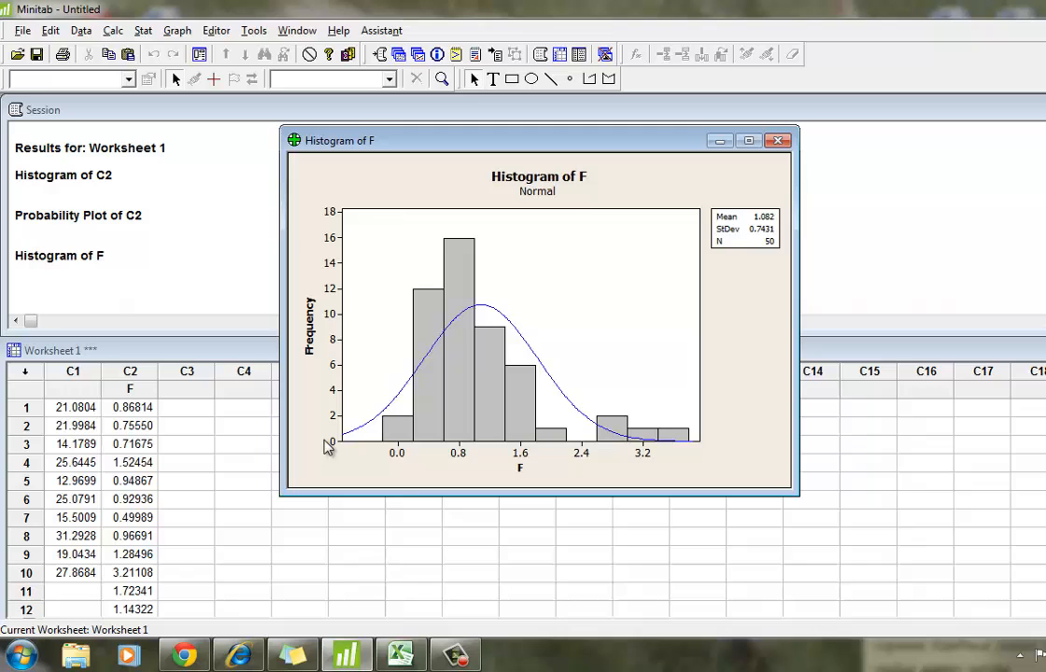
{"action": "mouse_move", "coordinate": [546, 149]}
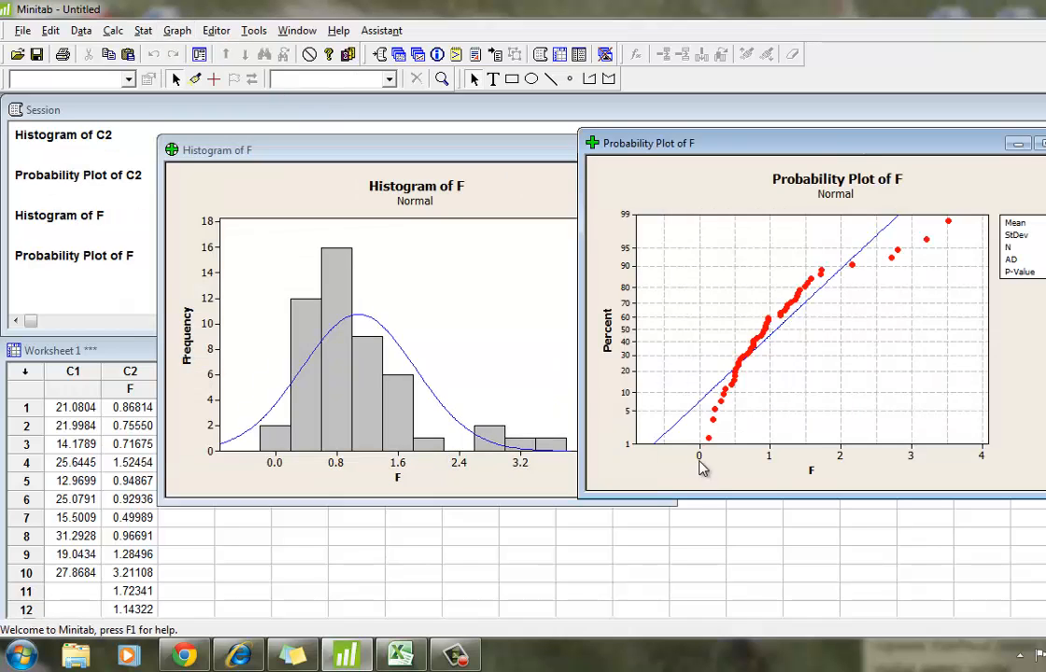
{"action": "mouse_move", "coordinate": [794, 288]}
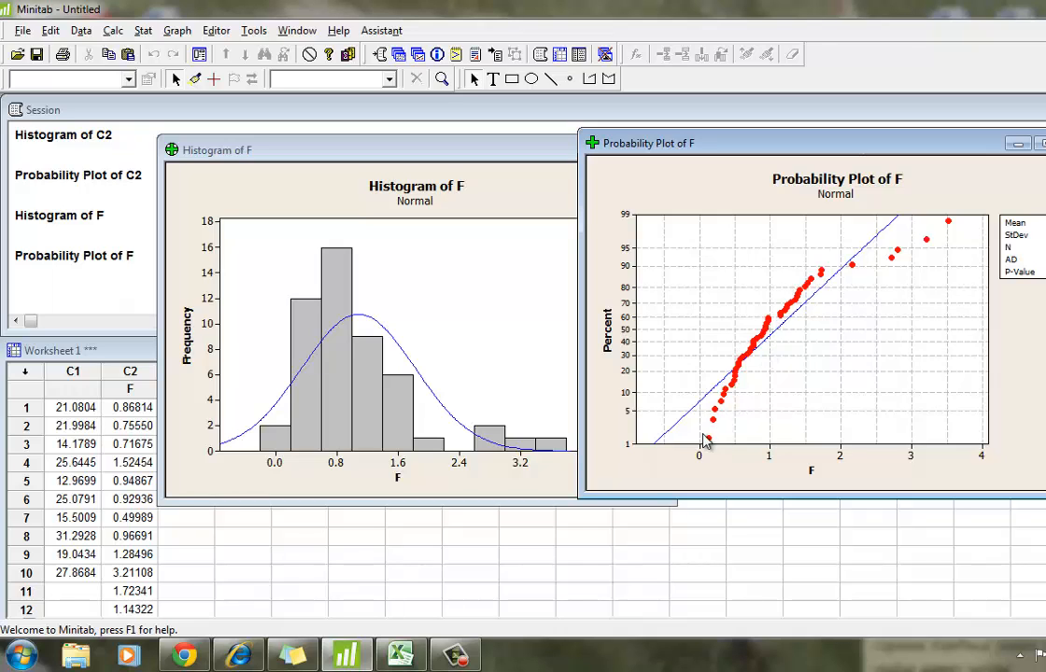
{"action": "mouse_move", "coordinate": [306, 377]}
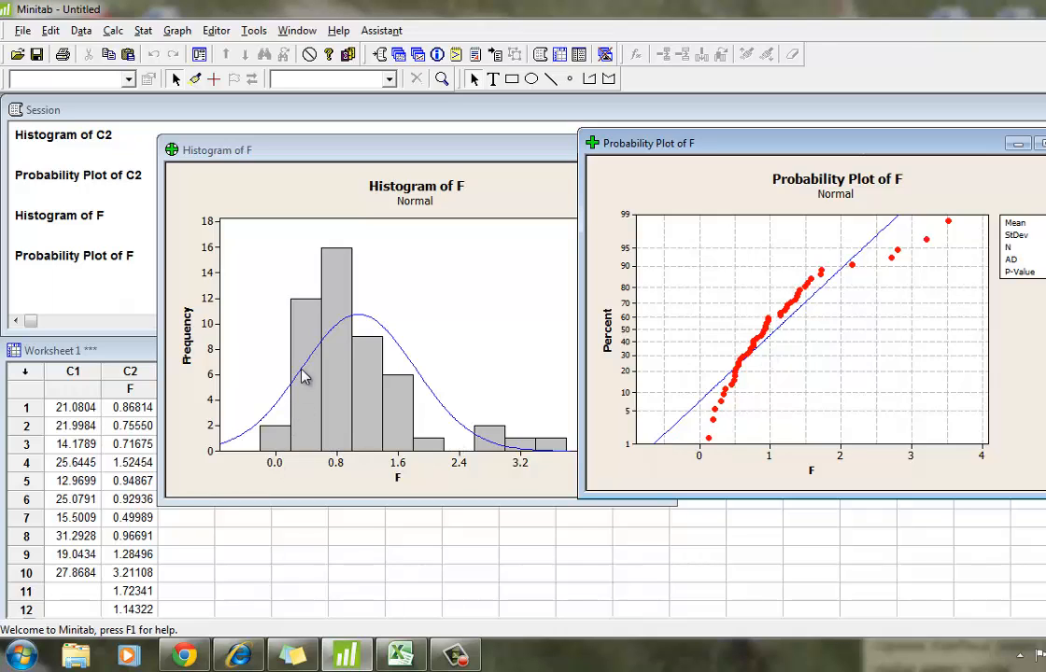
{"action": "mouse_move", "coordinate": [213, 450]}
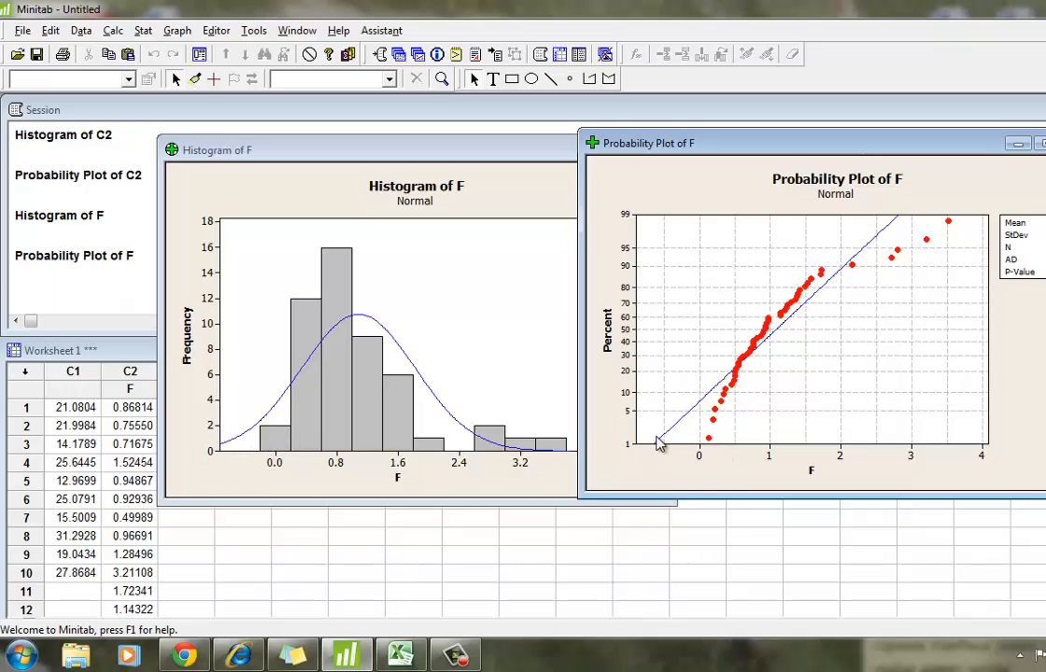
{"action": "mouse_move", "coordinate": [516, 410]}
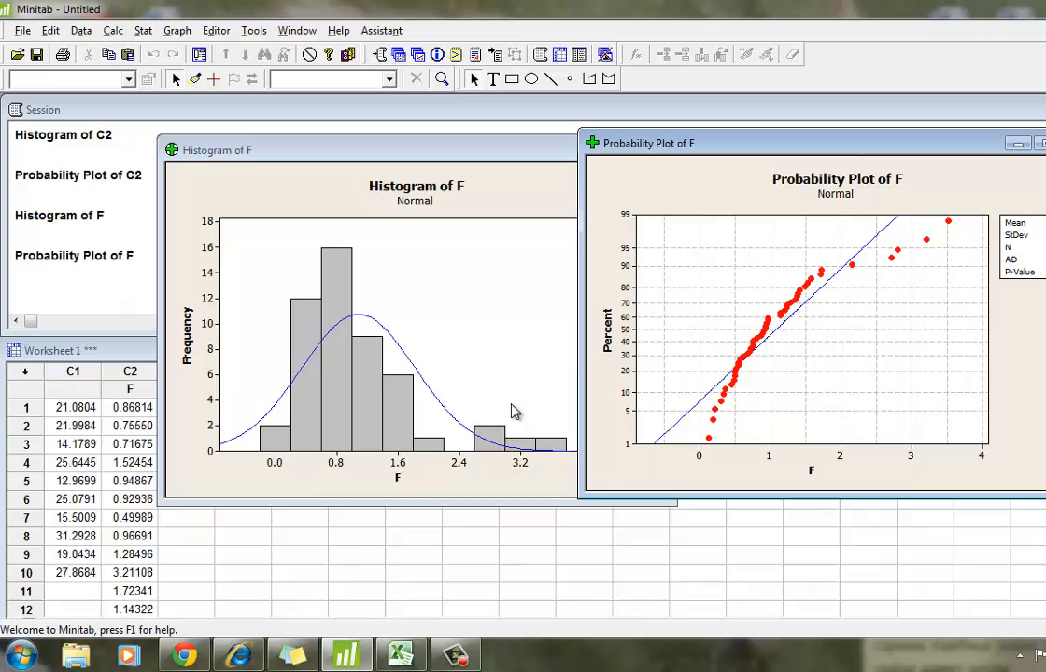
{"action": "mouse_move", "coordinate": [855, 265]}
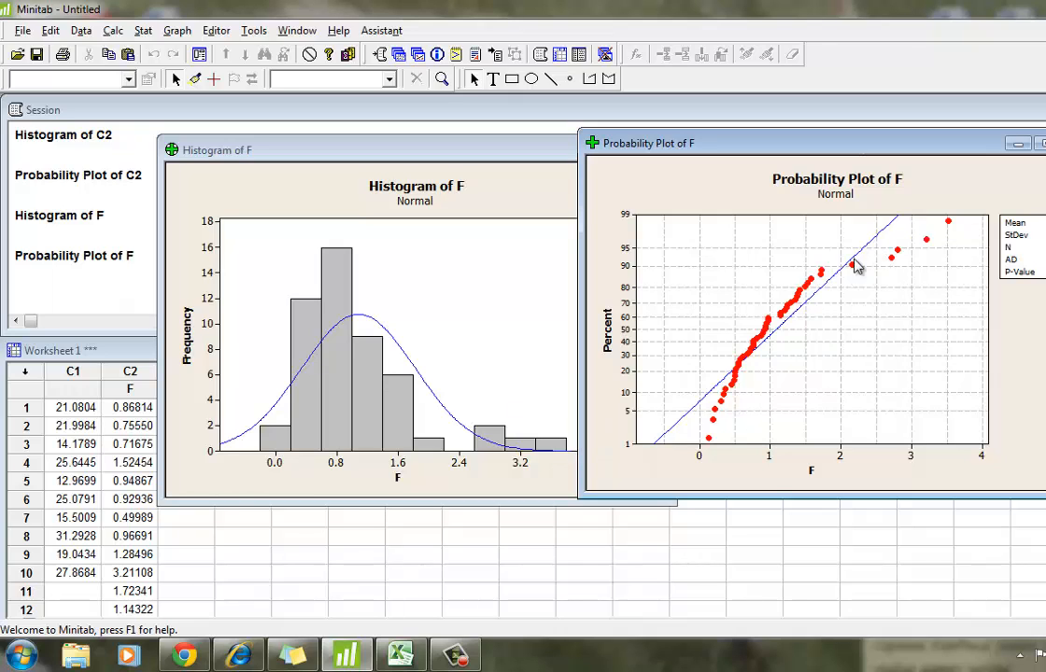
{"action": "mouse_move", "coordinate": [385, 364]}
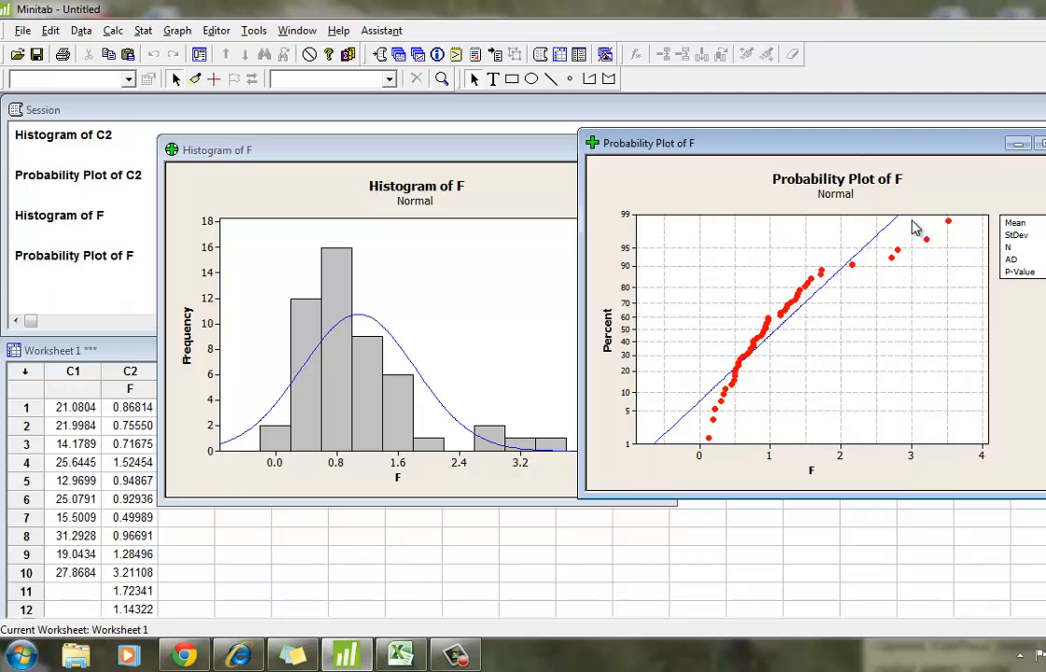
{"action": "mouse_move", "coordinate": [878, 250]}
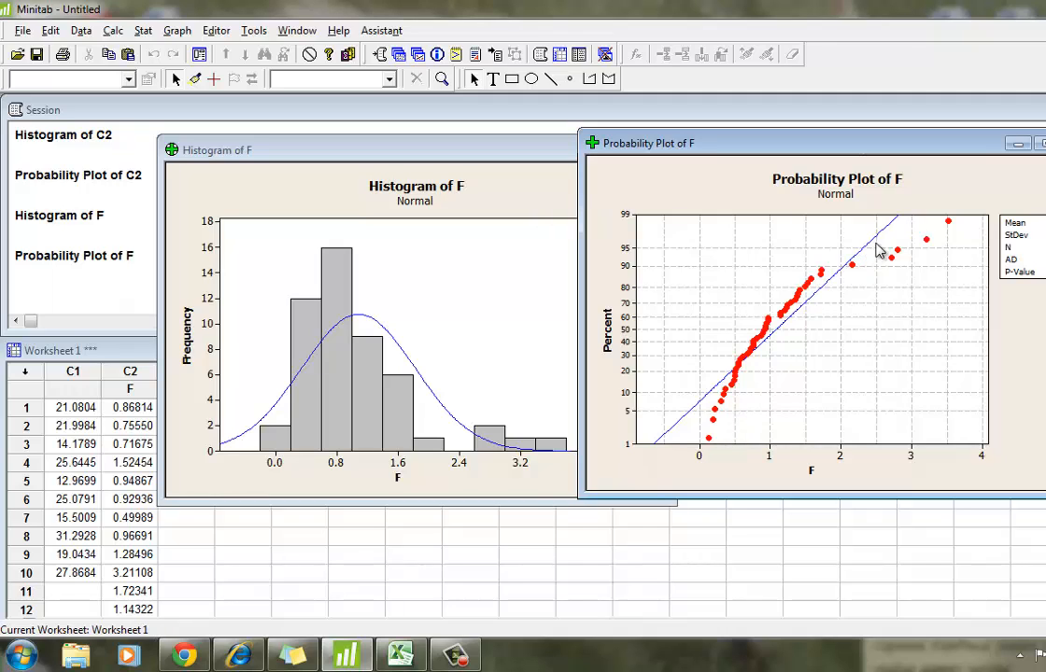
{"action": "mouse_move", "coordinate": [877, 250]}
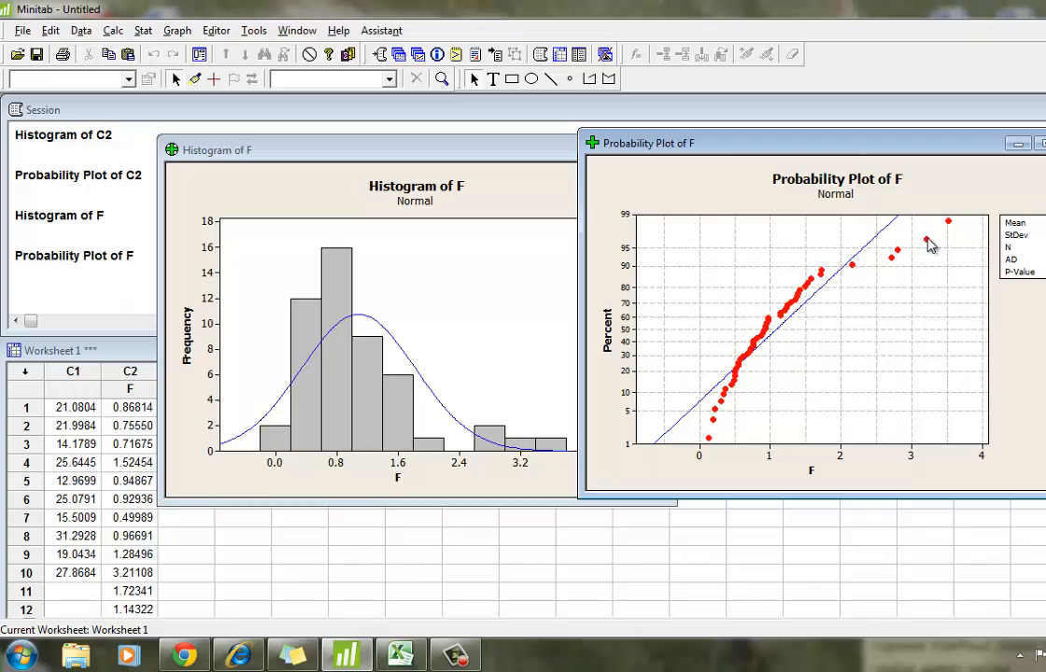
{"action": "mouse_move", "coordinate": [915, 251]}
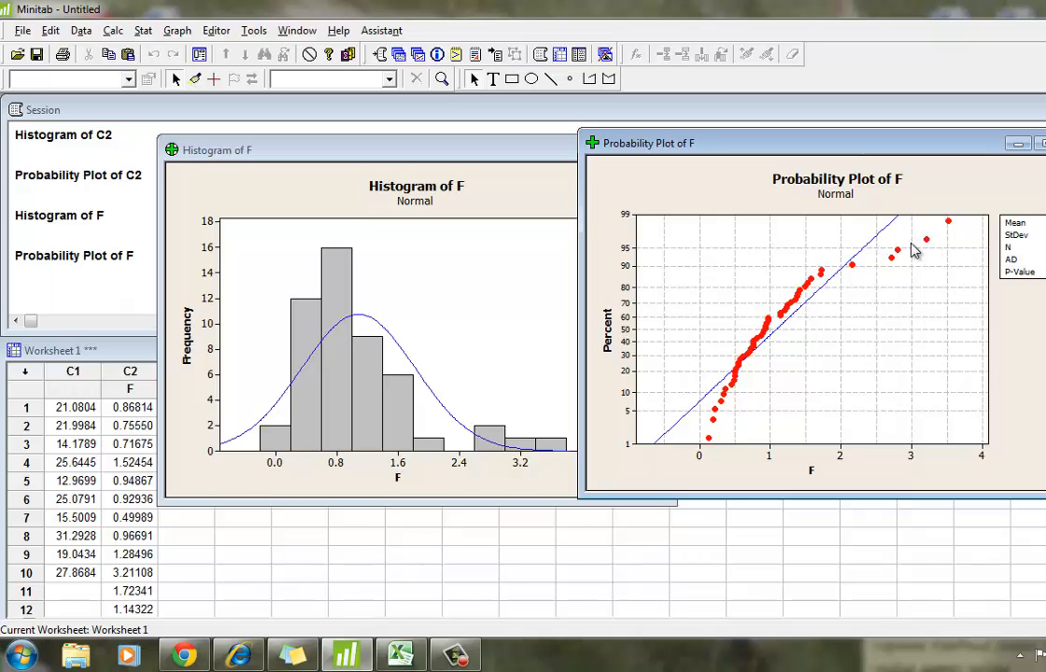
{"action": "mouse_move", "coordinate": [878, 251]}
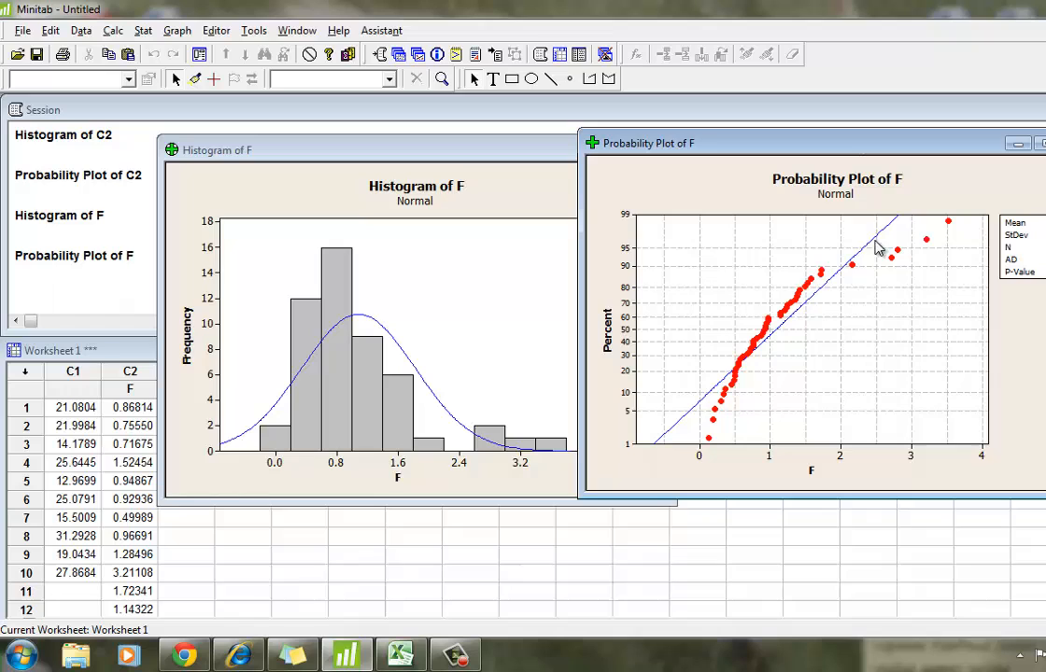
{"action": "mouse_move", "coordinate": [871, 250]}
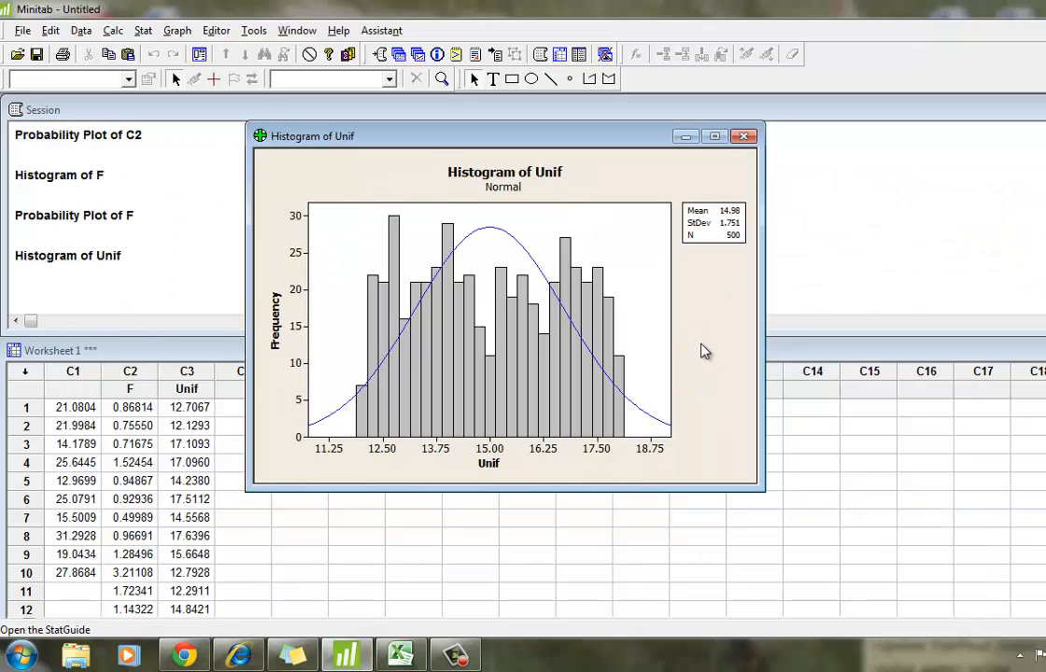
{"action": "mouse_move", "coordinate": [553, 388]}
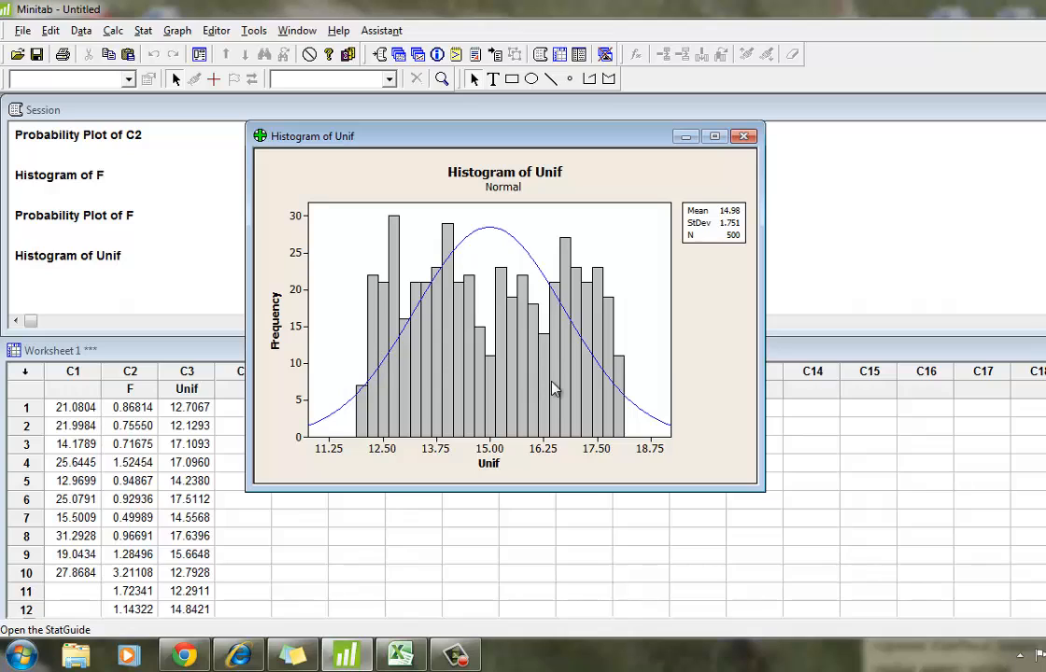
{"action": "mouse_move", "coordinate": [407, 493]}
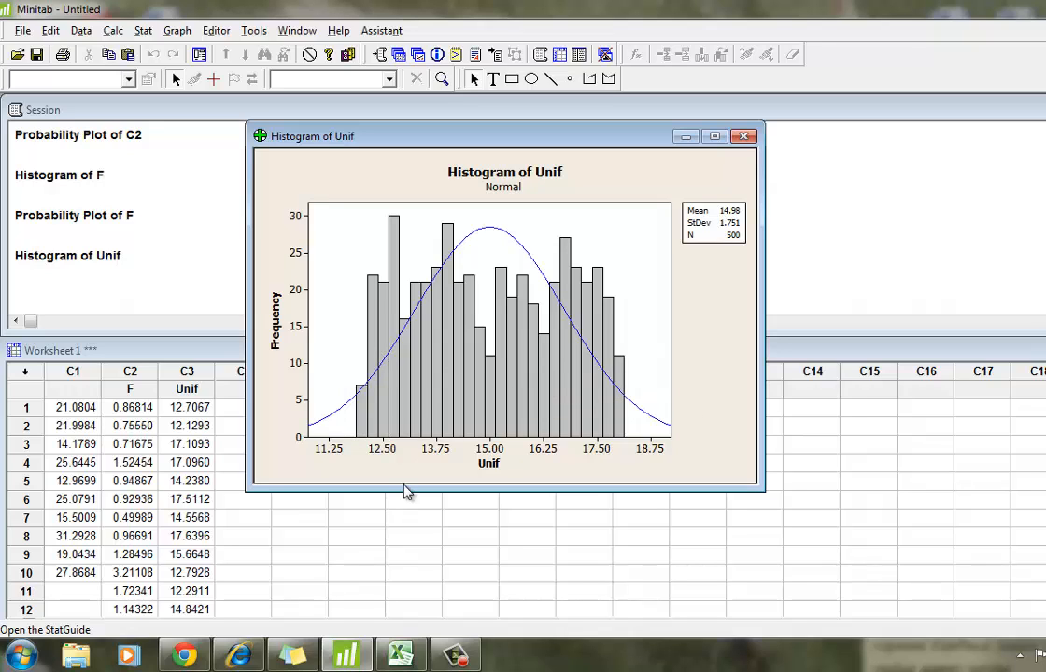
{"action": "mouse_move", "coordinate": [447, 271]}
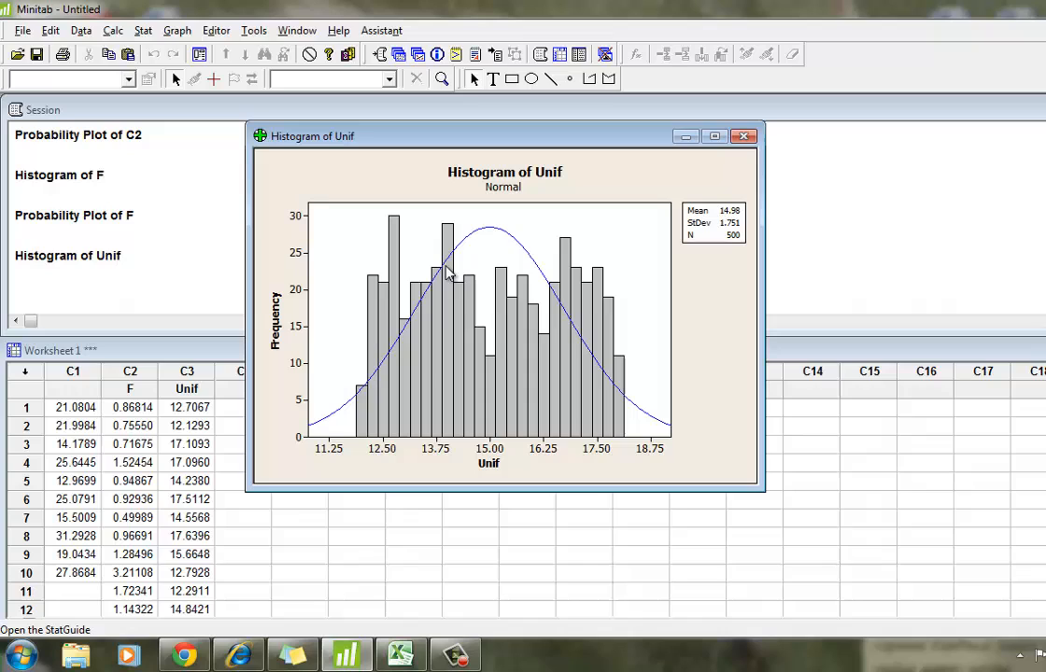
{"action": "mouse_move", "coordinate": [351, 450]}
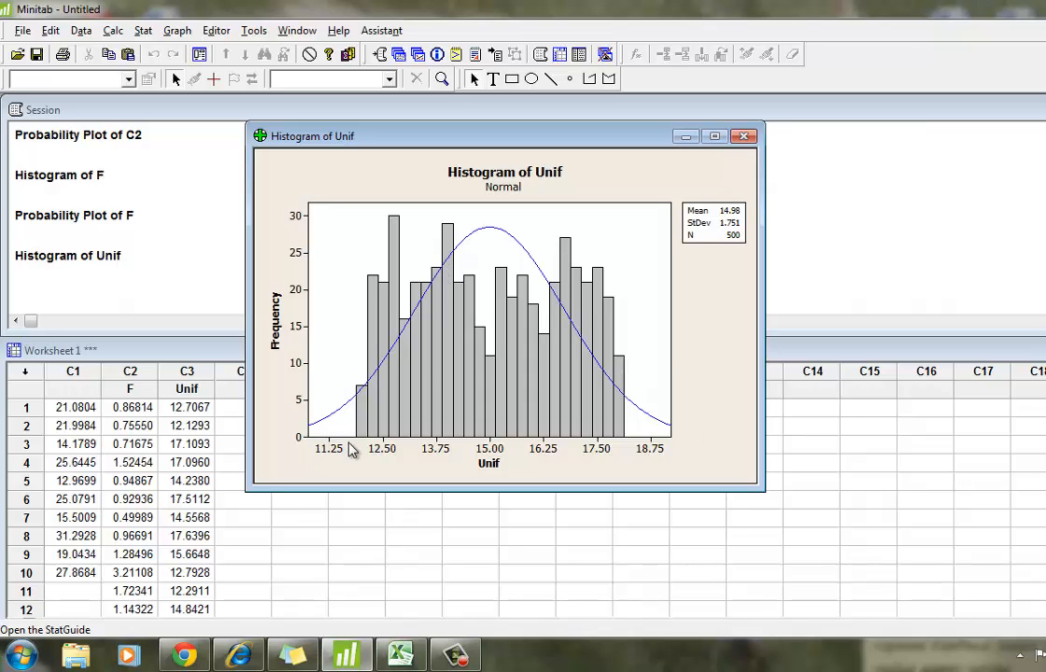
{"action": "mouse_move", "coordinate": [366, 277]}
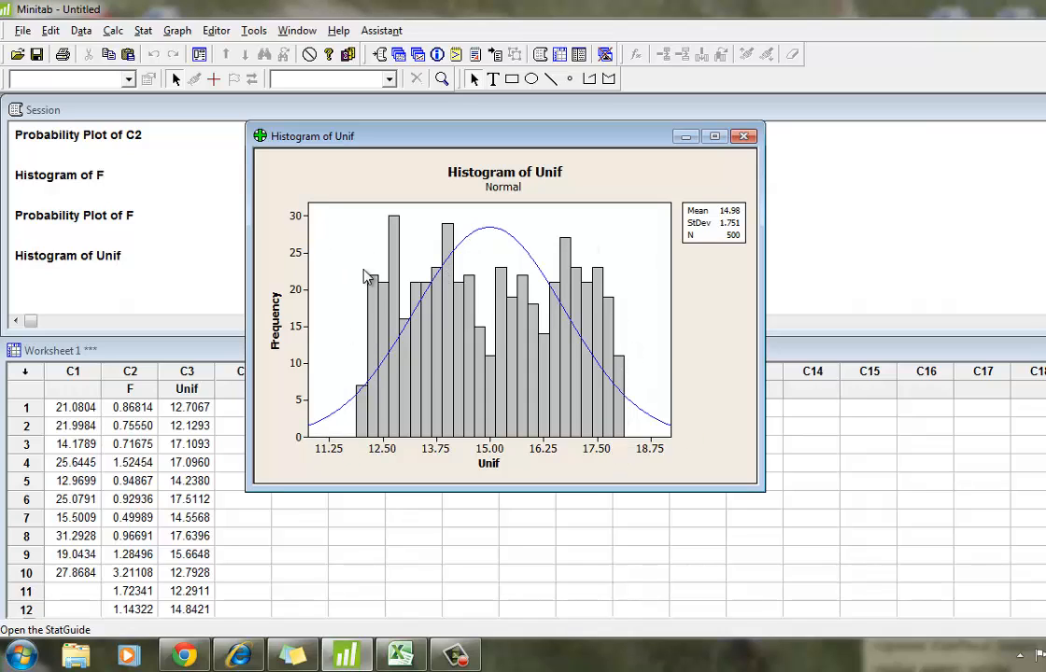
{"action": "mouse_move", "coordinate": [433, 482]}
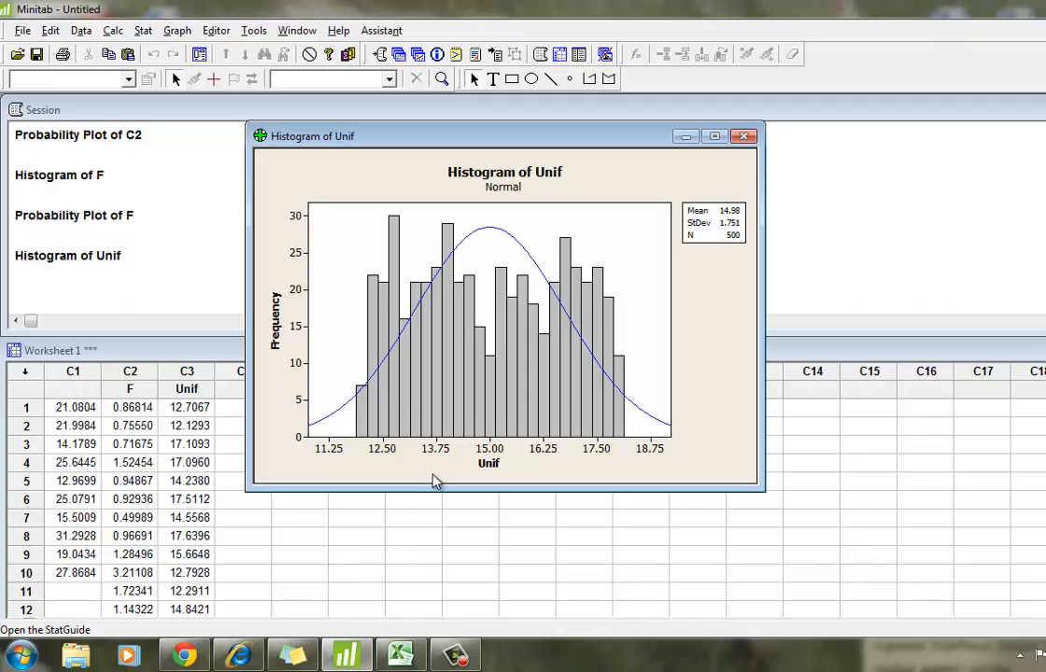
{"action": "mouse_move", "coordinate": [352, 433]}
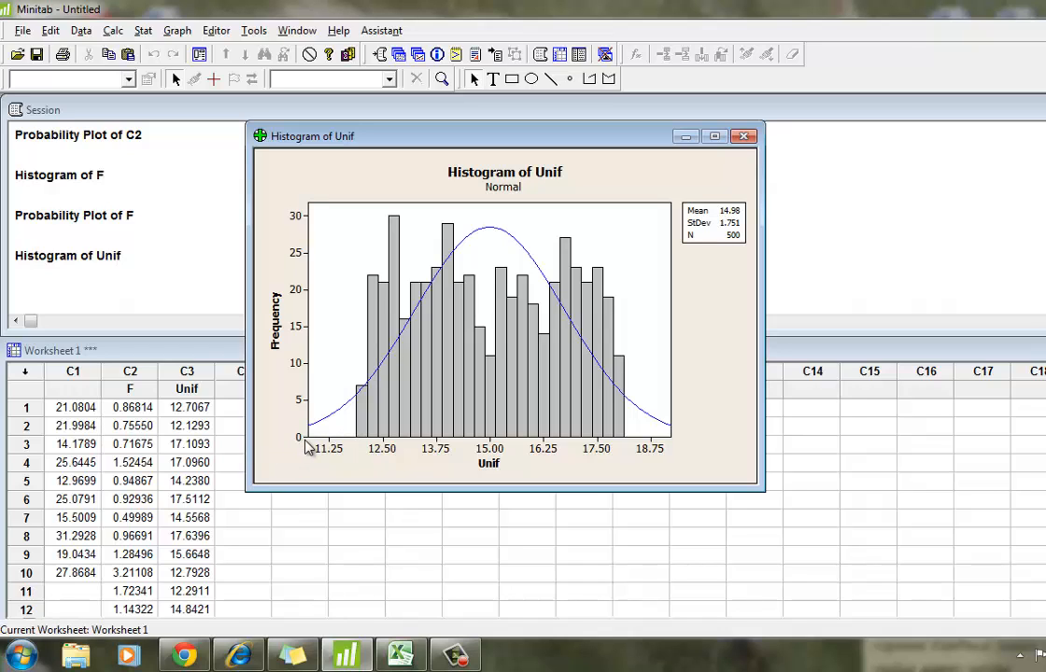
{"action": "mouse_move", "coordinate": [647, 441]}
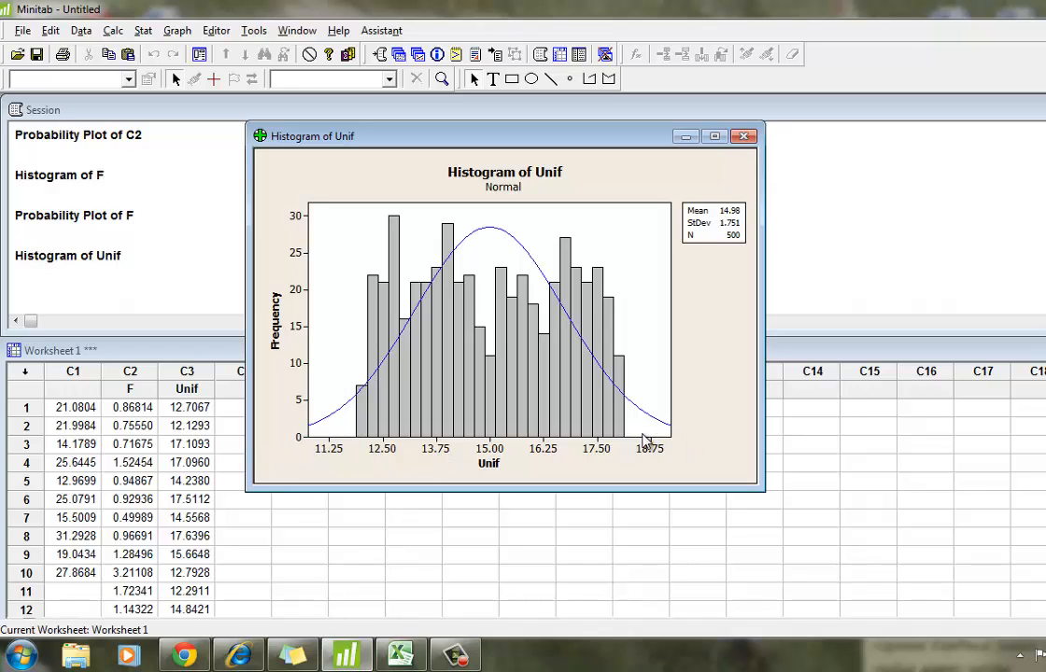
{"action": "mouse_move", "coordinate": [175, 56]}
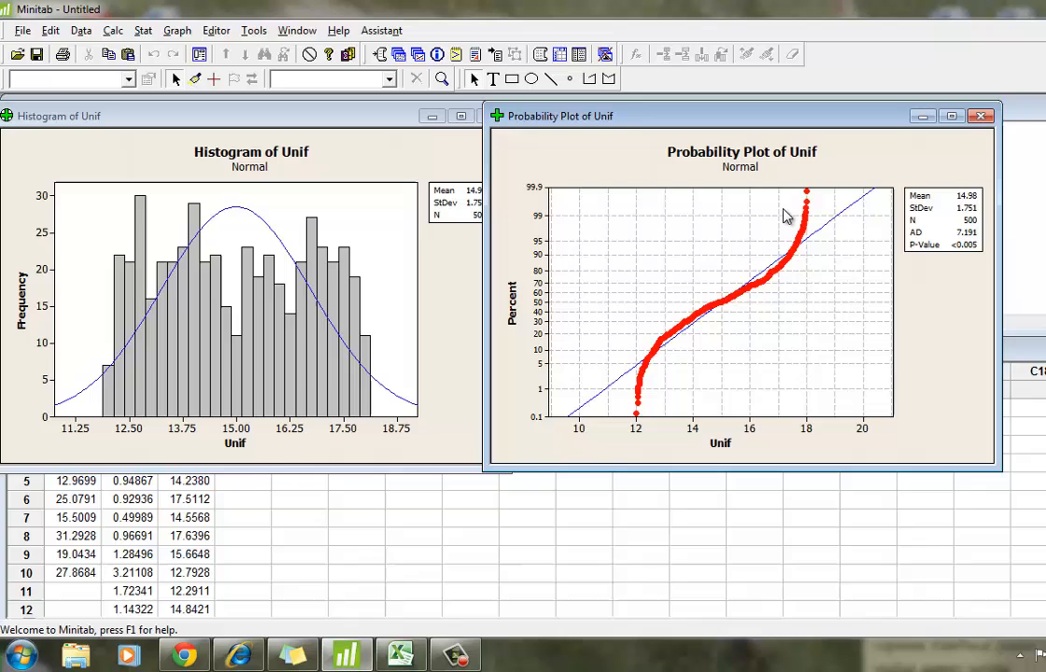
{"action": "mouse_move", "coordinate": [633, 431]}
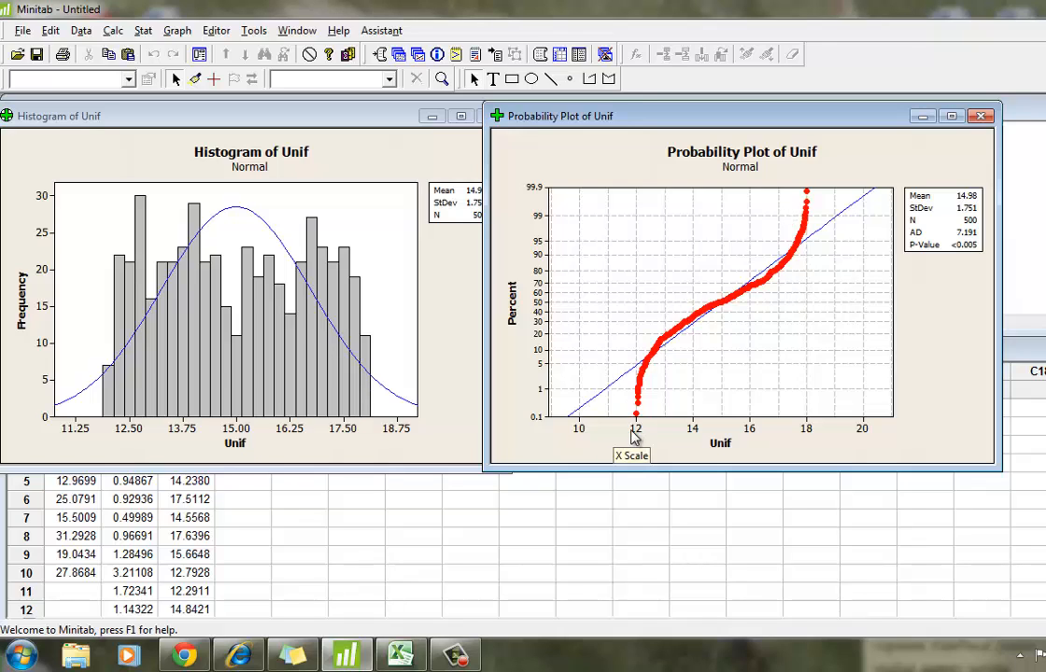
{"action": "mouse_move", "coordinate": [758, 271]}
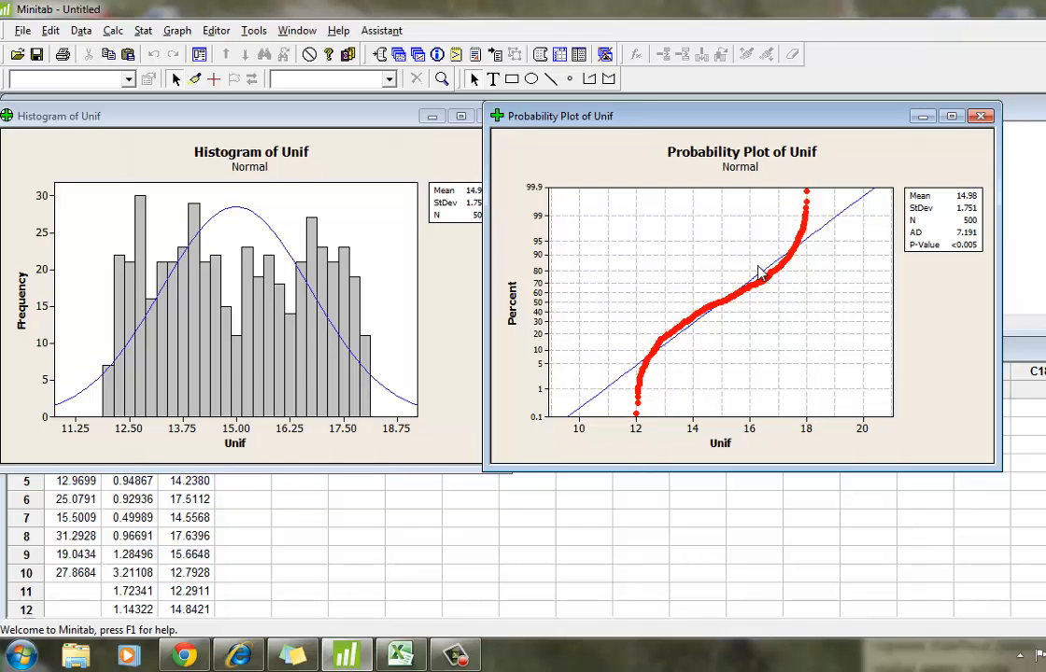
{"action": "mouse_move", "coordinate": [706, 276]}
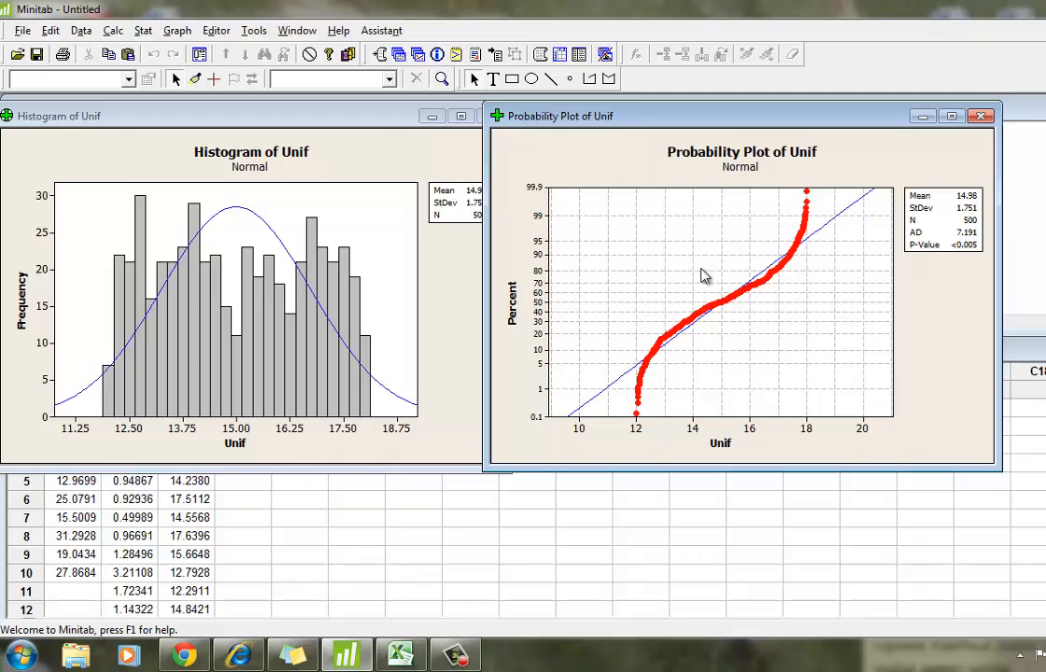
{"action": "mouse_move", "coordinate": [639, 419]}
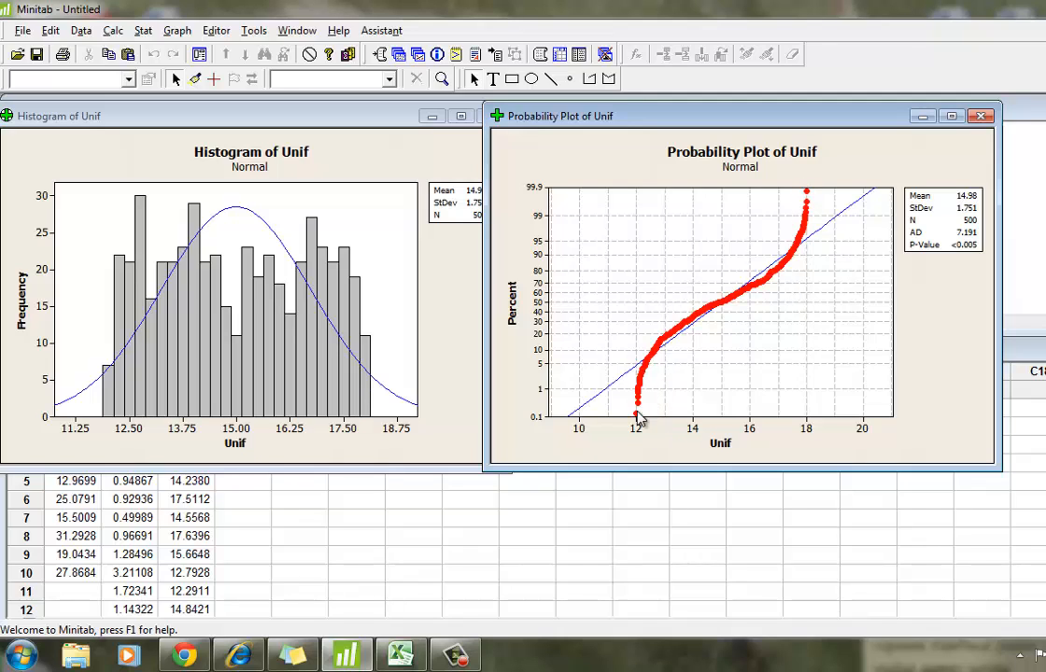
{"action": "mouse_move", "coordinate": [590, 405]}
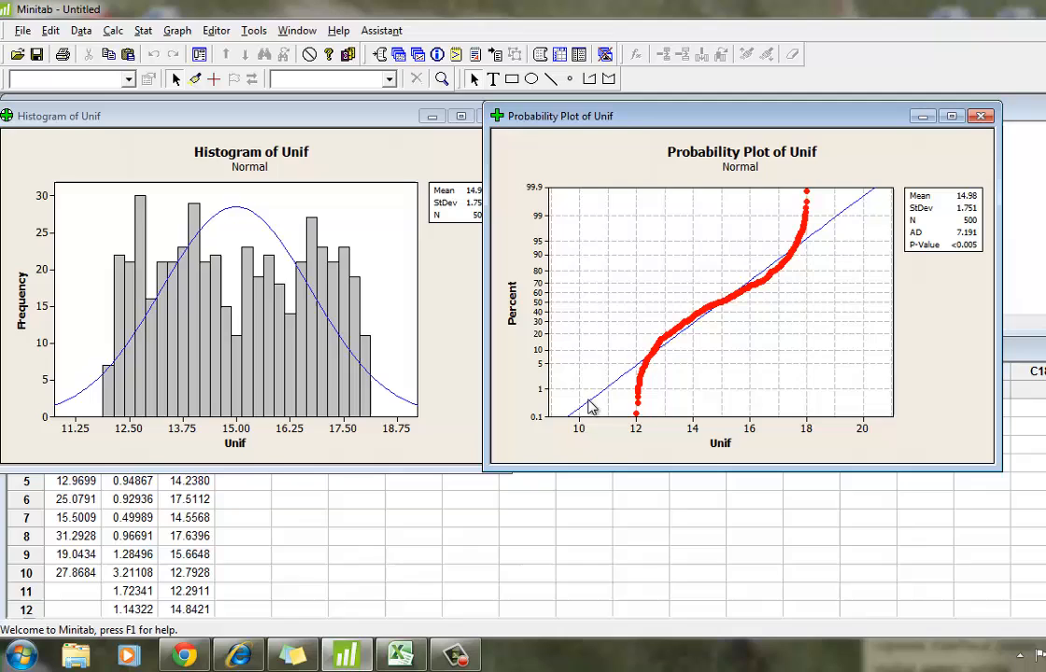
{"action": "mouse_move", "coordinate": [729, 327]}
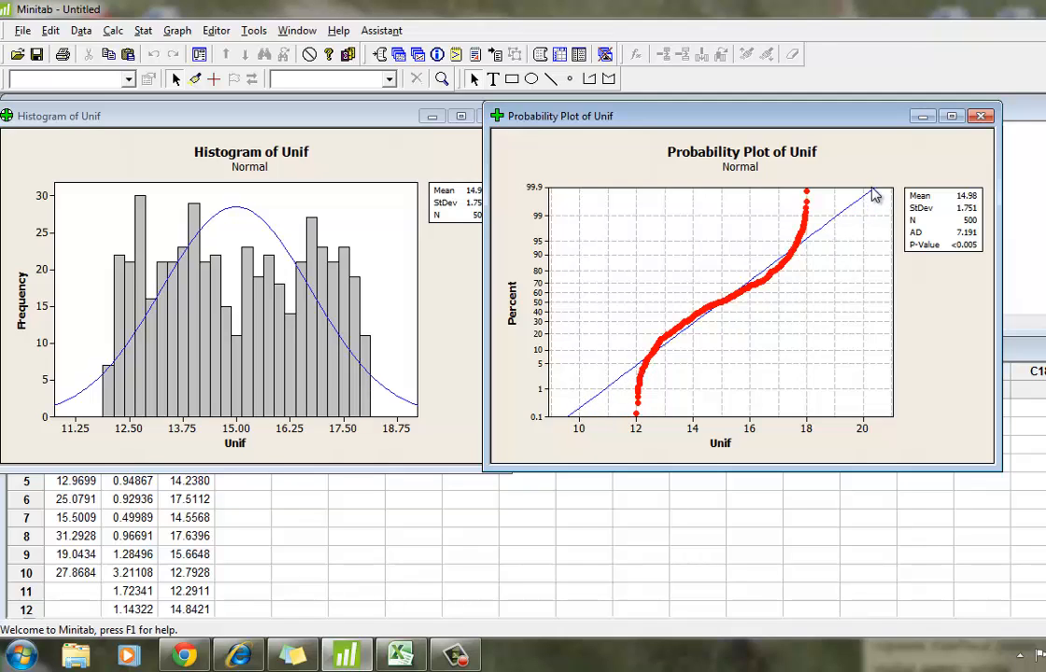
{"action": "mouse_move", "coordinate": [852, 220]}
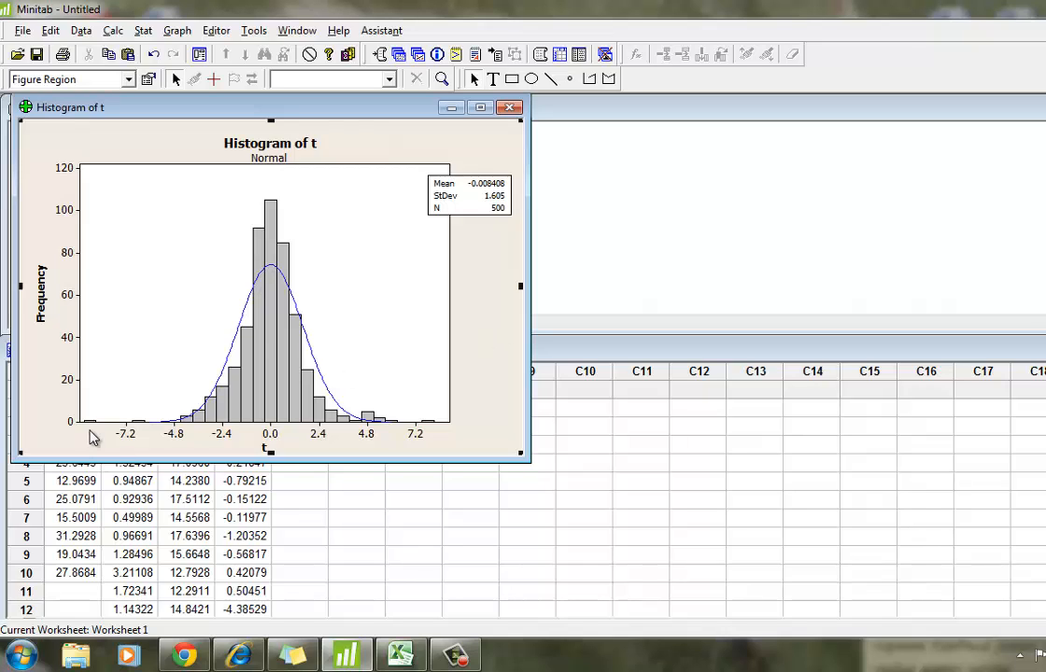
{"action": "mouse_move", "coordinate": [254, 376]}
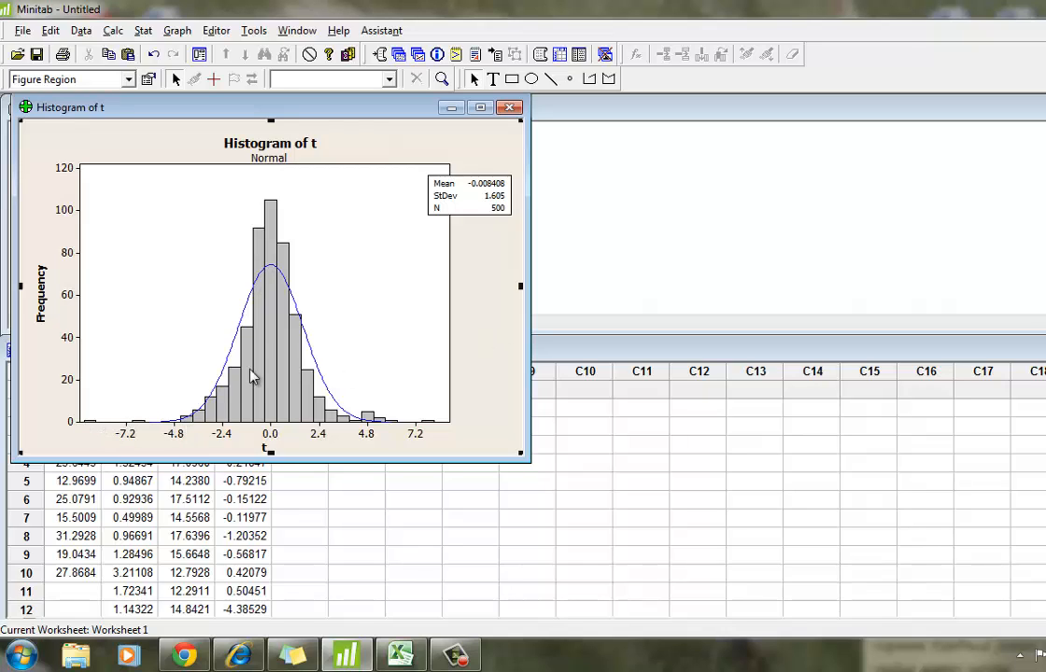
{"action": "mouse_move", "coordinate": [86, 430]}
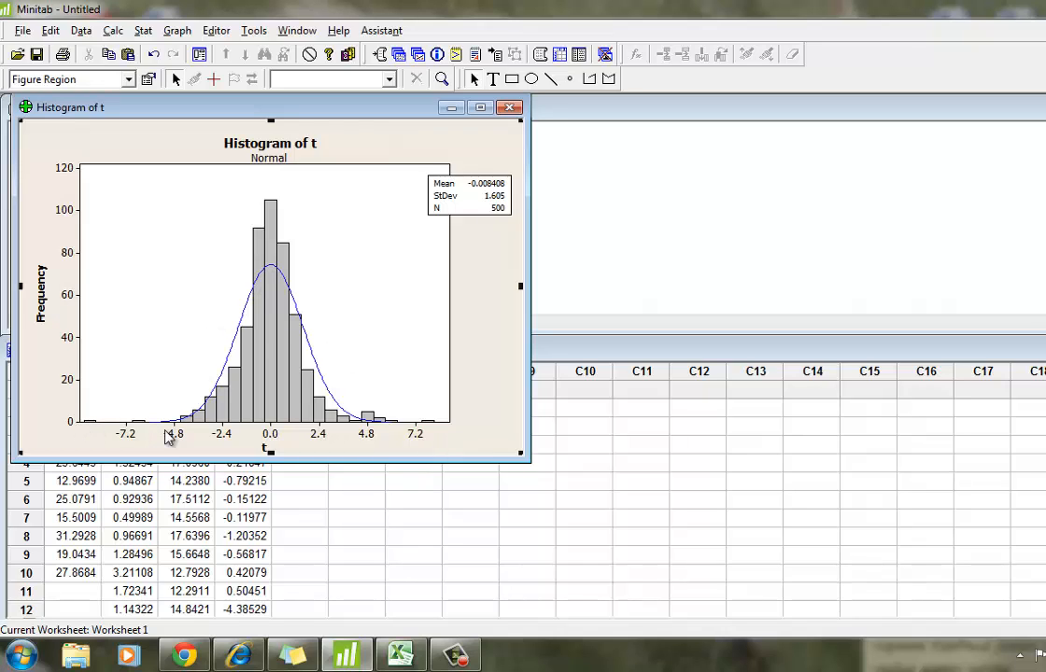
{"action": "mouse_move", "coordinate": [165, 433]}
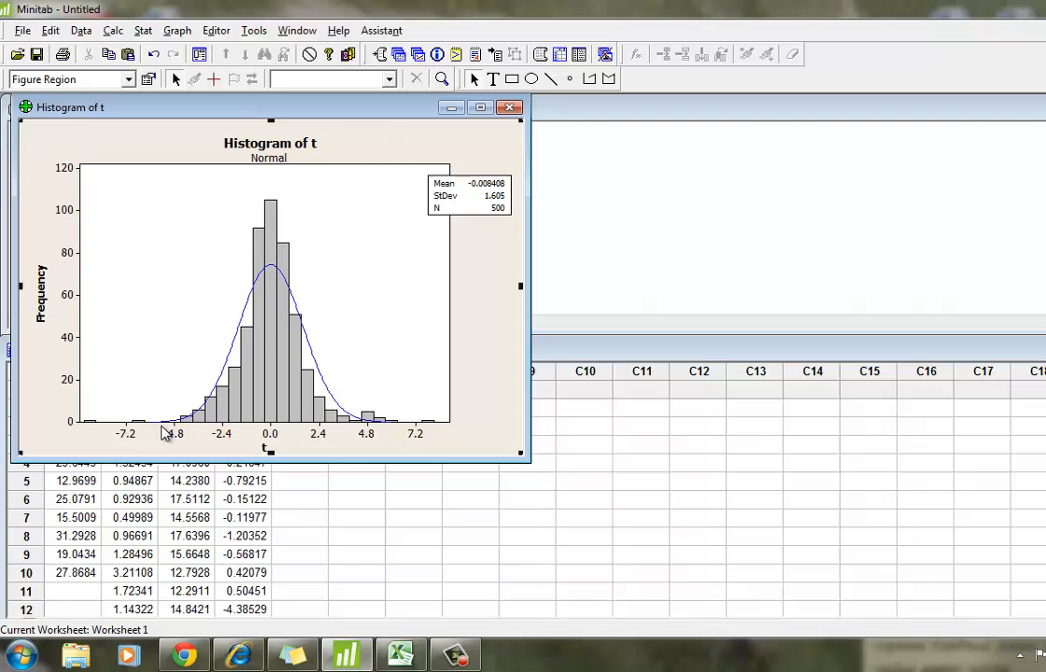
{"action": "mouse_move", "coordinate": [467, 430]}
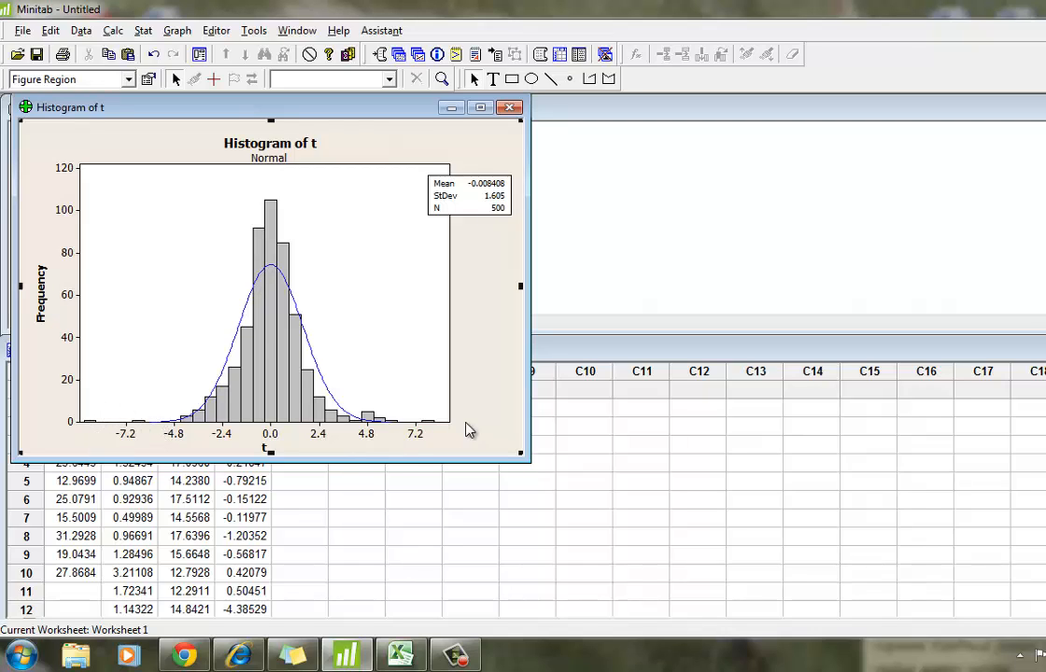
{"action": "mouse_move", "coordinate": [500, 449]}
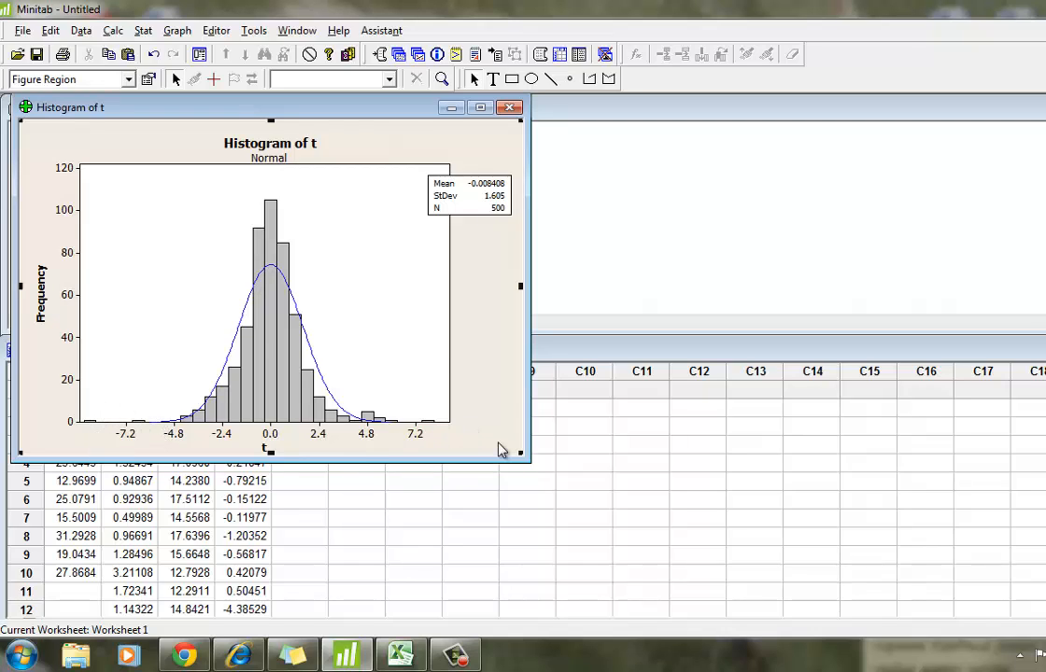
{"action": "mouse_move", "coordinate": [503, 403]}
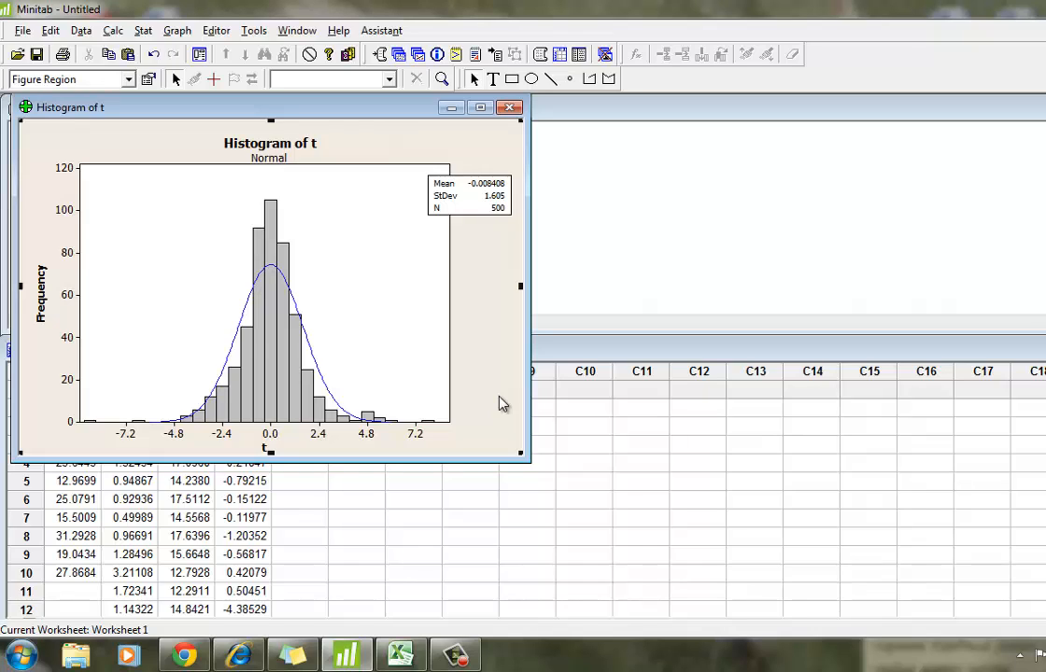
{"action": "mouse_move", "coordinate": [340, 236]}
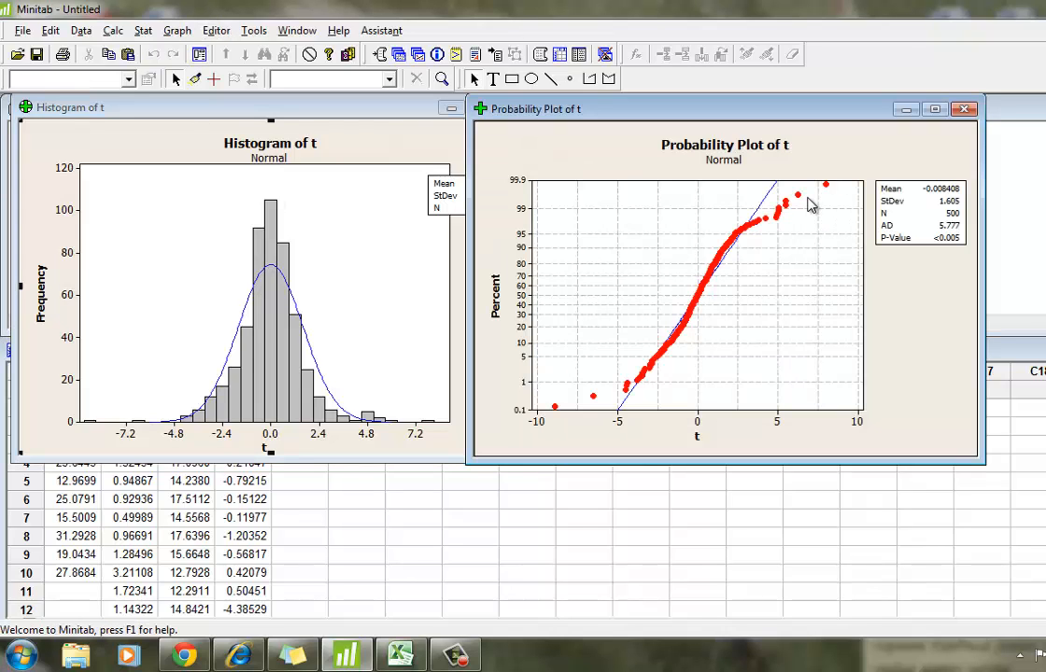
{"action": "mouse_move", "coordinate": [710, 252]}
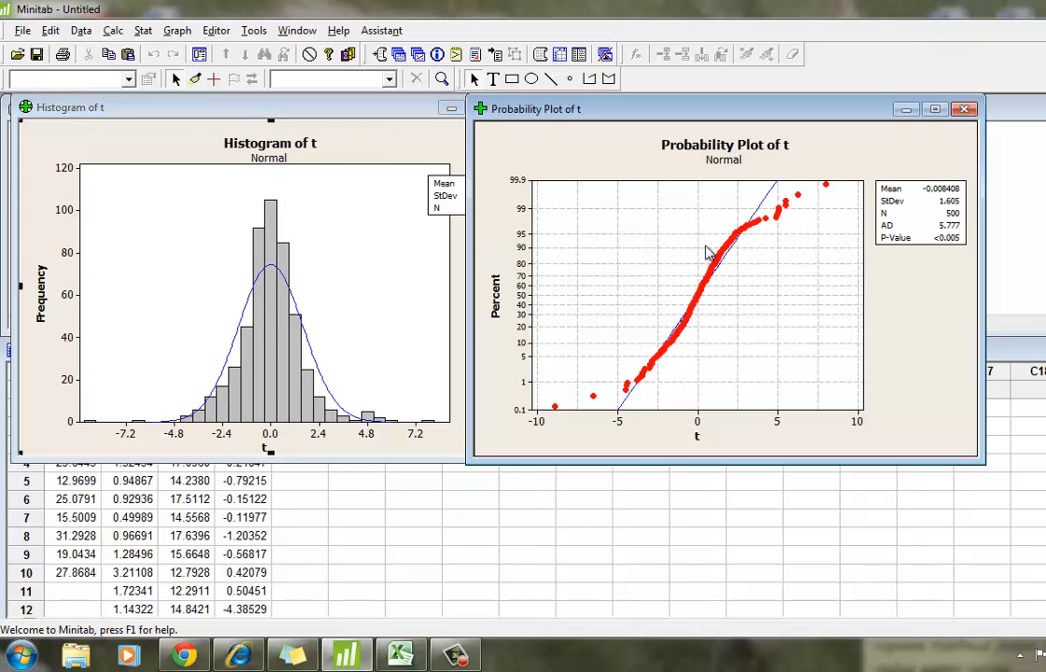
{"action": "mouse_move", "coordinate": [609, 395]}
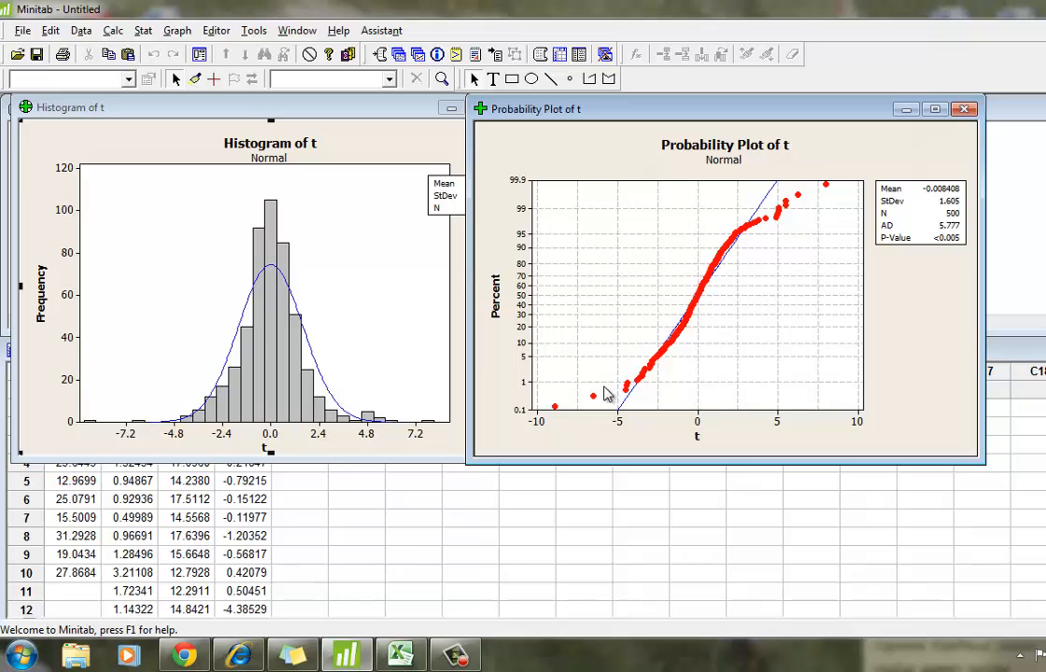
{"action": "mouse_move", "coordinate": [799, 213]}
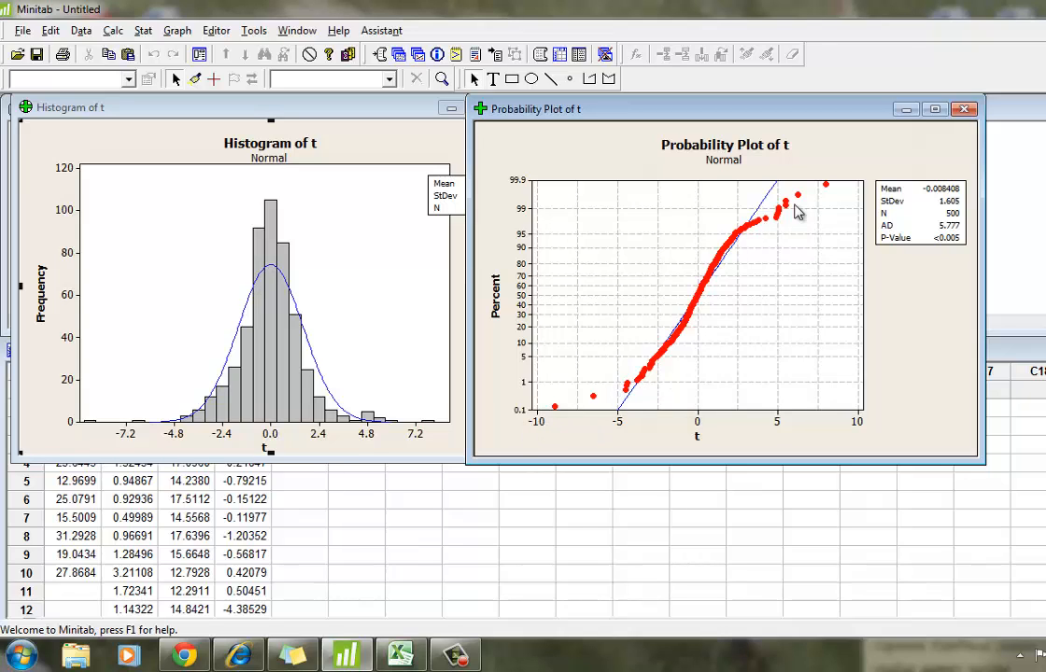
{"action": "mouse_move", "coordinate": [616, 437]}
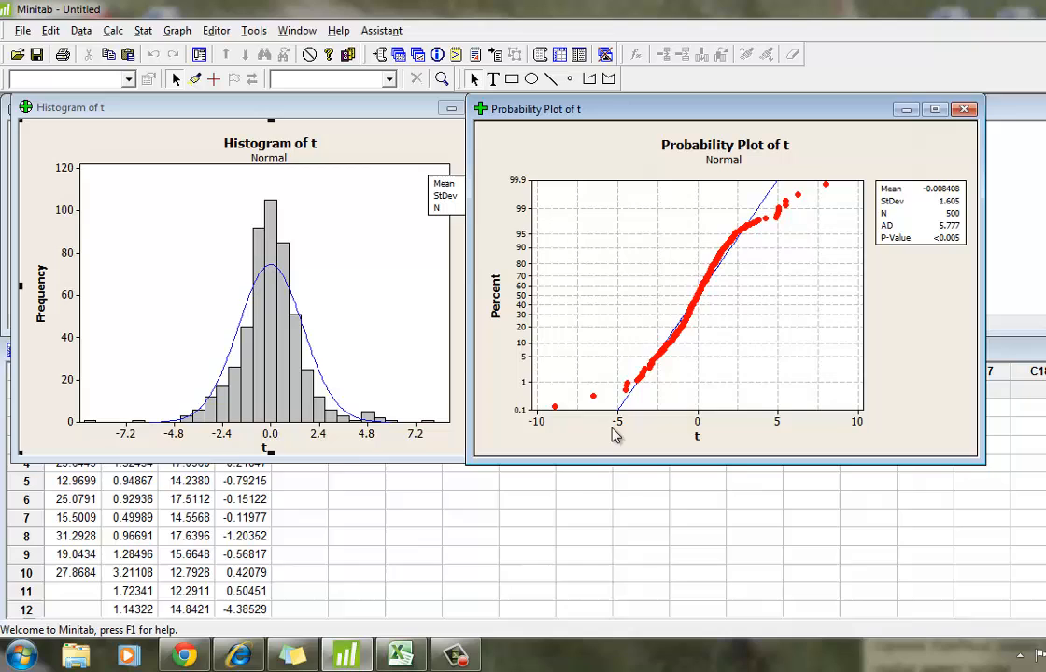
{"action": "mouse_move", "coordinate": [657, 391]}
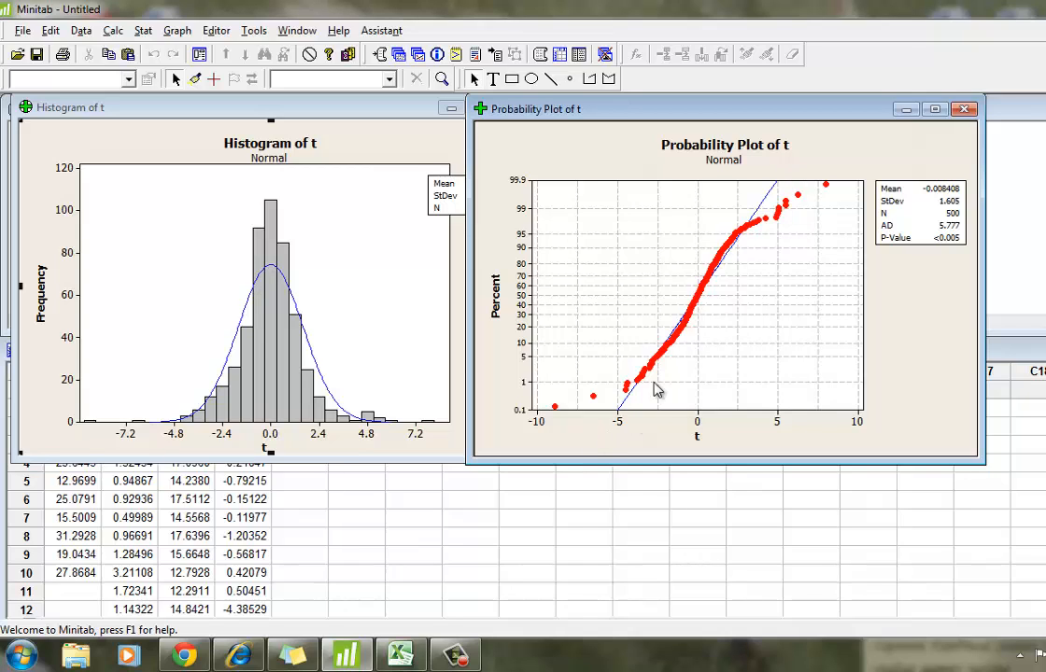
{"action": "mouse_move", "coordinate": [601, 455]}
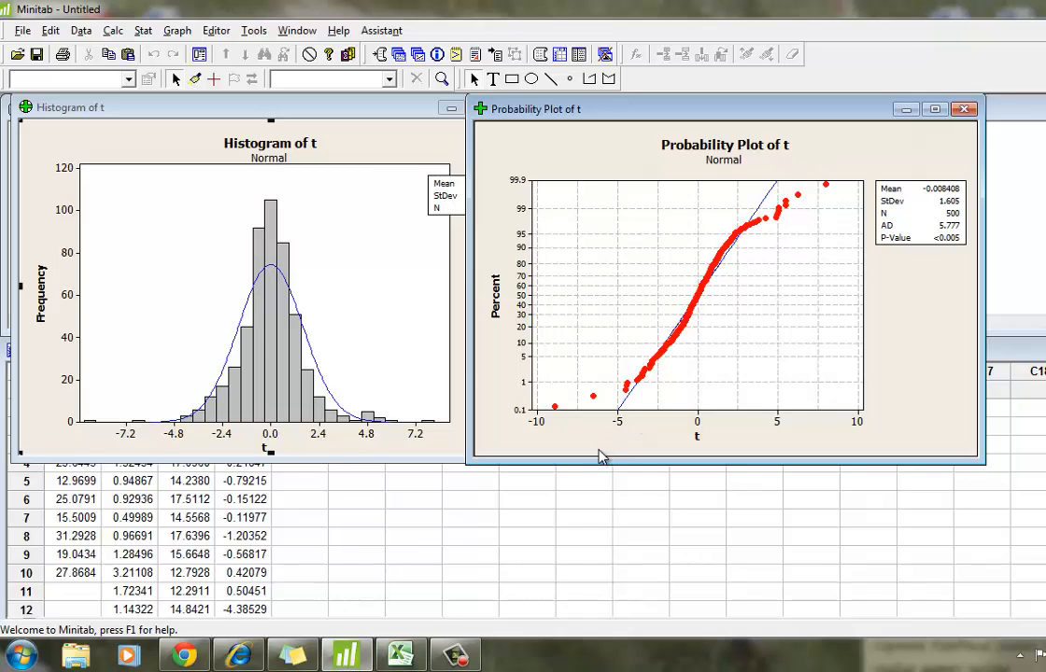